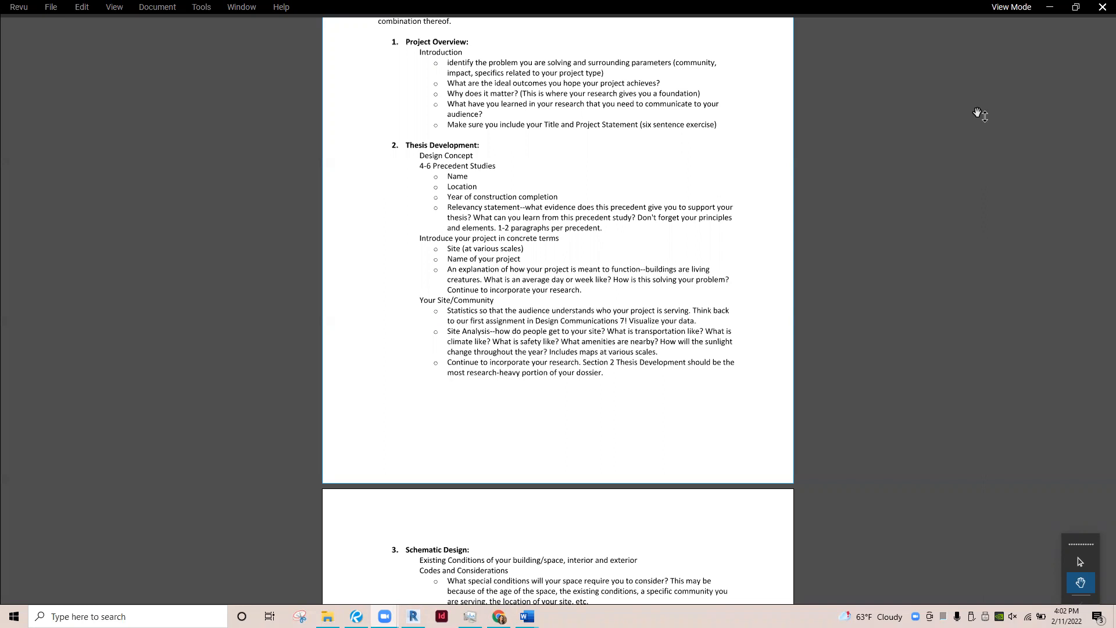
mouse_move(592, 172)
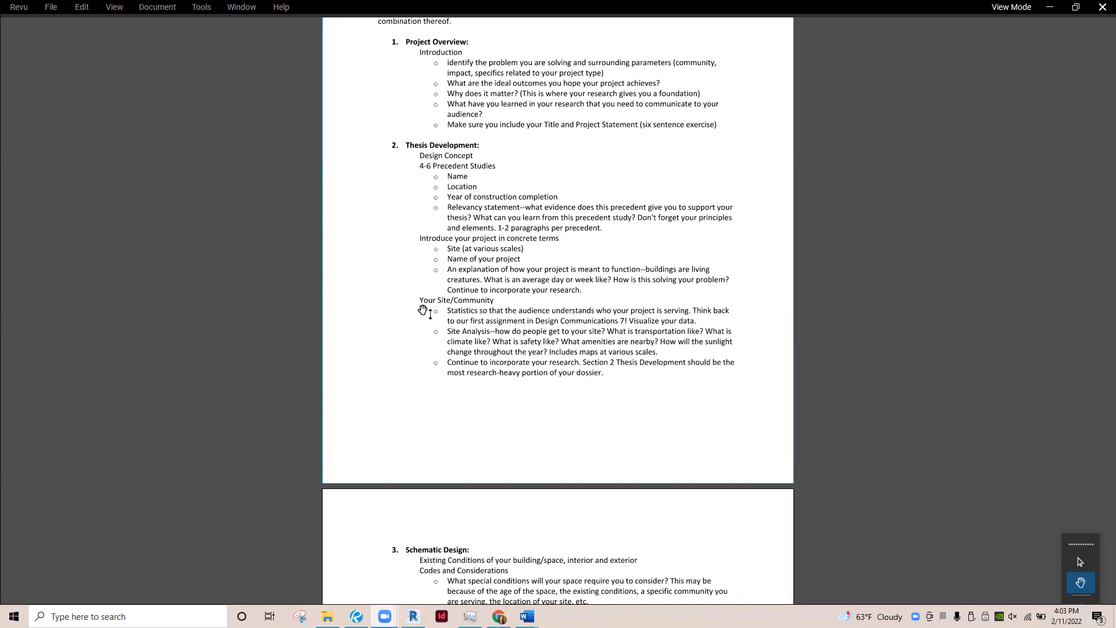
mouse_move(377, 324)
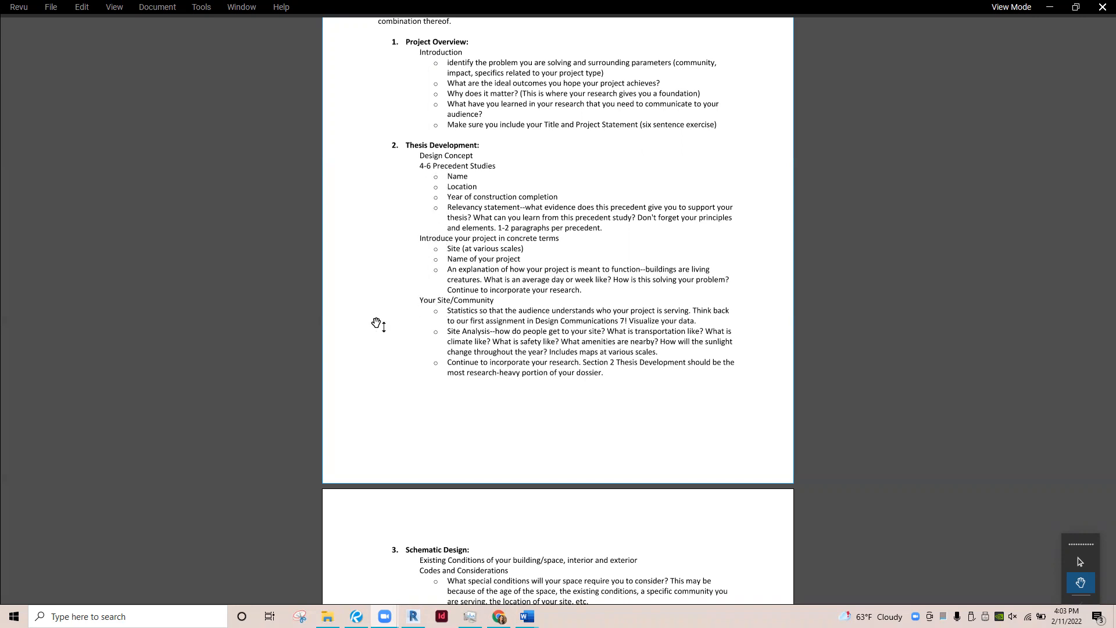
mouse_move(366, 323)
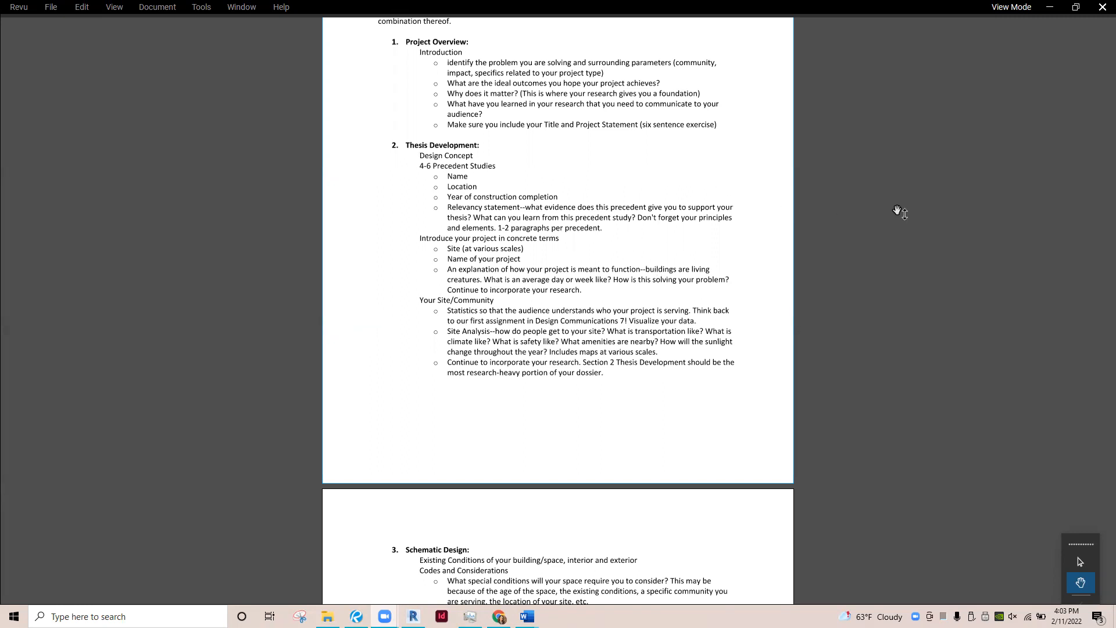
mouse_move(898, 135)
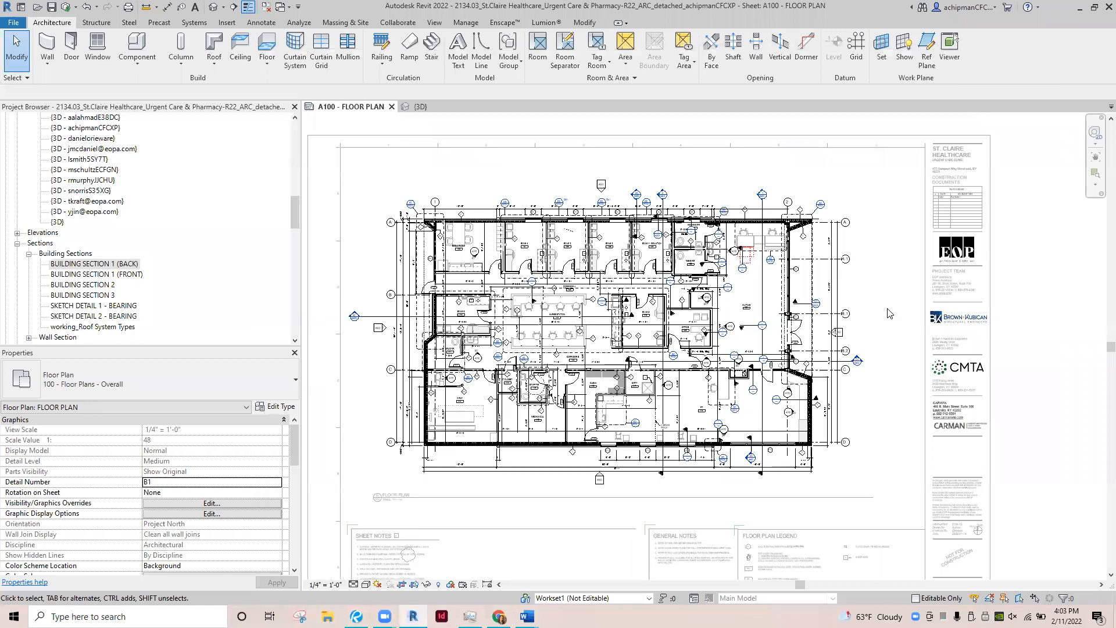
mouse_move(592, 342)
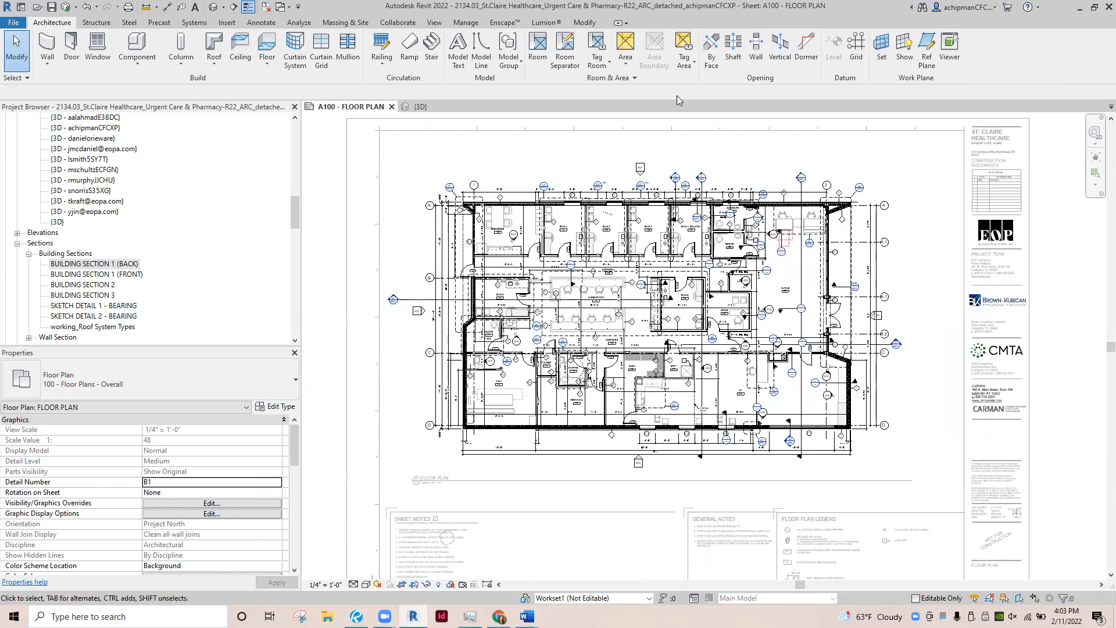
mouse_move(890, 140)
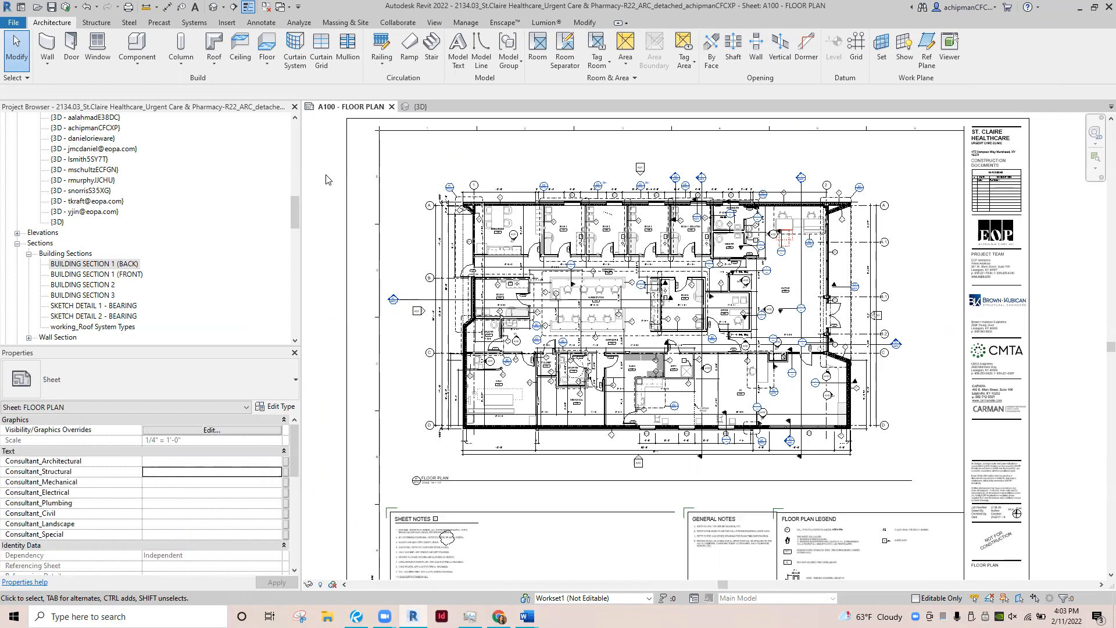
- Select the A100 sheet and zoom in on the nurse station and exam rooms
click(414, 480)
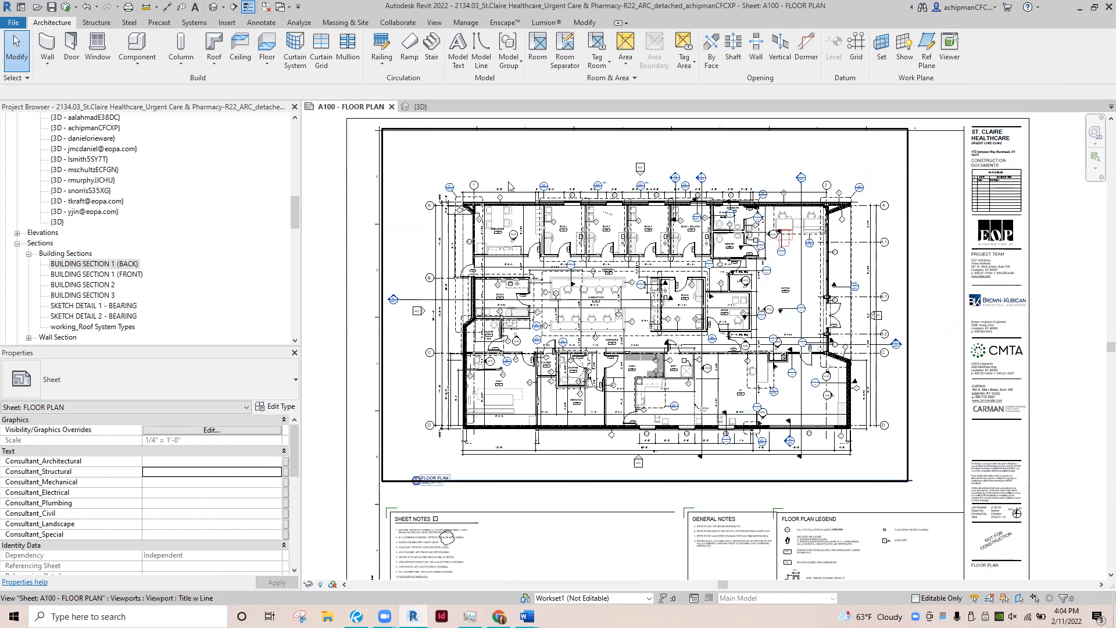
mouse_move(510, 184)
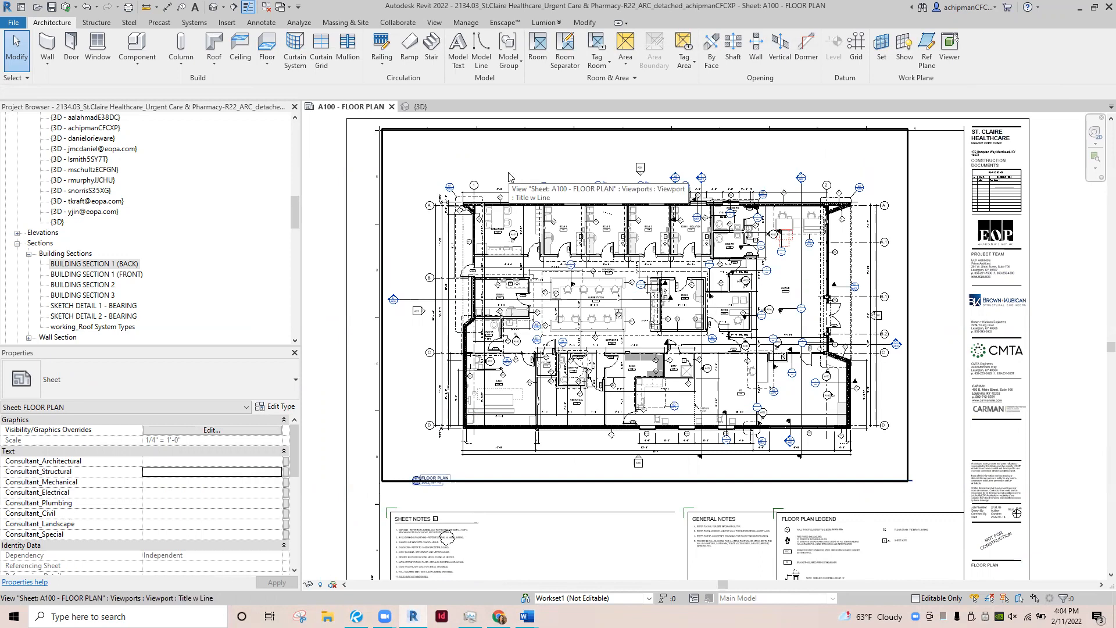
mouse_move(503, 168)
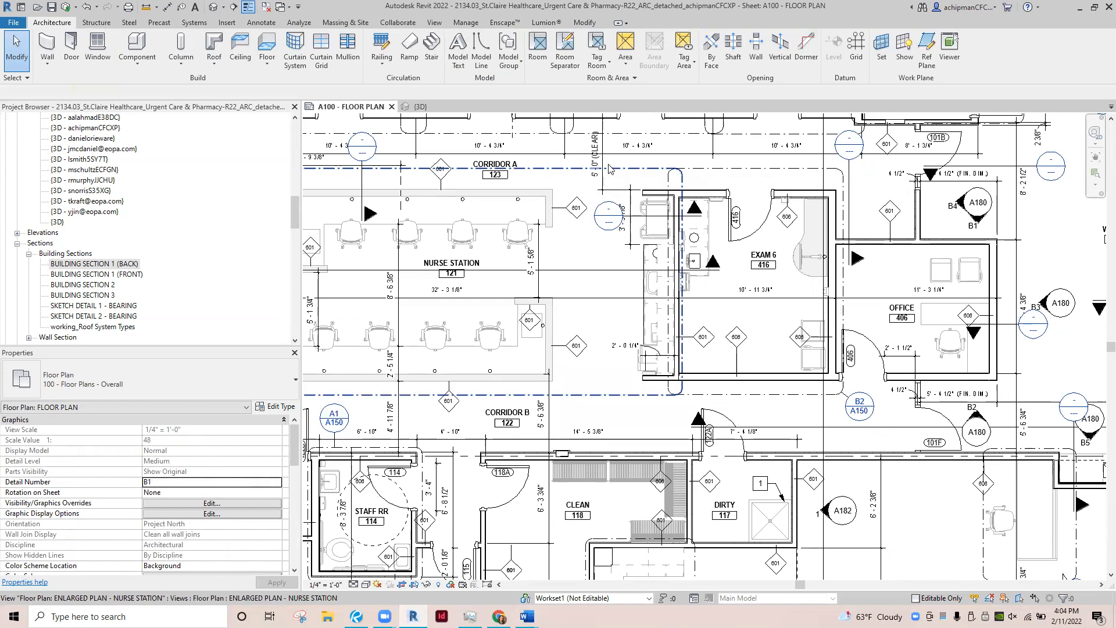
mouse_move(611, 167)
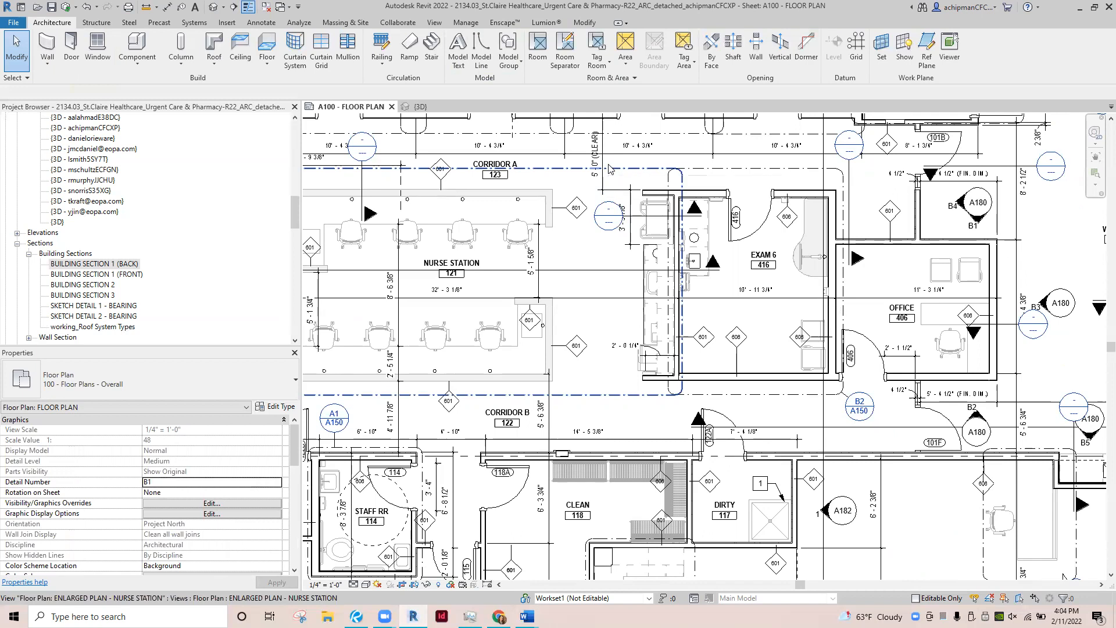
- View the building in the default {3D} view, then return to the A100 sheet
double_click(58, 221)
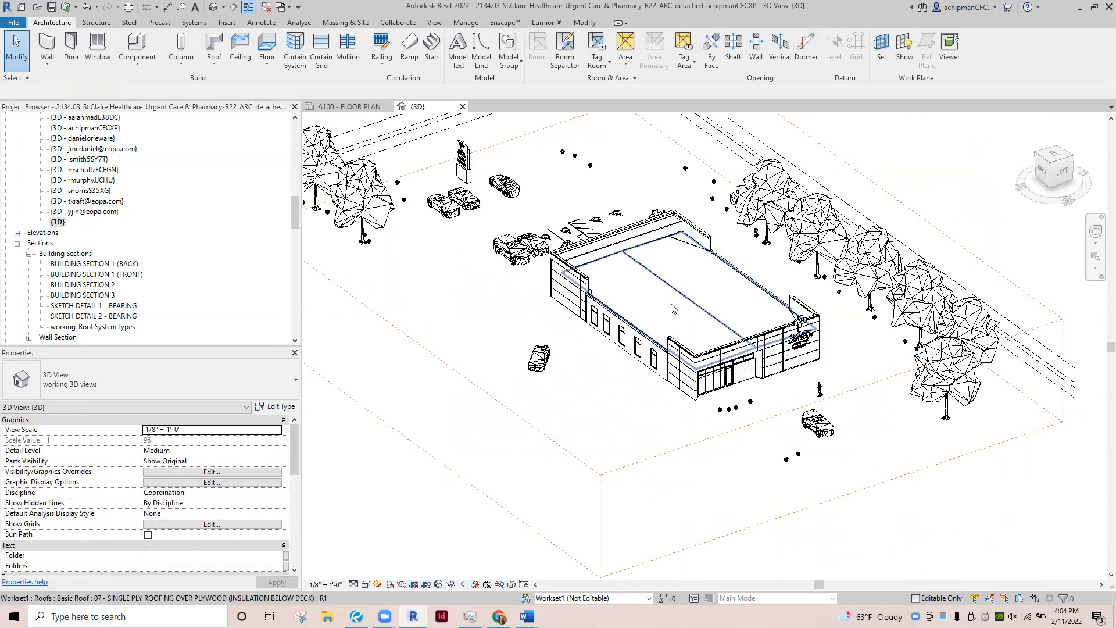
mouse_move(677, 303)
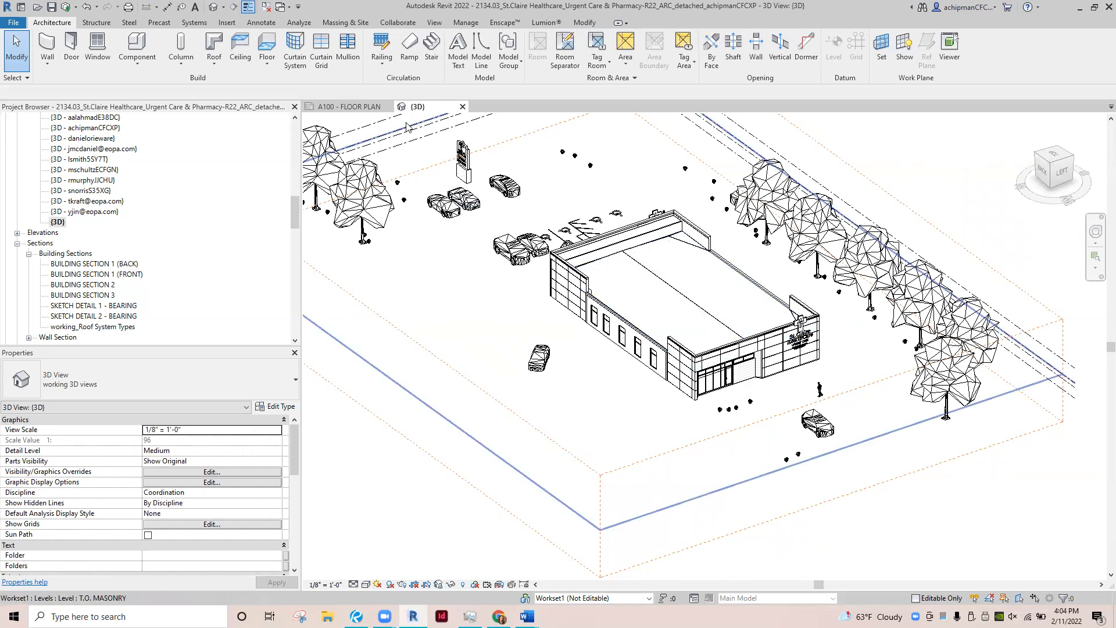
mouse_move(365, 111)
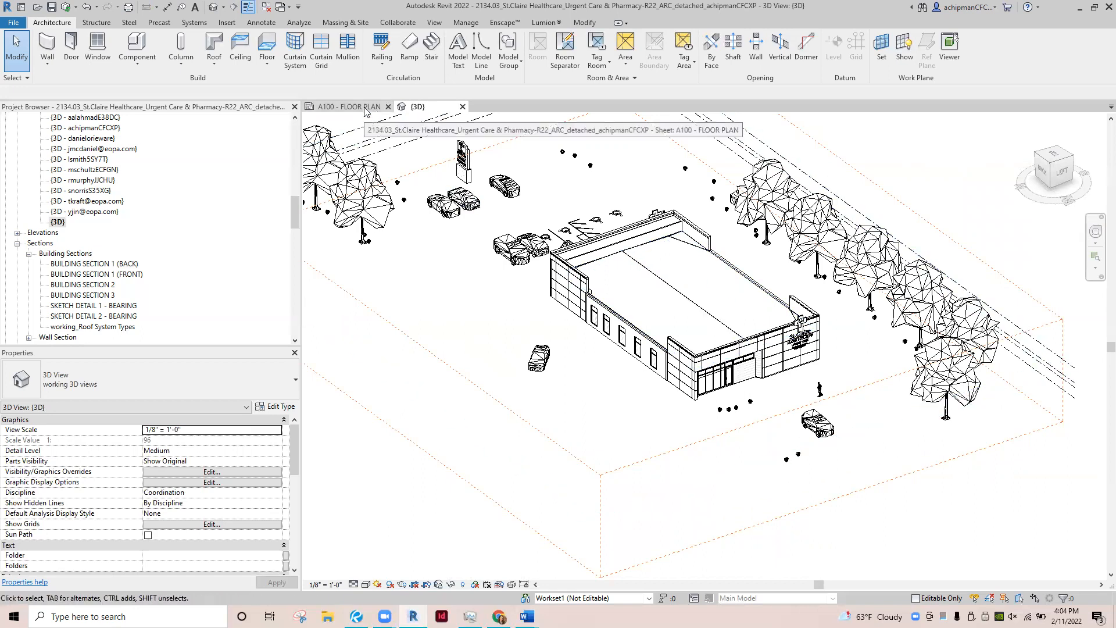
click(349, 106)
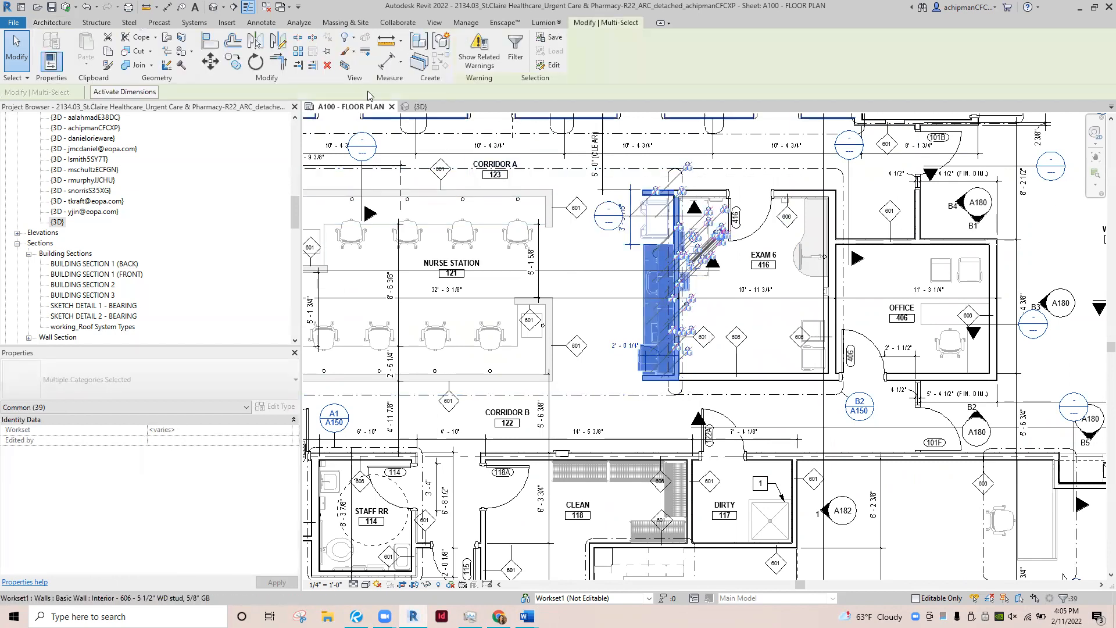
mouse_move(346, 52)
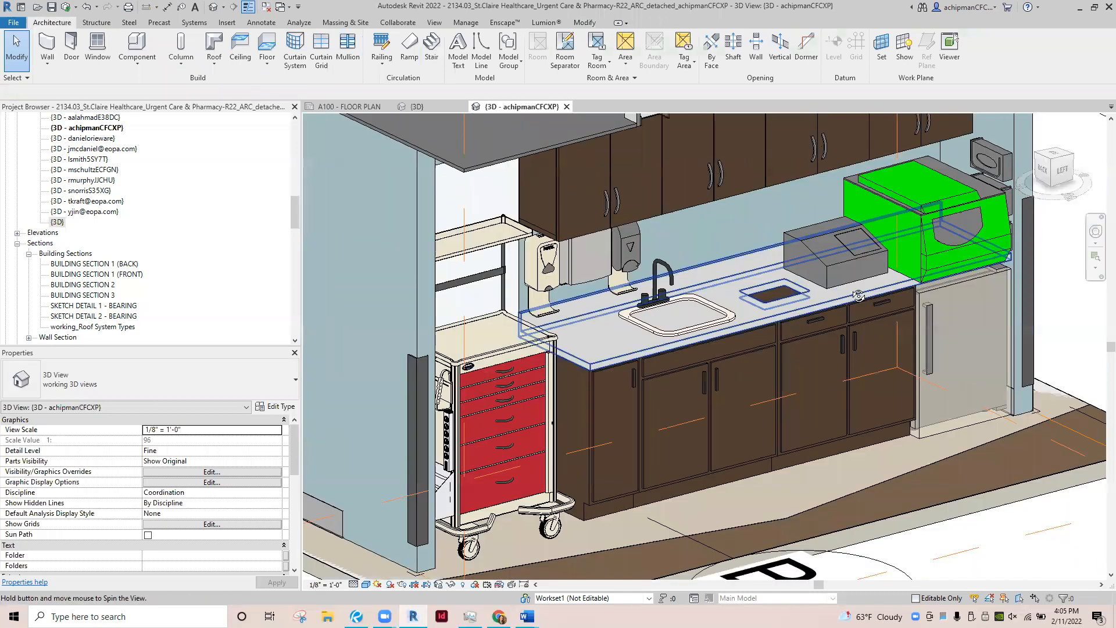
- Orbit the boxed Exam 6 counter view to see the whole counter, sink and cabinets
drag(859, 295, 789, 354)
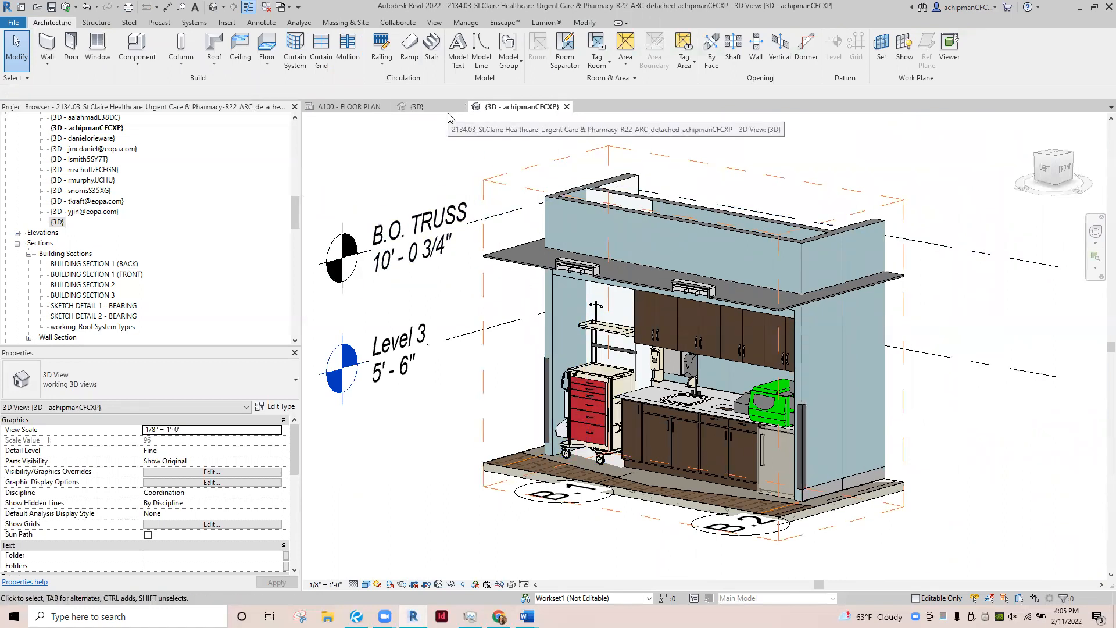
mouse_move(358, 105)
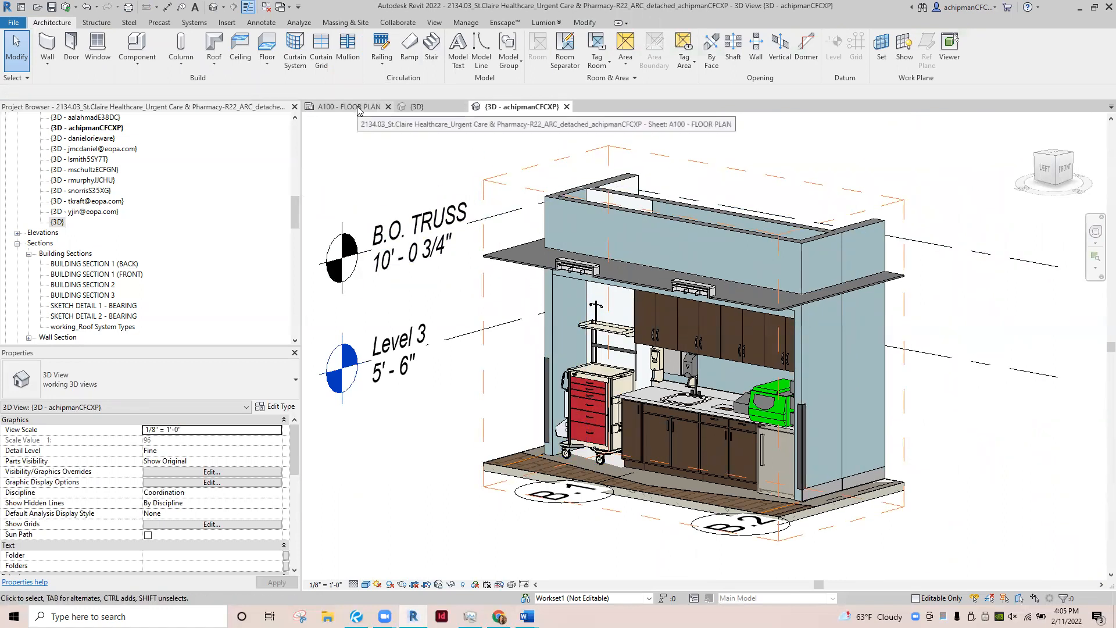
- Return to the A100 sheet to reselect the whole floor for the 3D view
click(346, 106)
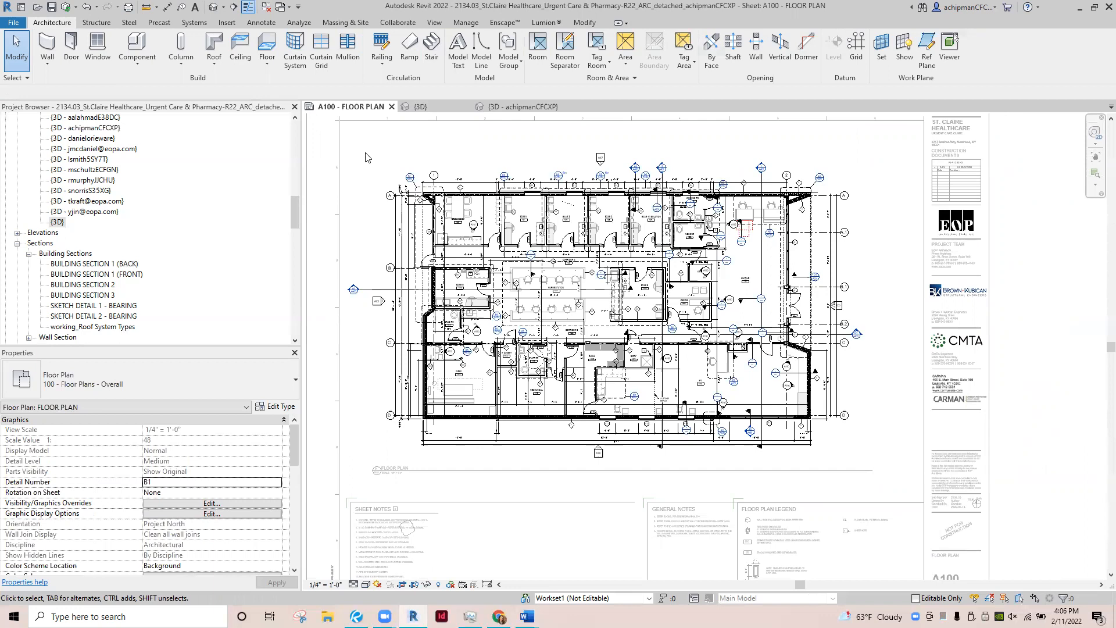
mouse_move(349, 162)
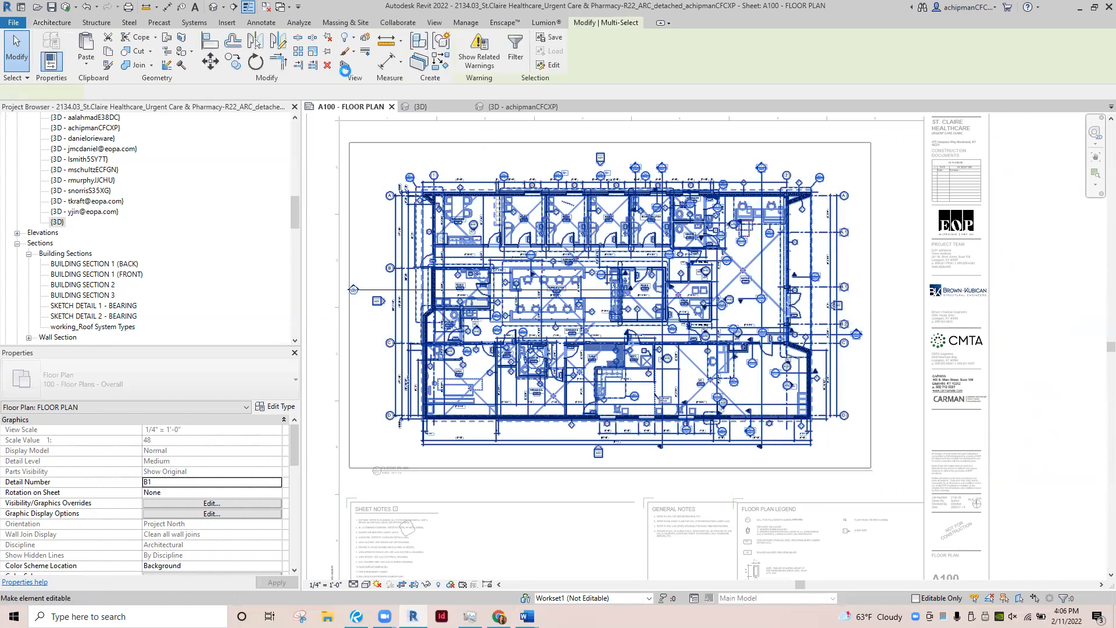
mouse_move(344, 64)
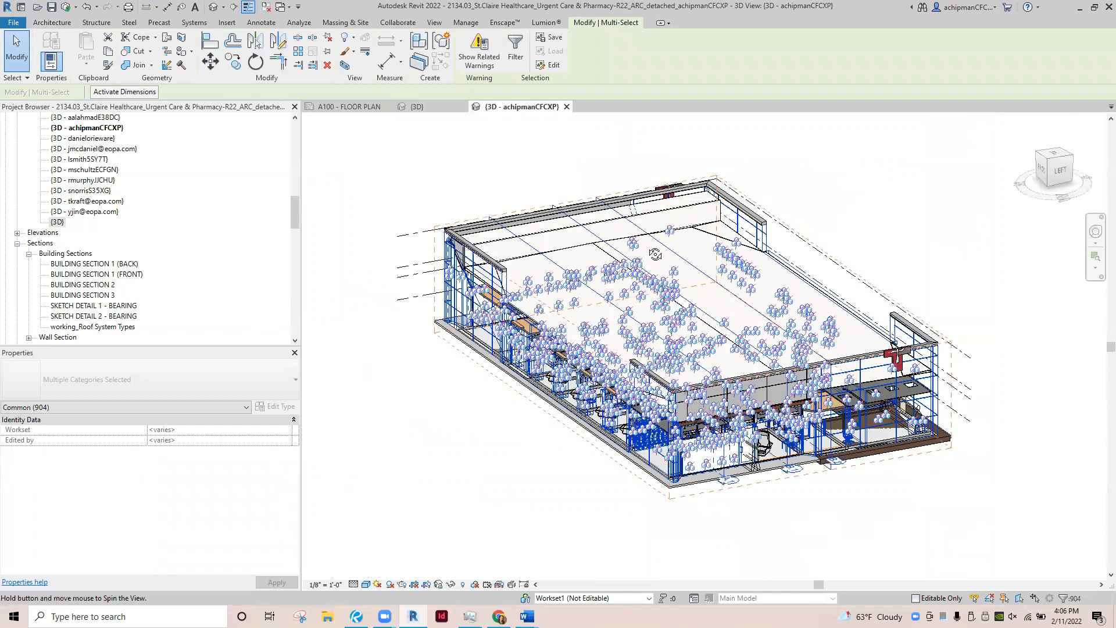
- Orbit the boxed building to its back corner with the landscaped entry visible
drag(654, 255, 665, 269)
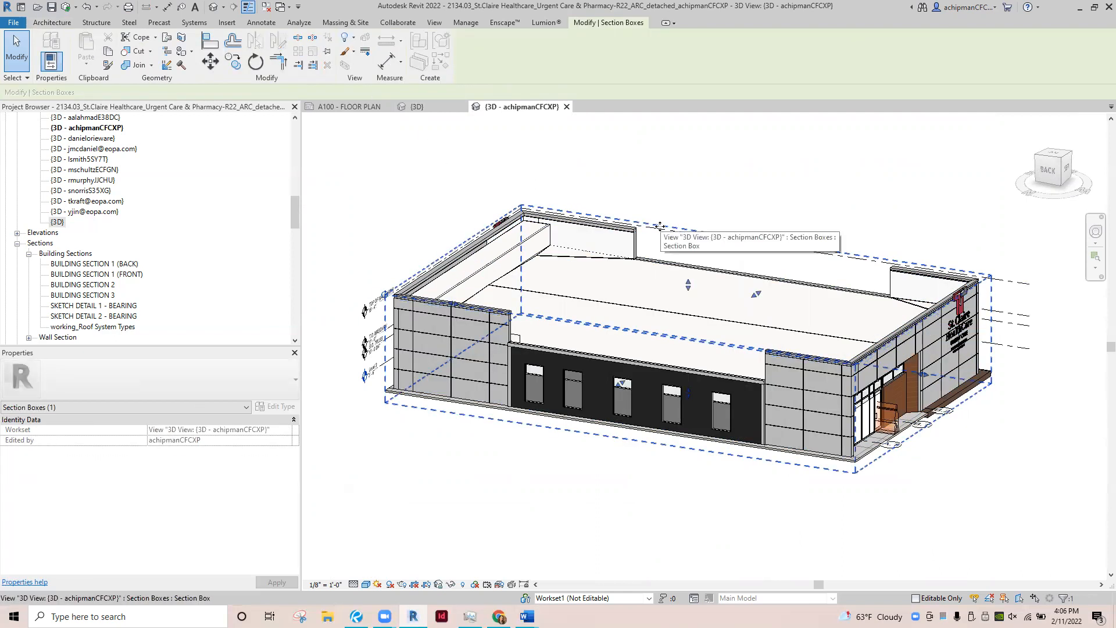
mouse_move(719, 230)
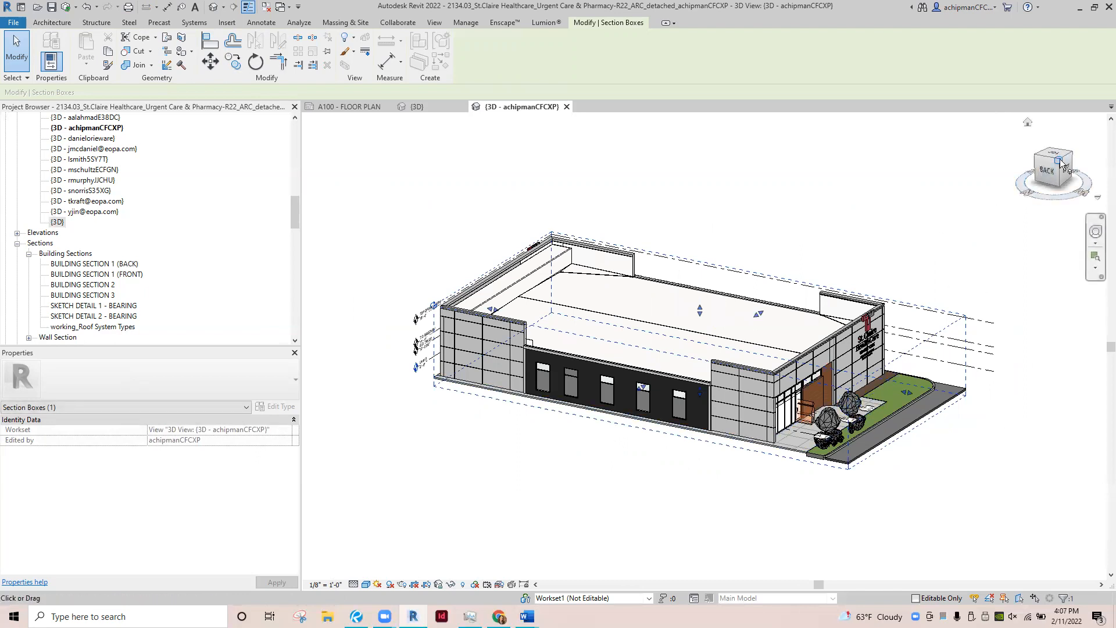
- Orbit the cropped building to an axonometric angle showing roof, side wall and entry
drag(1057, 161, 1060, 164)
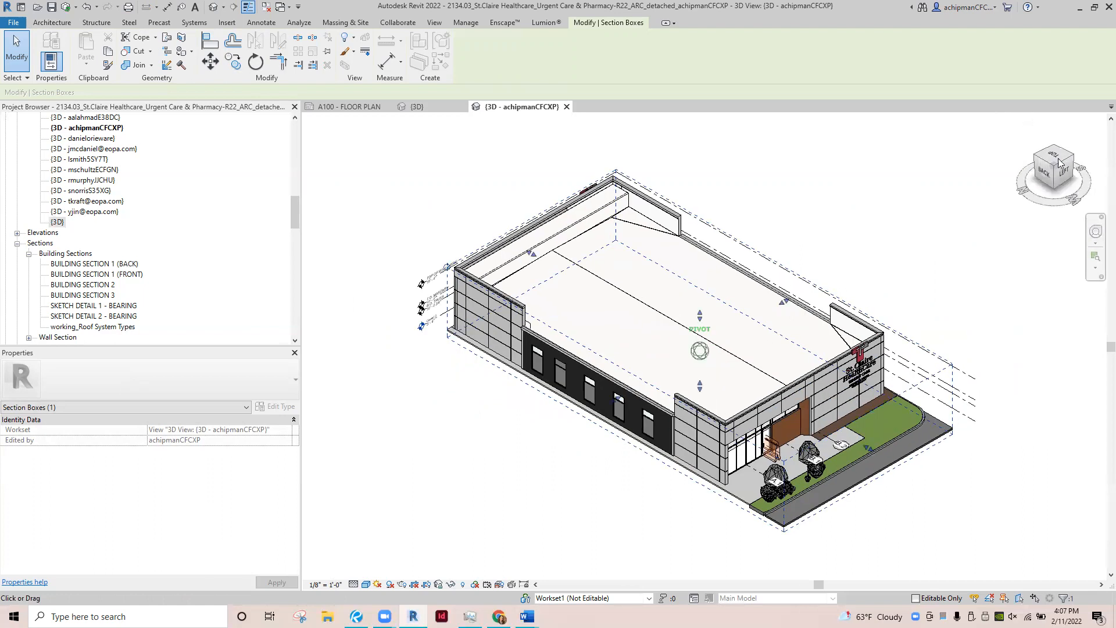
mouse_move(1056, 168)
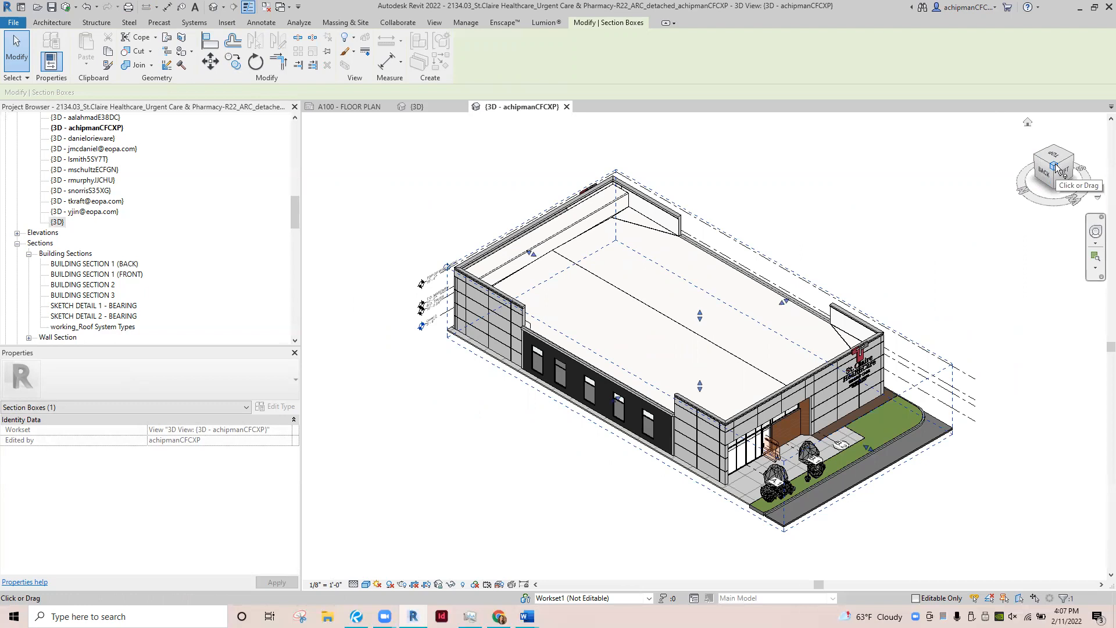
mouse_move(982, 323)
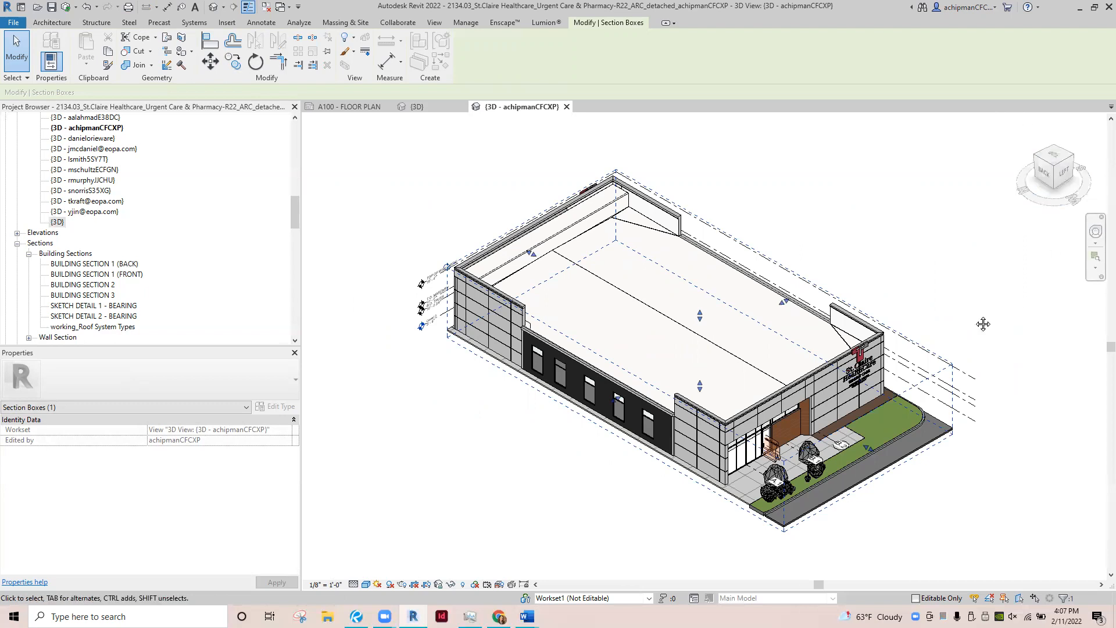
drag(984, 324, 889, 340)
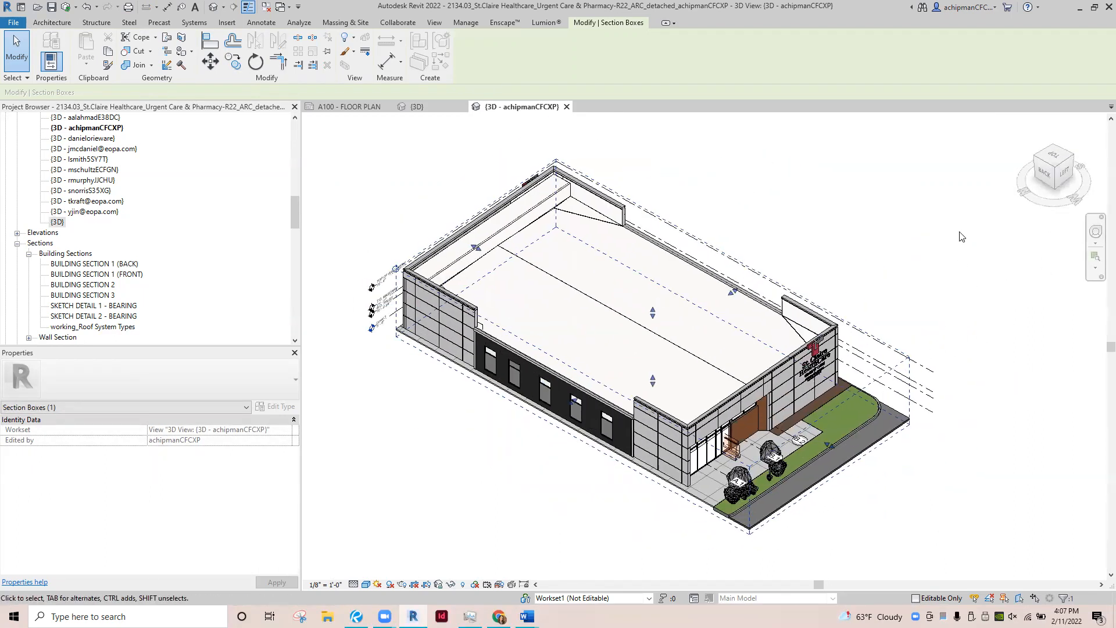
mouse_move(1056, 169)
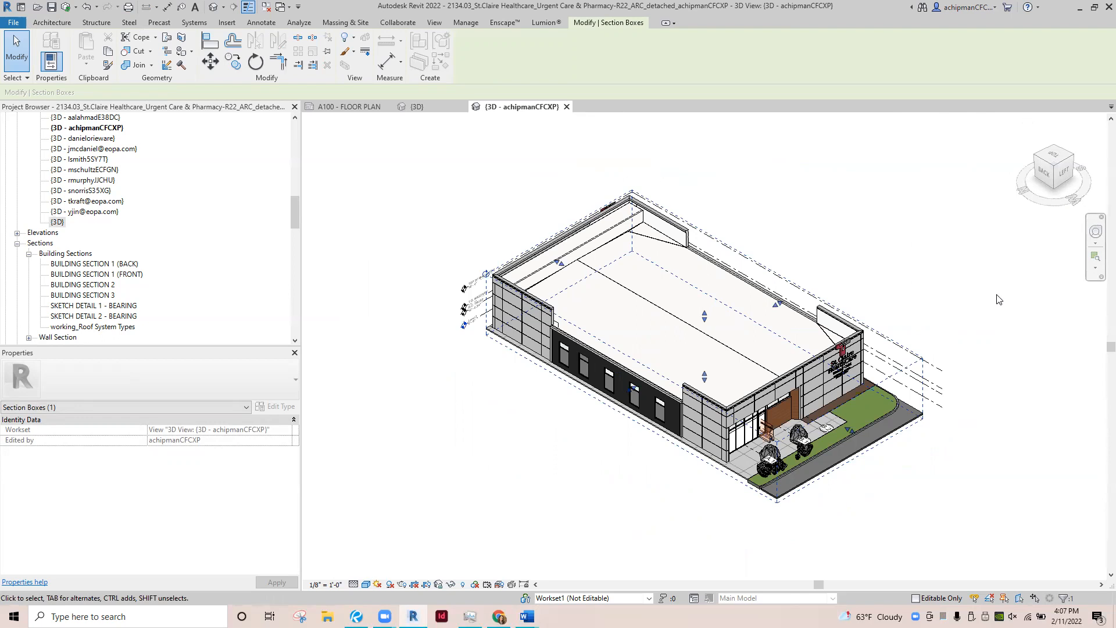
mouse_move(665, 401)
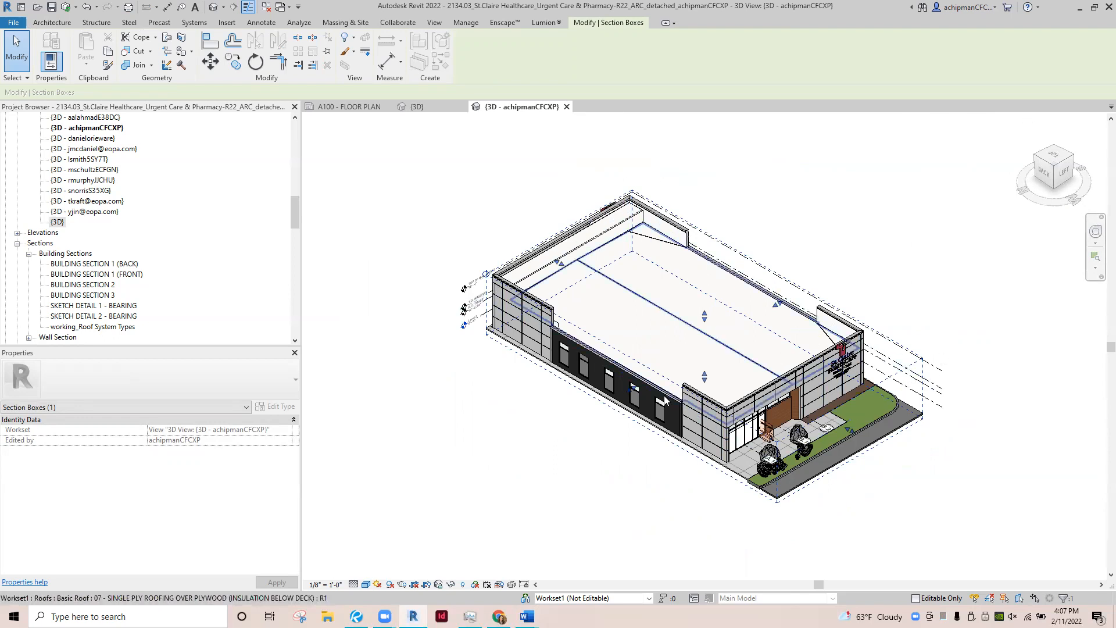
- Rename the copied 3D view to AXON LEVEL ONE in the Project Browser
click(364, 358)
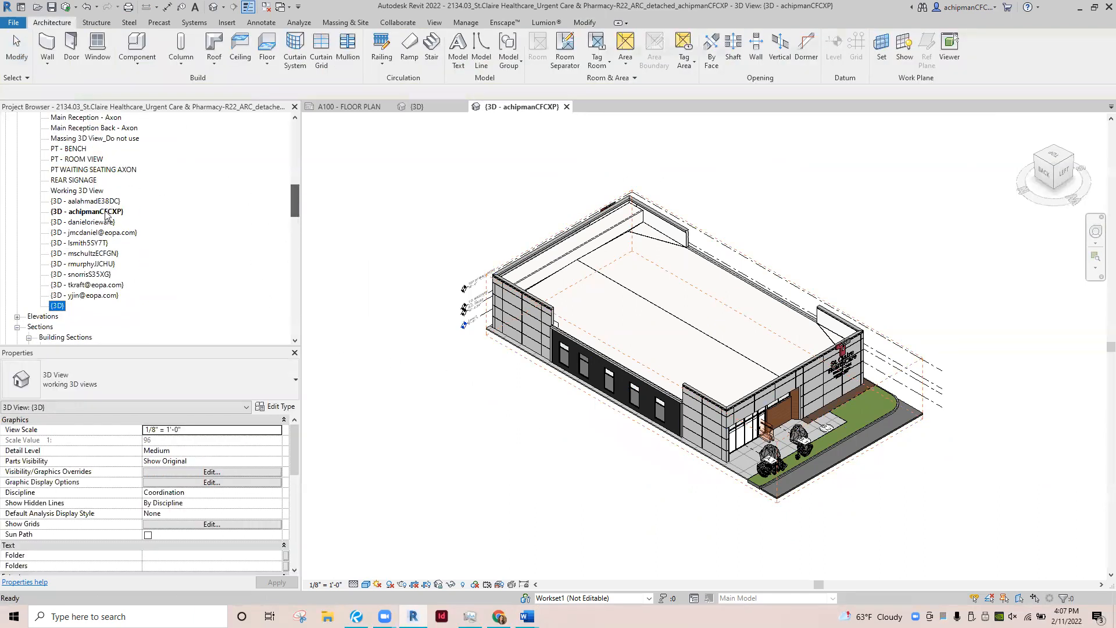
click(86, 212)
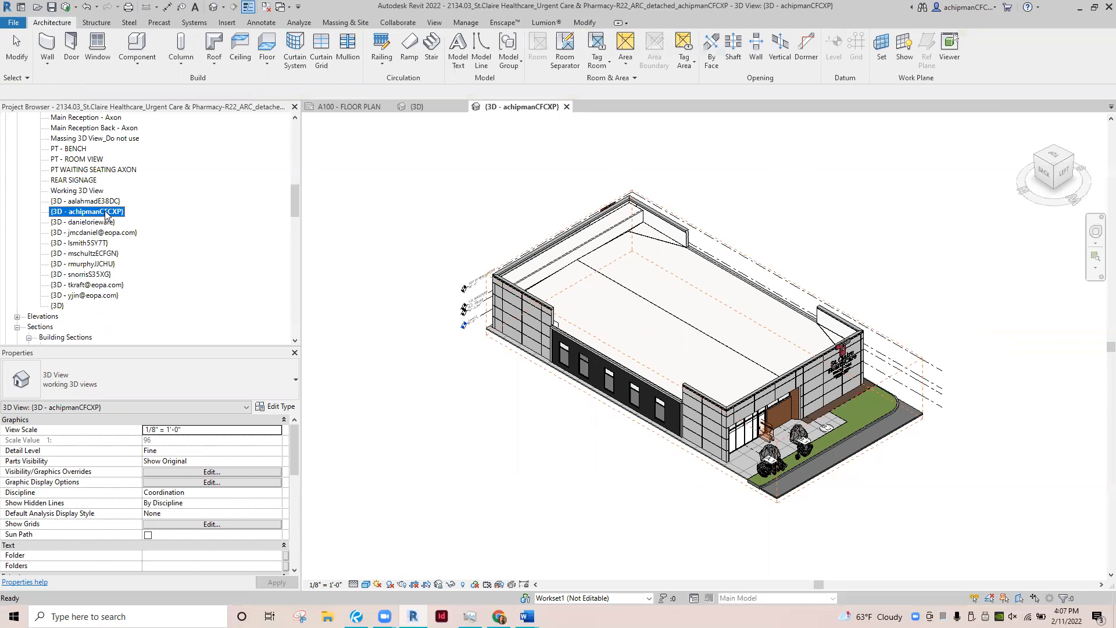
right_click(87, 211)
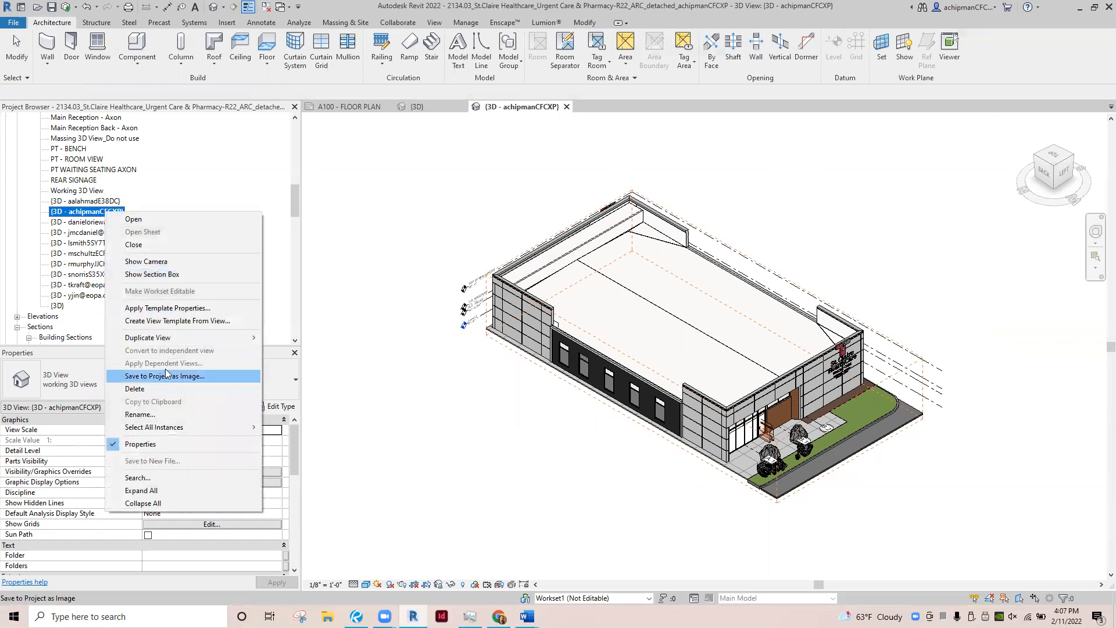
mouse_move(181, 339)
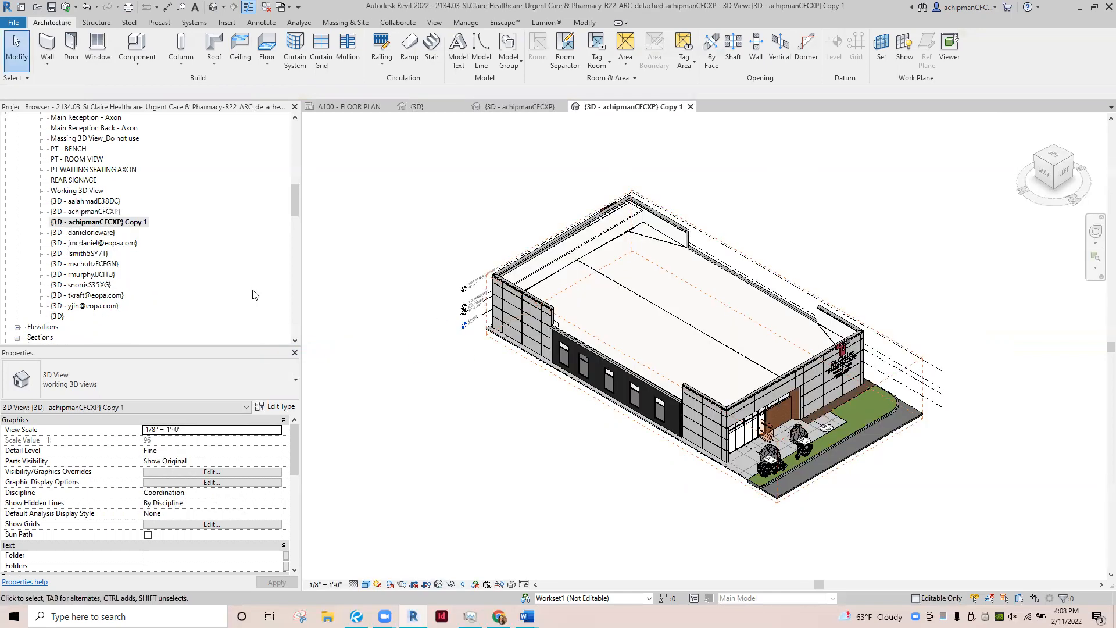
click(97, 222)
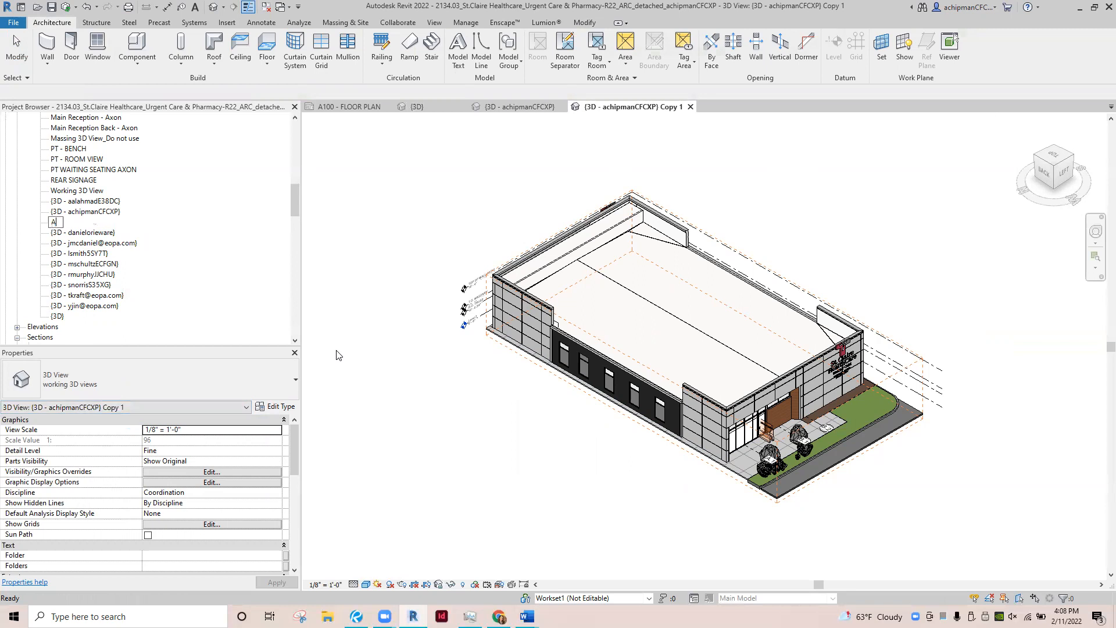
text(AXON)
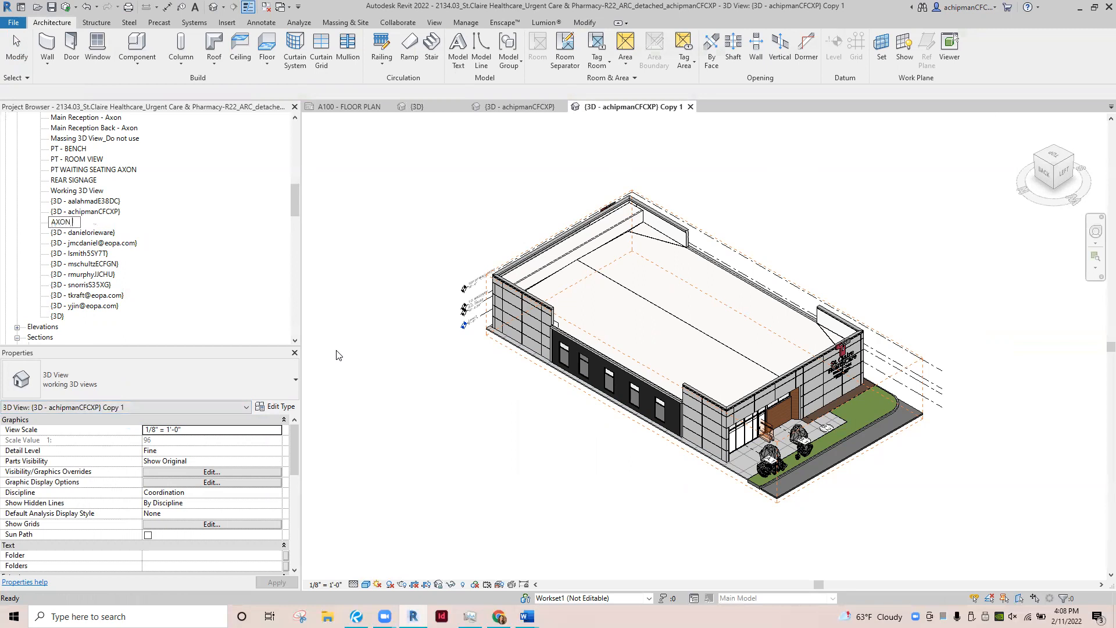
text(LEVEL ONE)
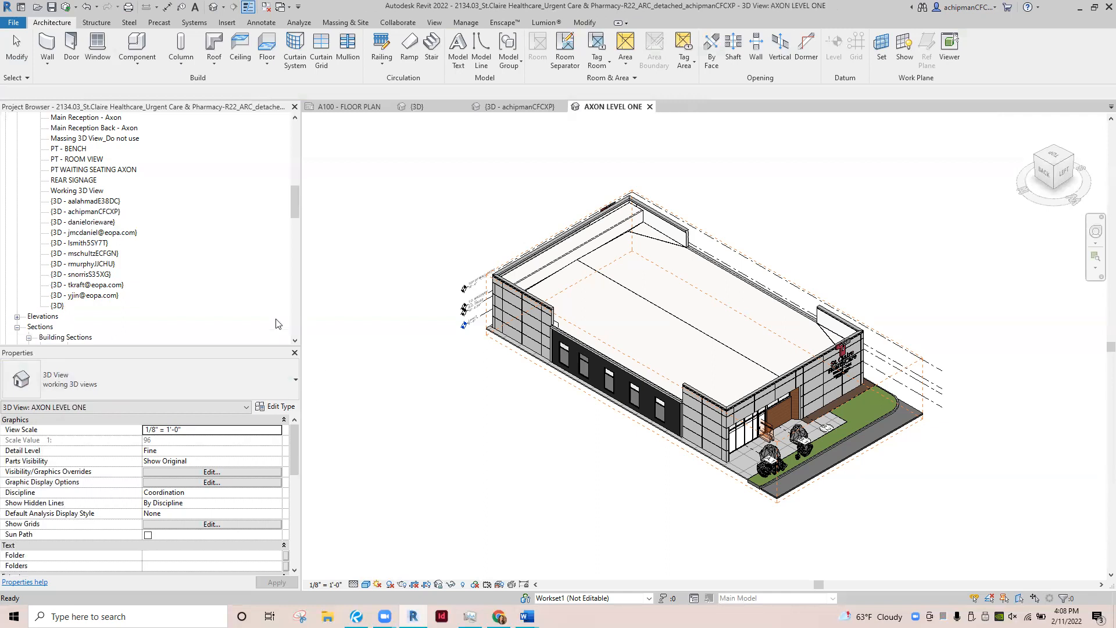
mouse_move(479, 191)
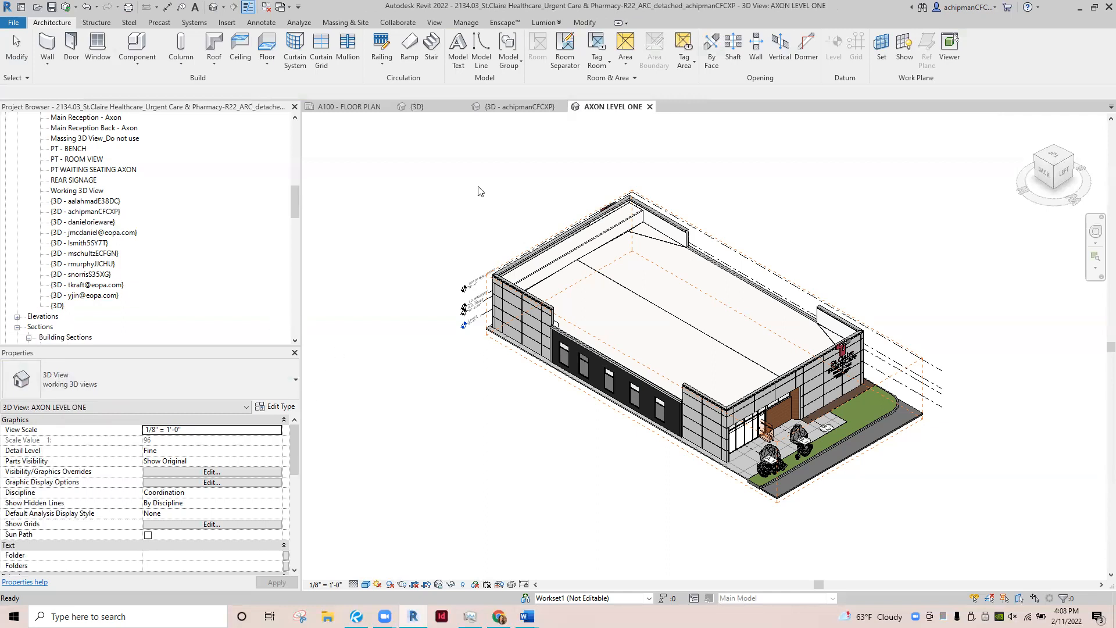
mouse_move(614, 106)
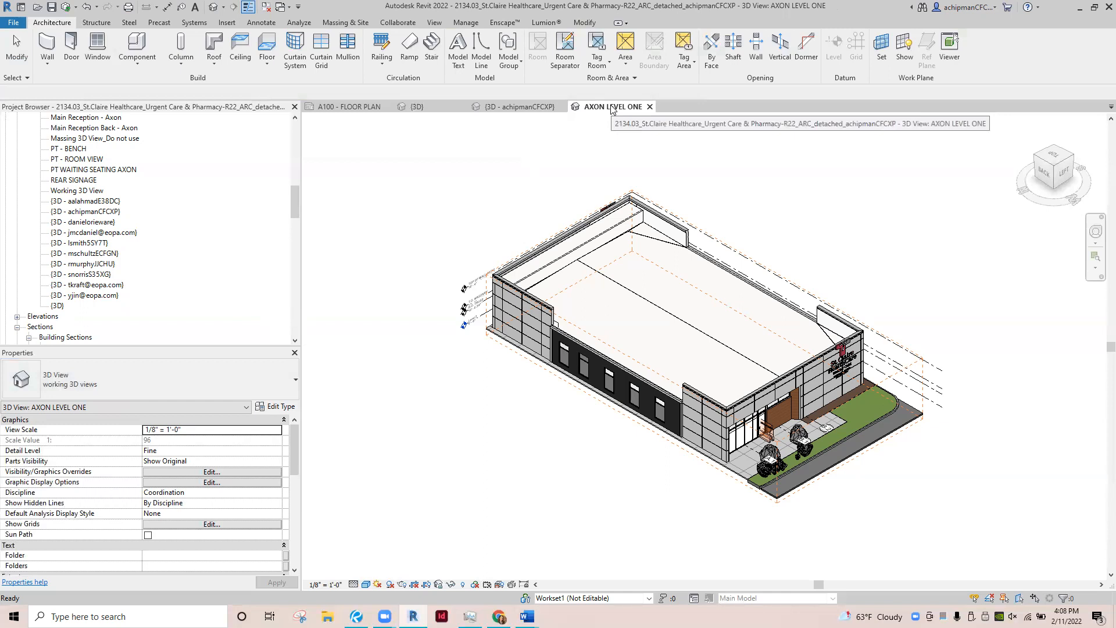
- Return to the original 3D view and select its section box
click(519, 106)
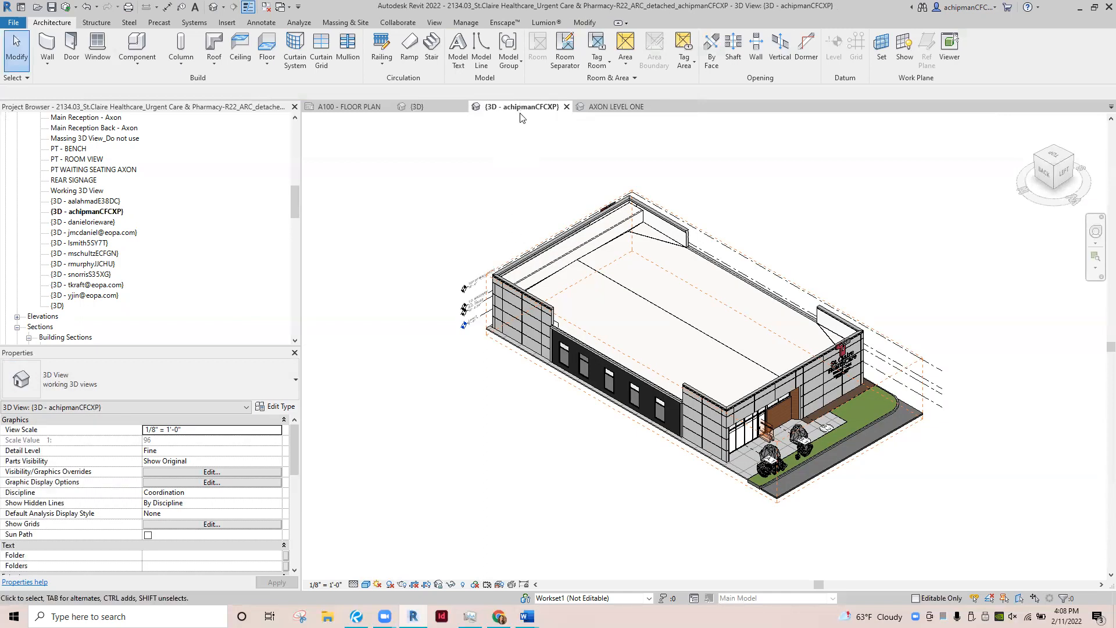
mouse_move(476, 231)
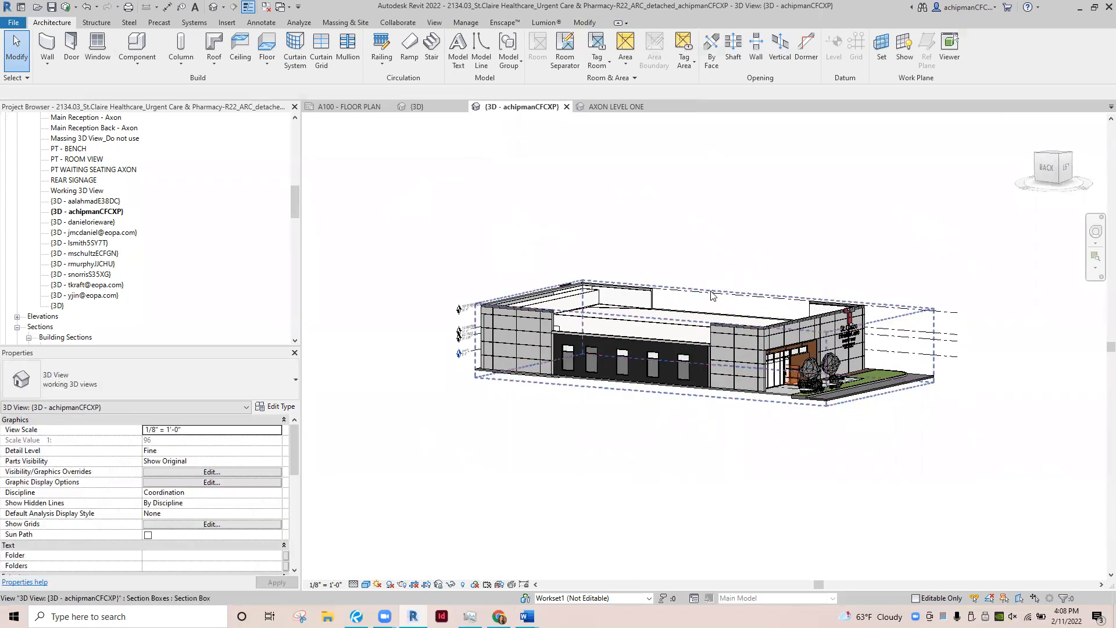
click(711, 298)
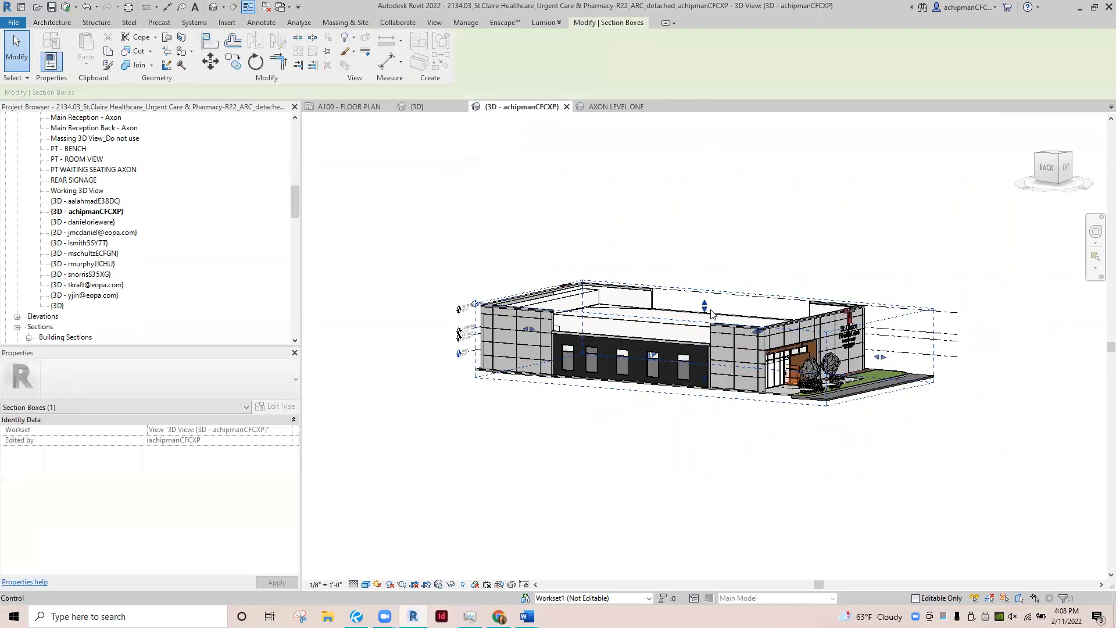
mouse_move(711, 312)
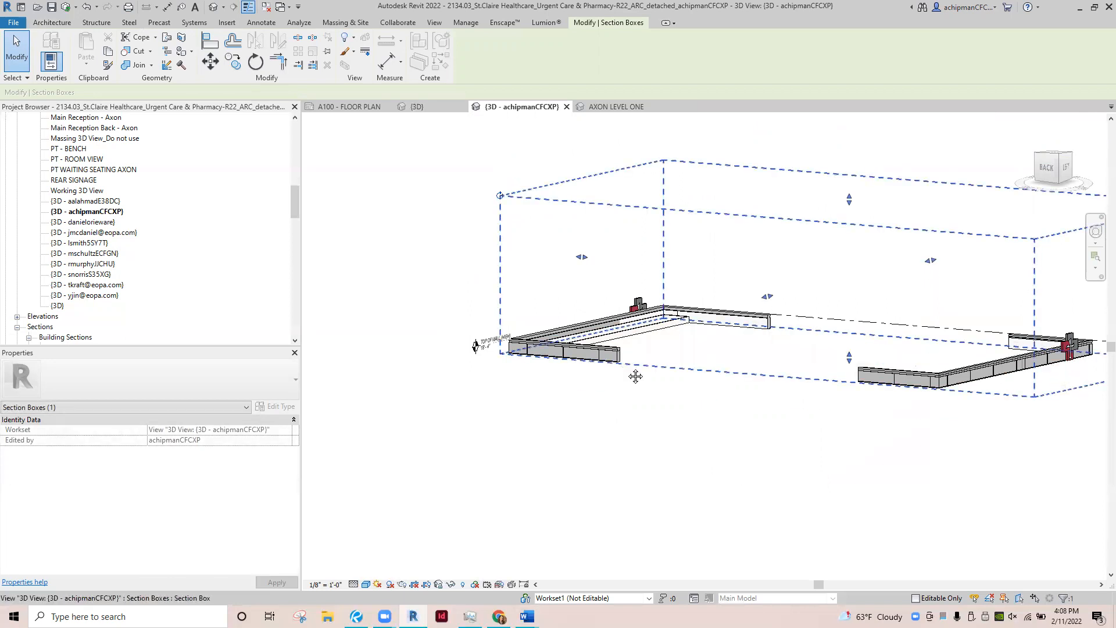
- Orbit the lowered section box to check only ground-level walls remain, then back to axon
drag(636, 376, 687, 445)
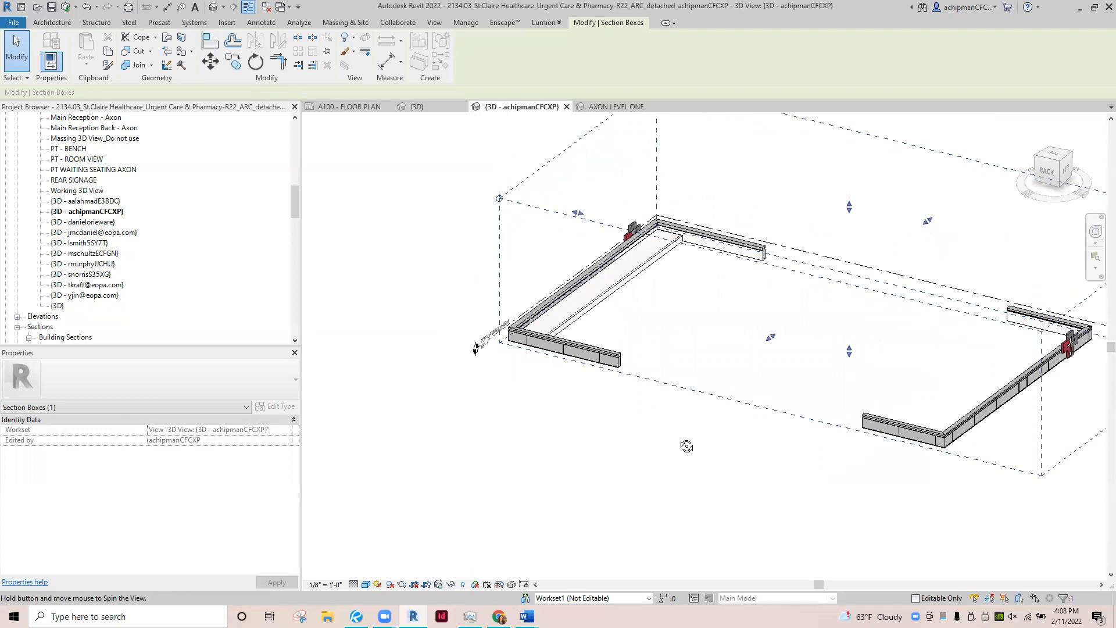
drag(687, 445, 788, 322)
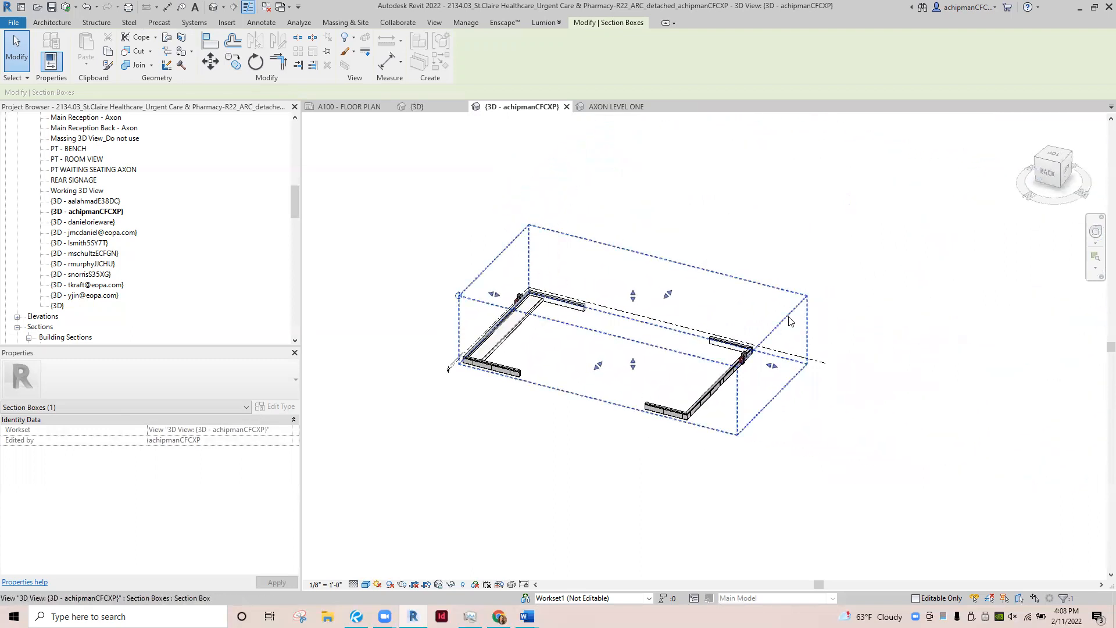
mouse_move(1060, 169)
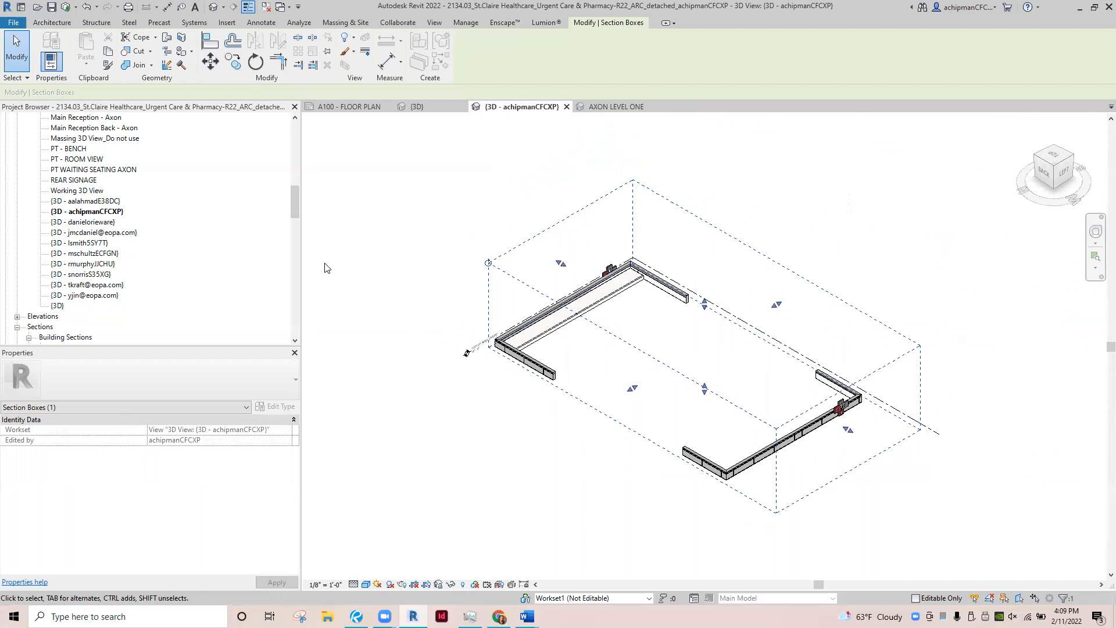
- Duplicate the cut-down 3D view and rename the copy AXON LEVEL TWO
right_click(82, 210)
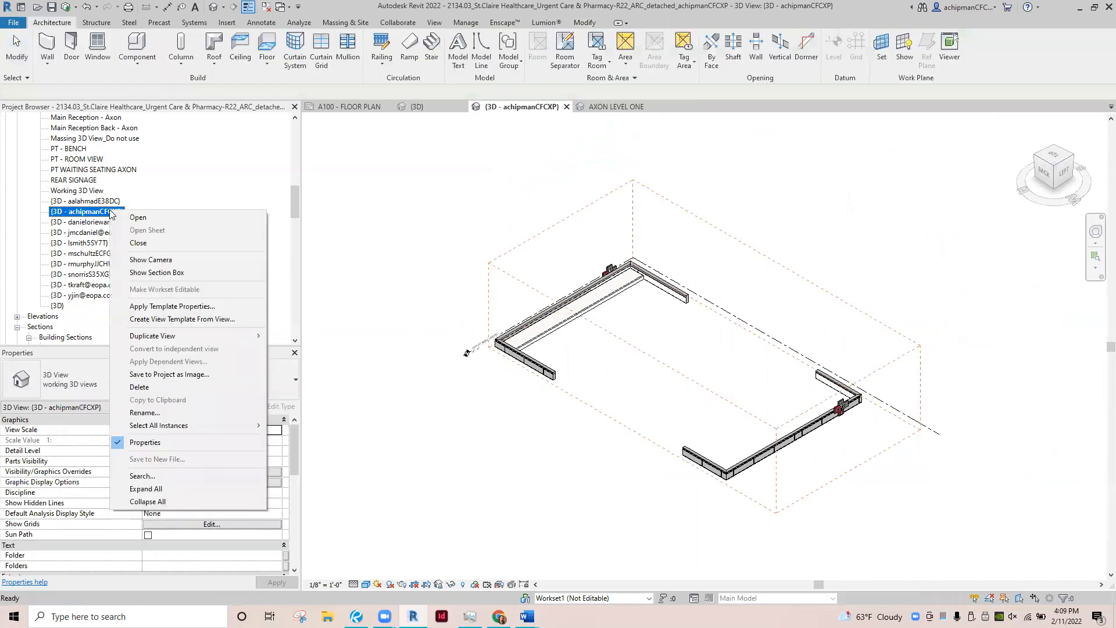
mouse_move(169, 335)
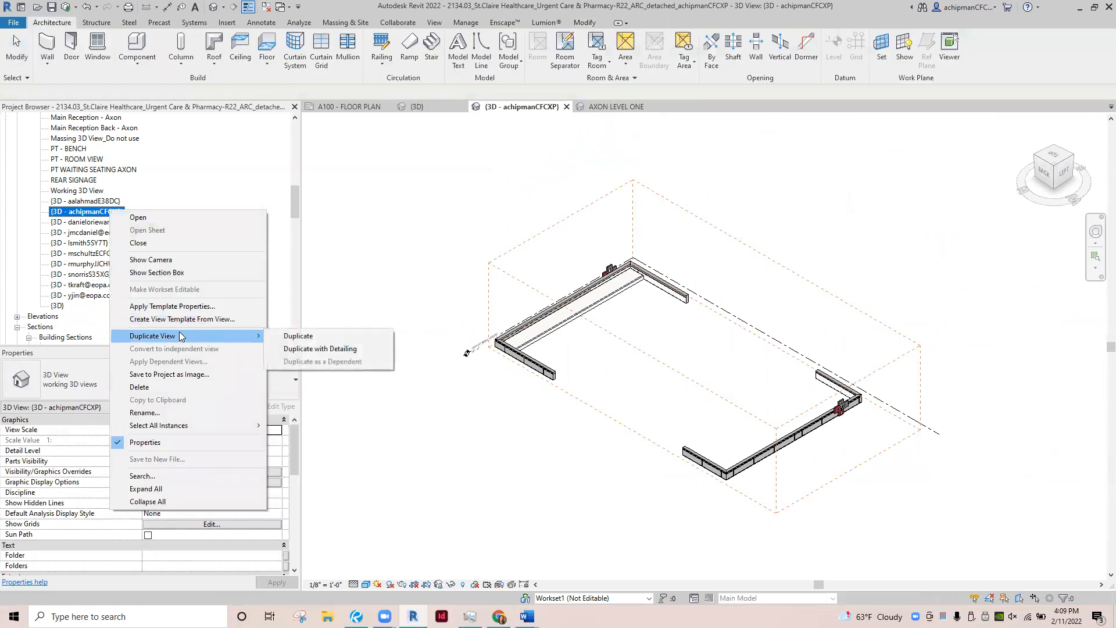
click(320, 349)
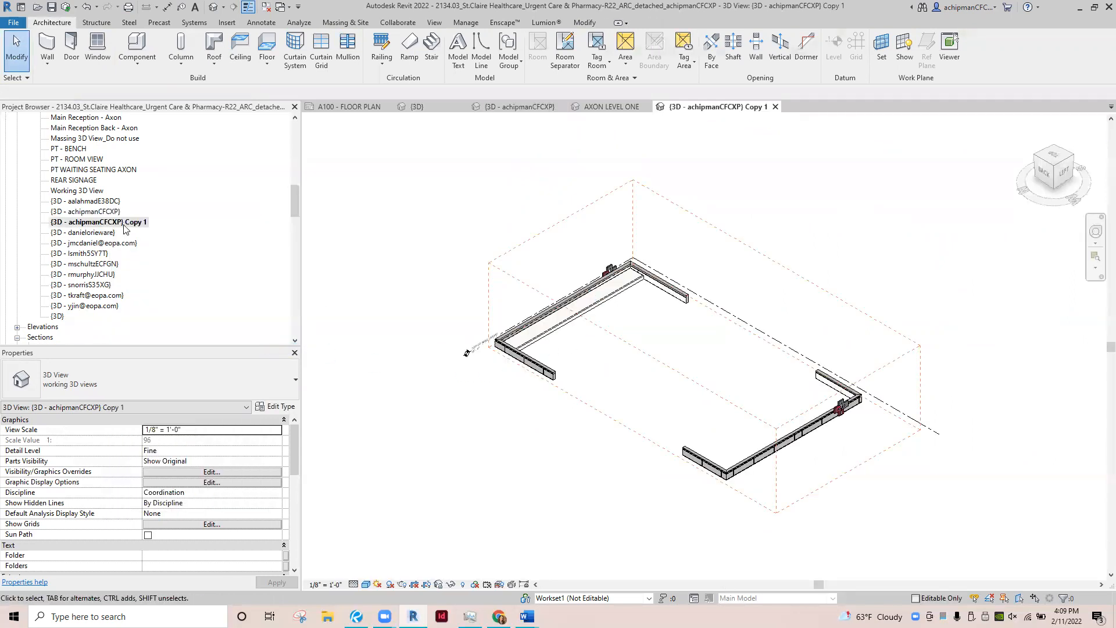
right_click(84, 220)
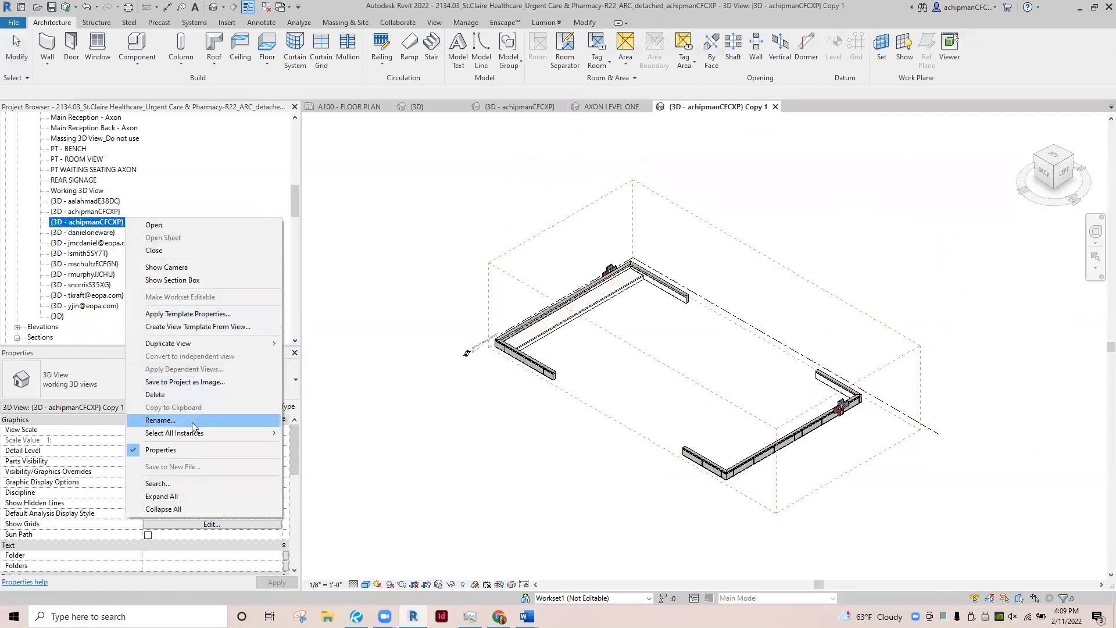
click(161, 420)
text(AXON LEVEL TWO)
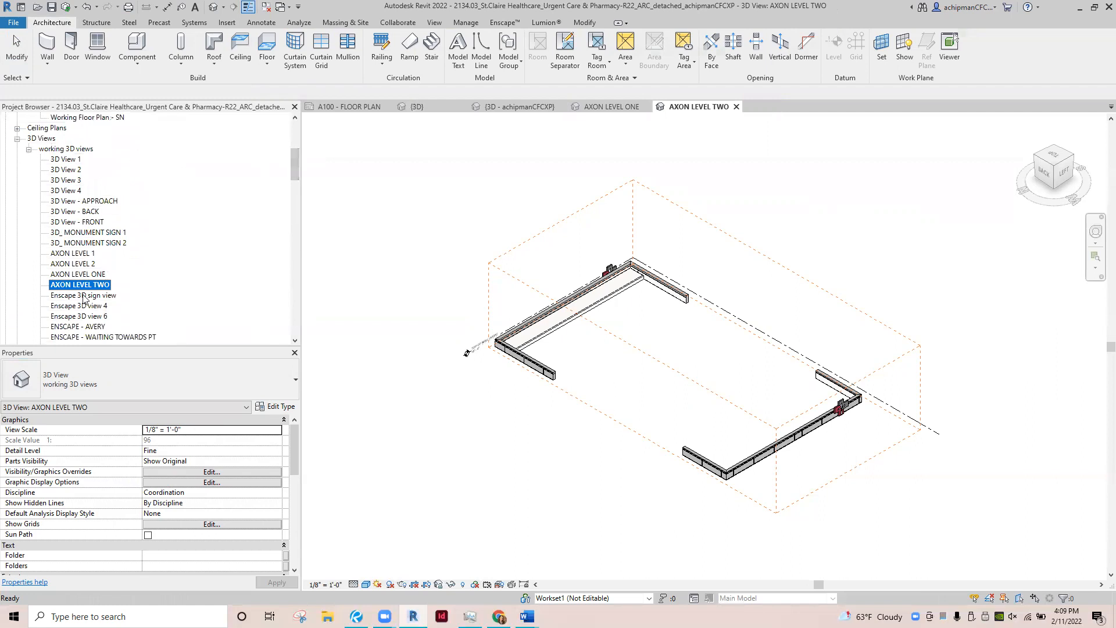
click(71, 263)
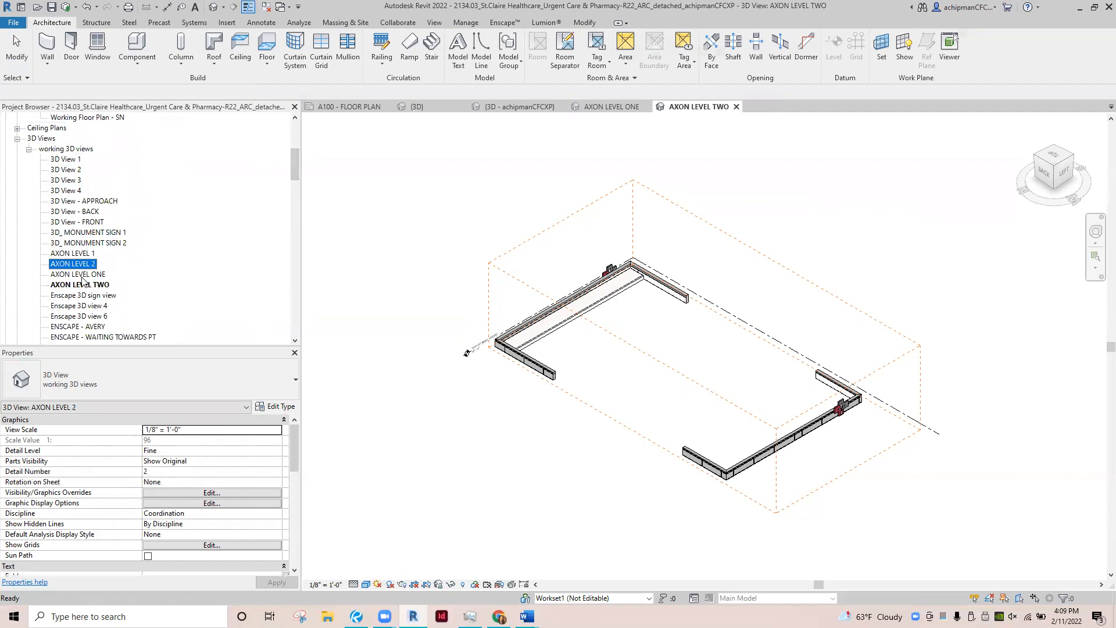
click(79, 284)
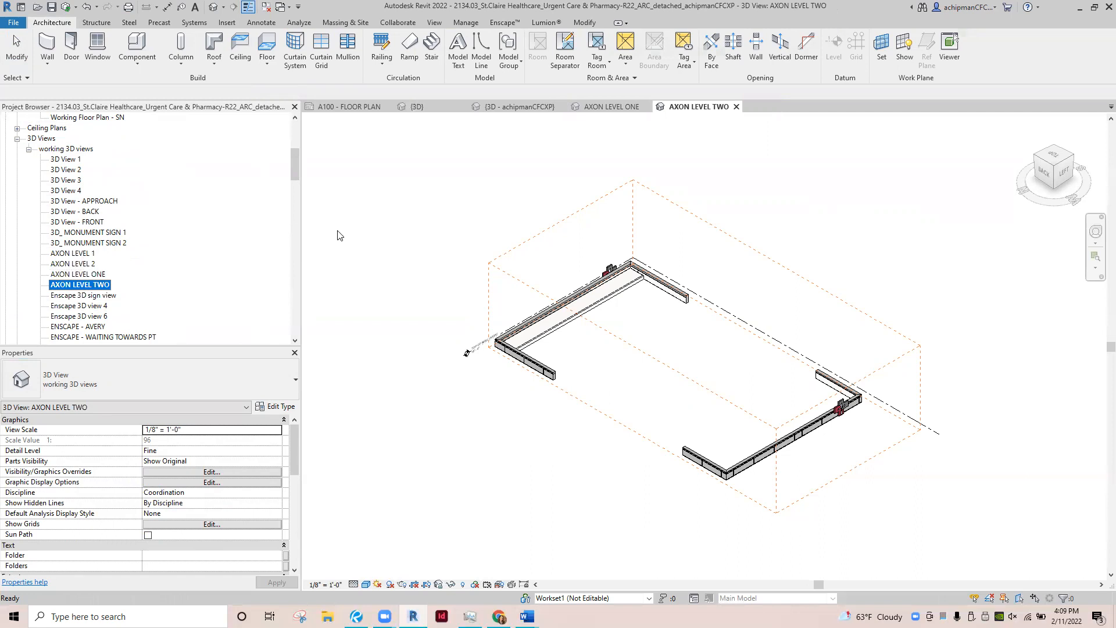
mouse_move(449, 161)
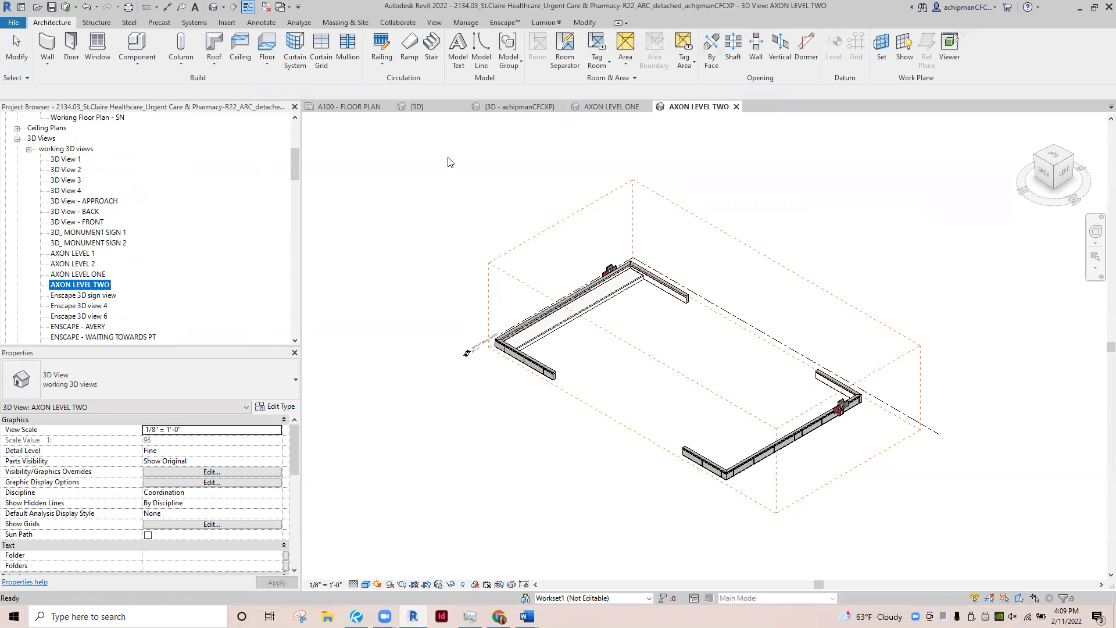
mouse_move(565, 48)
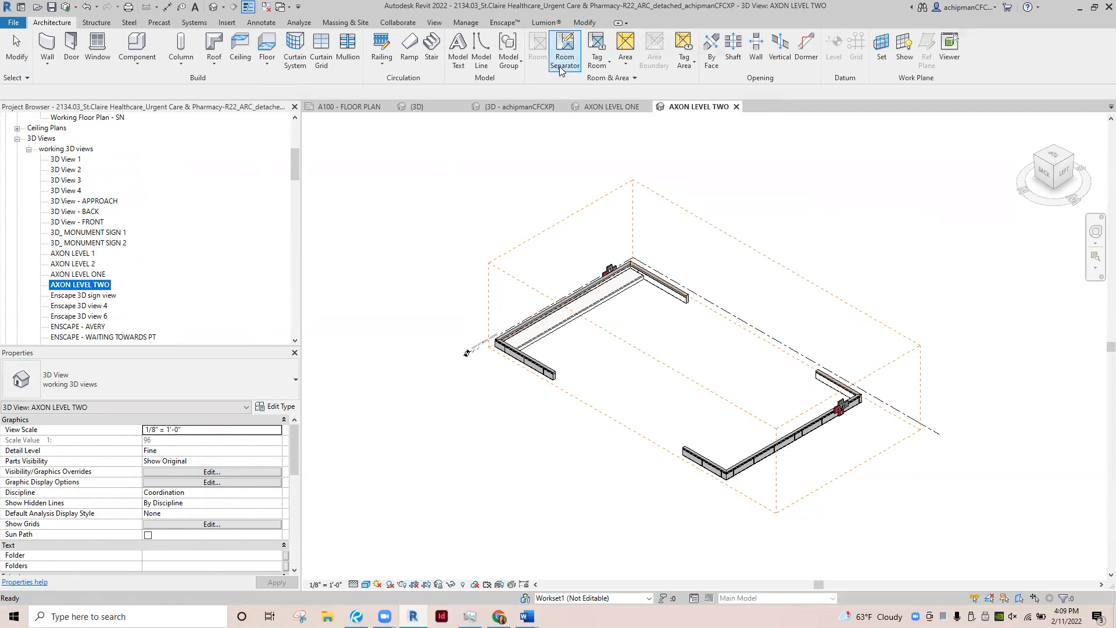
- Create sheet A185 using the Titleblock-30x42-EOP-Standard 30" x 42" titleblock
click(435, 22)
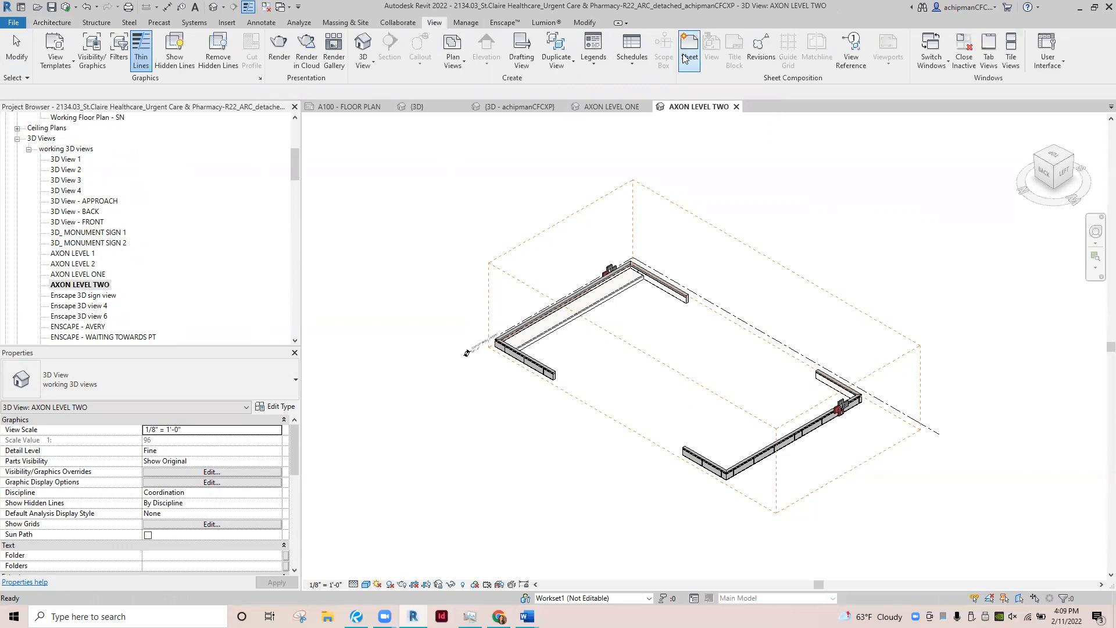
click(688, 45)
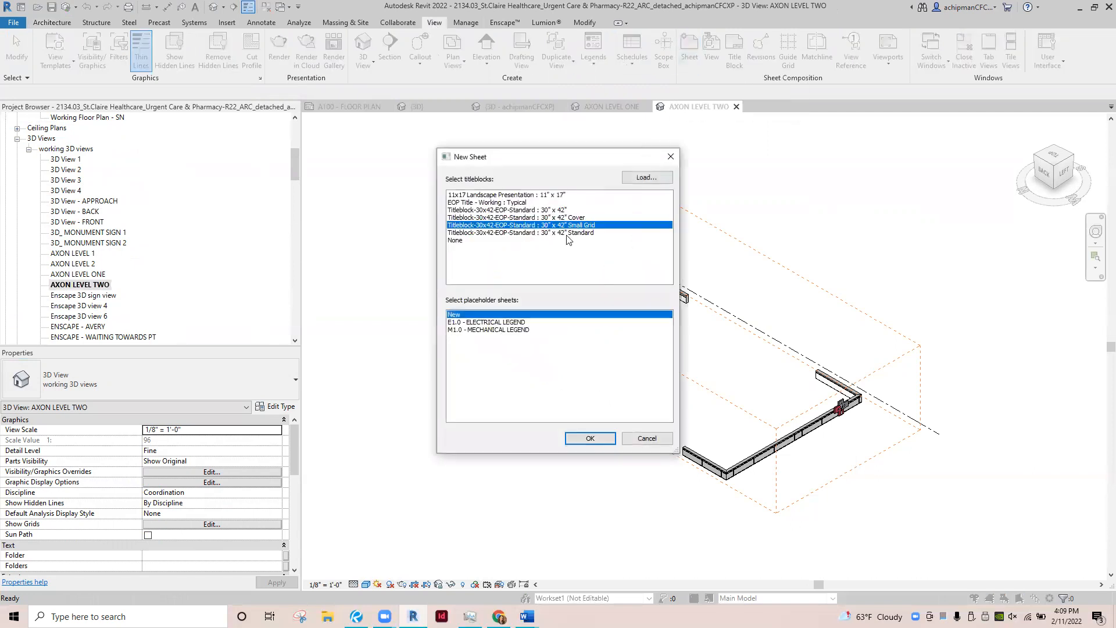
click(519, 232)
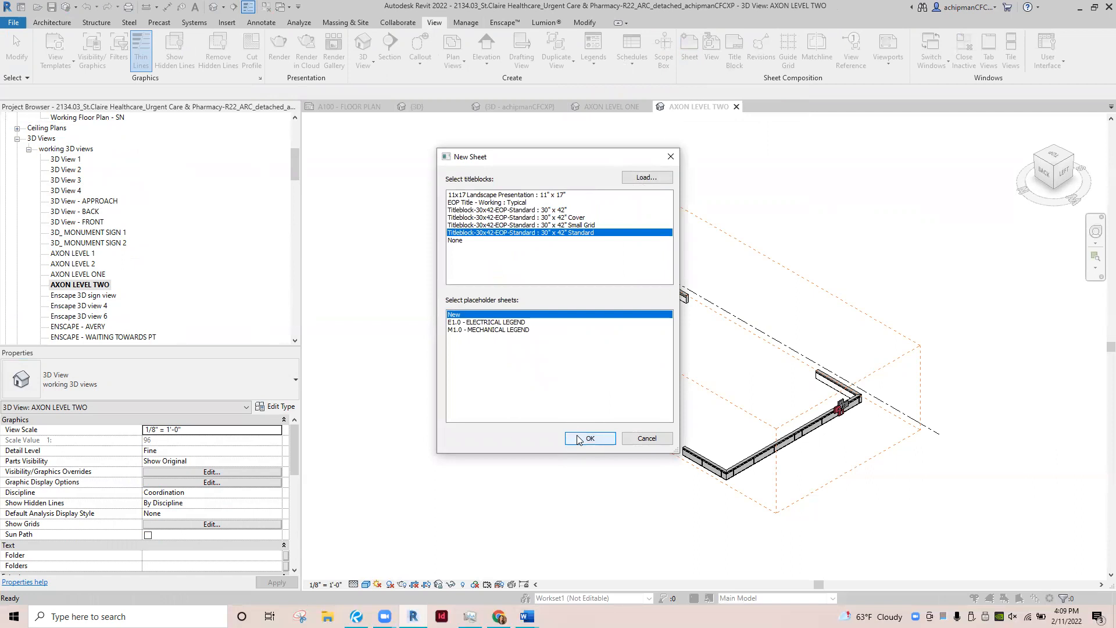
click(590, 438)
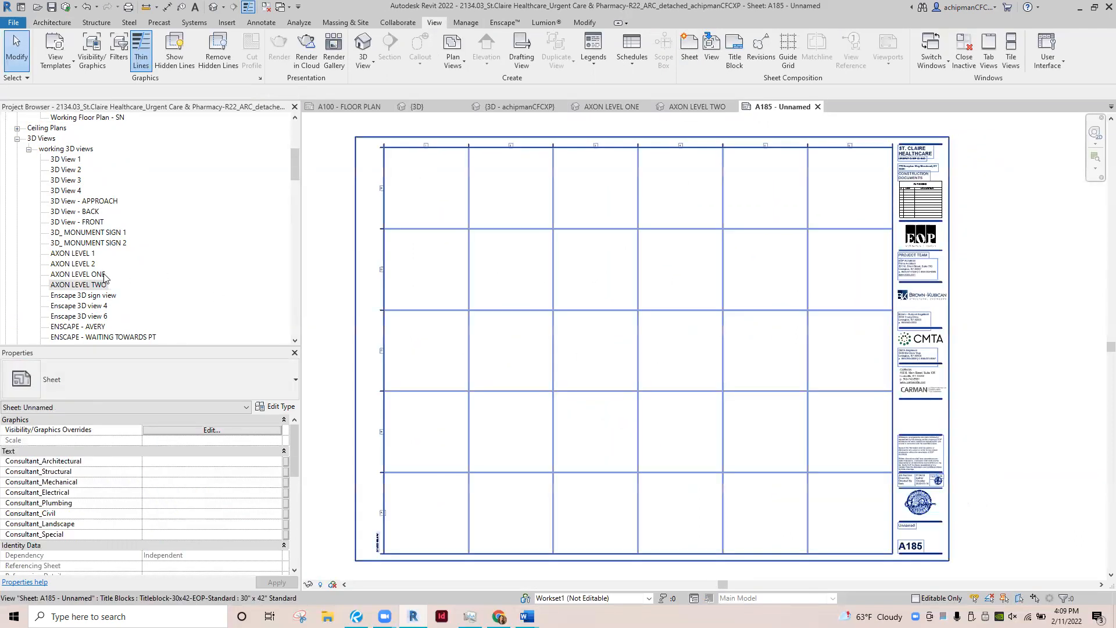
- Place the AXON LEVEL ONE view from the Project Browser onto the upper area of sheet A185
click(76, 273)
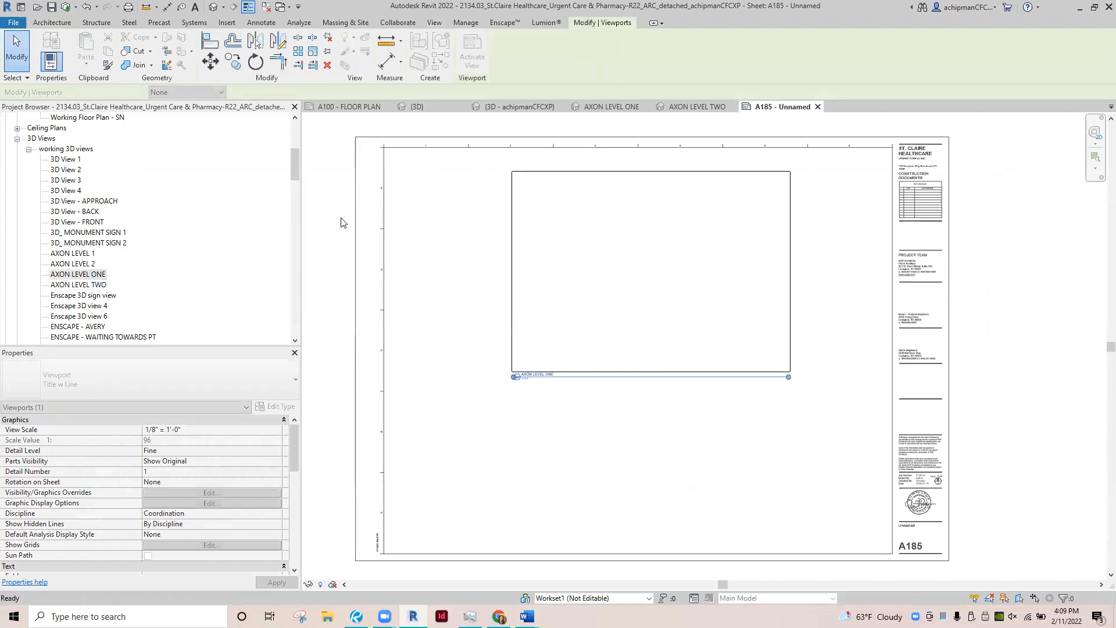
click(78, 283)
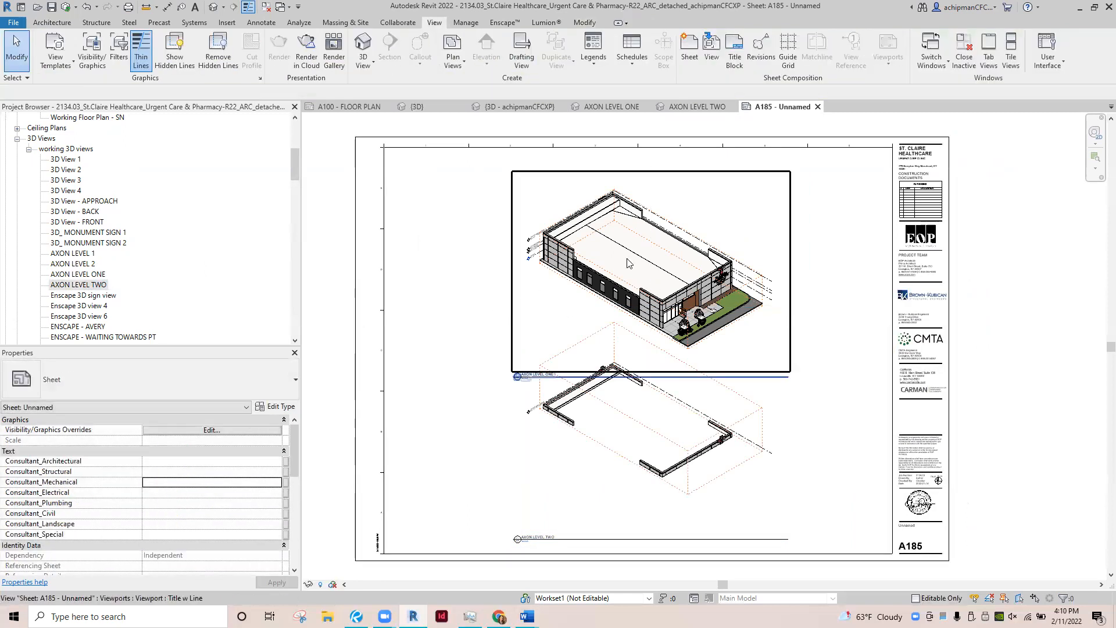
click(630, 263)
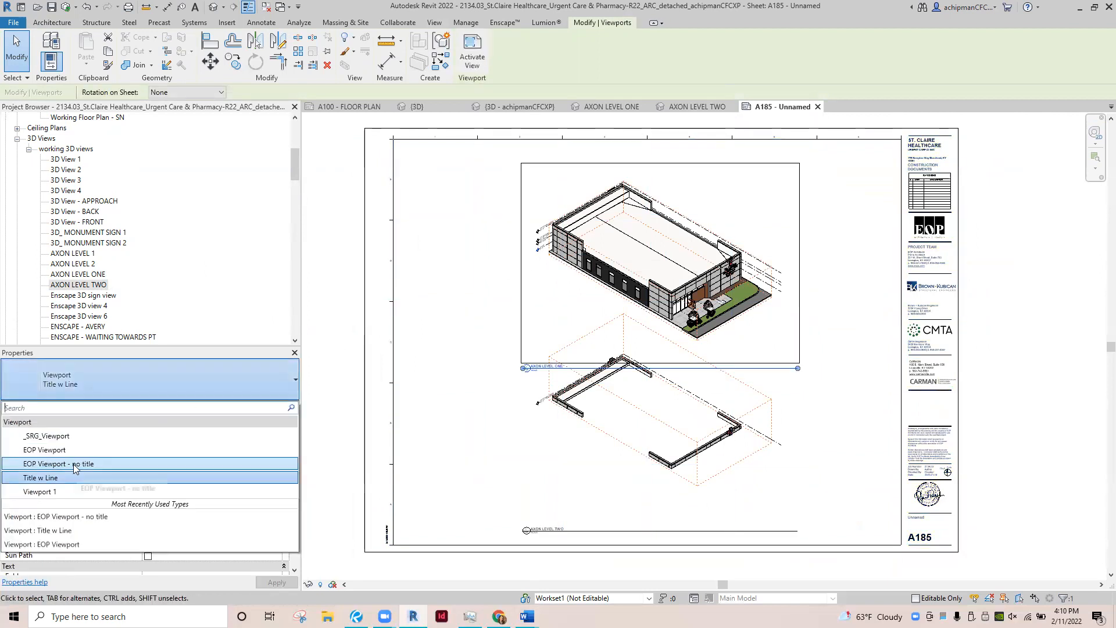
- Switch both axon viewports to 'EOP Viewport - no title' and move the full building below the wall slice
click(53, 464)
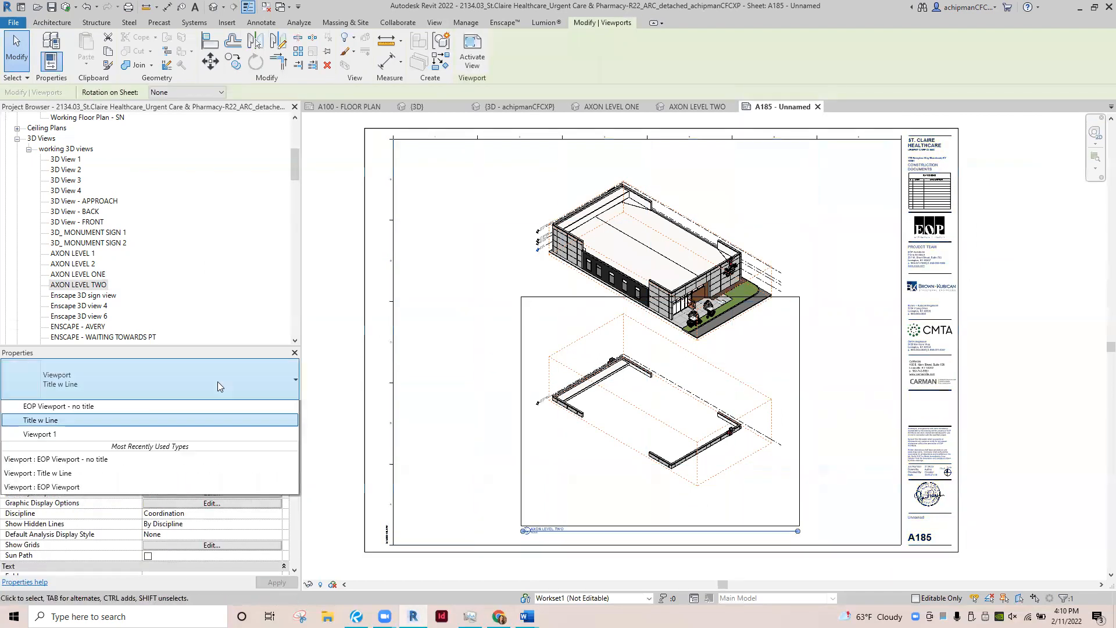
click(51, 406)
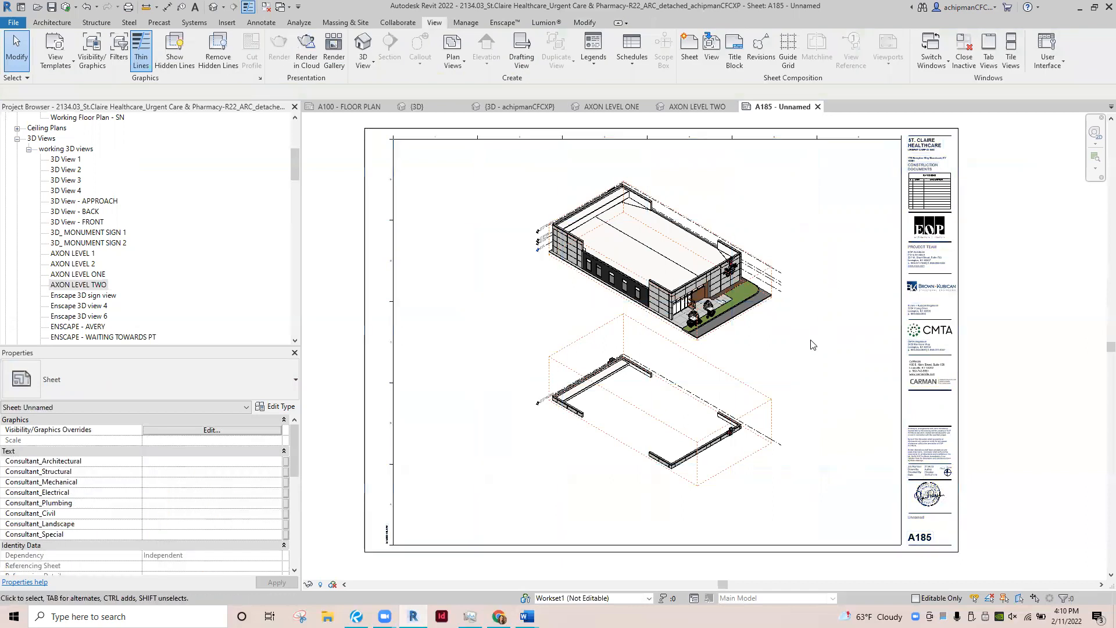
click(670, 348)
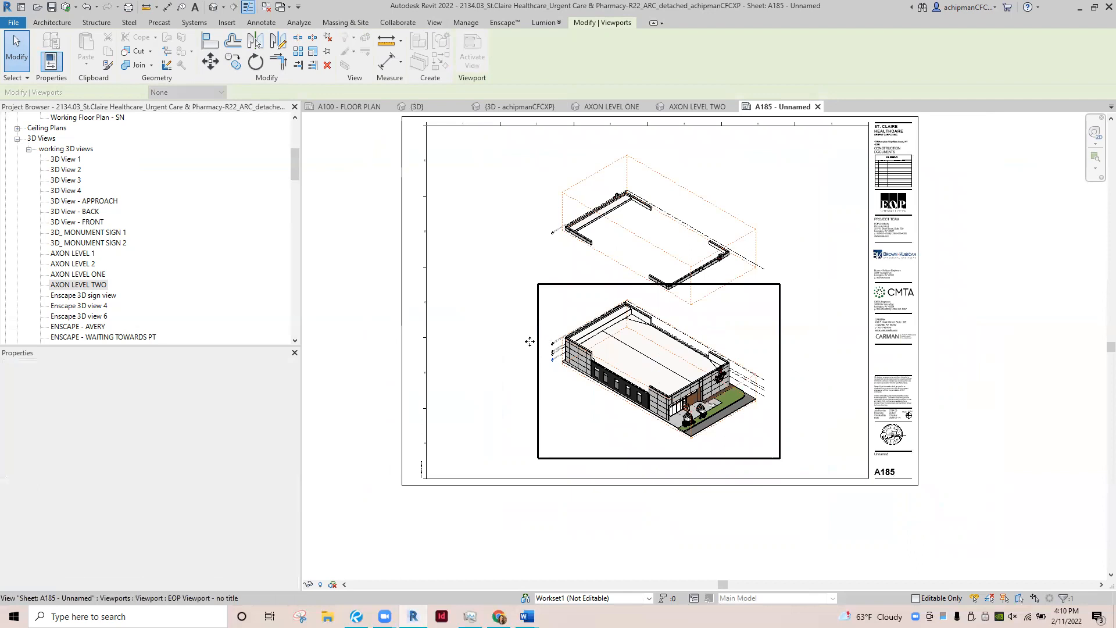
click(372, 321)
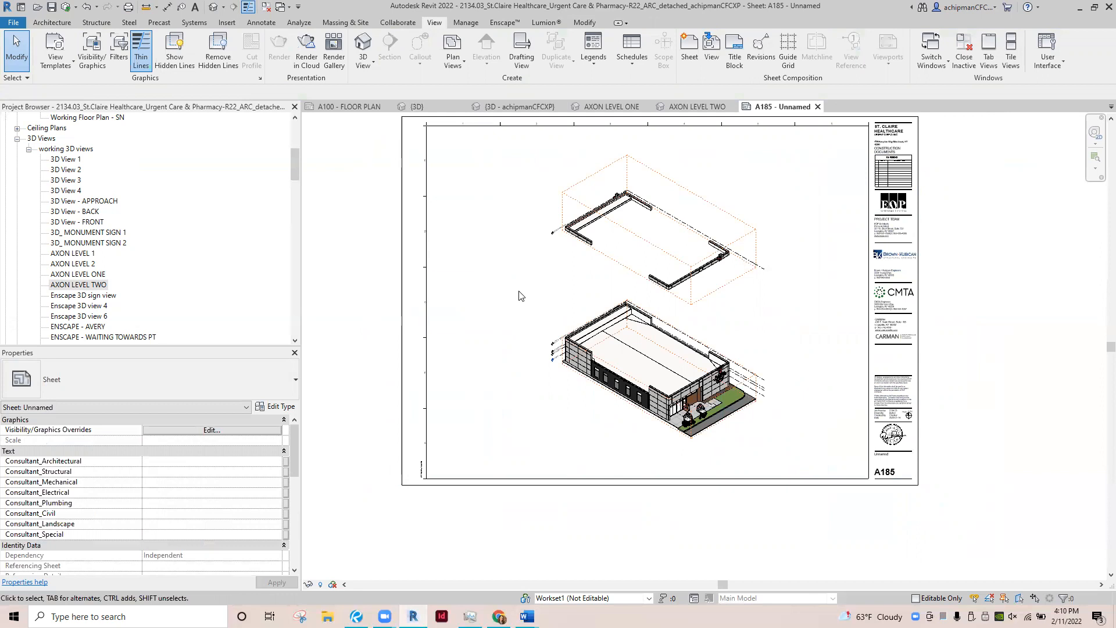
mouse_move(444, 102)
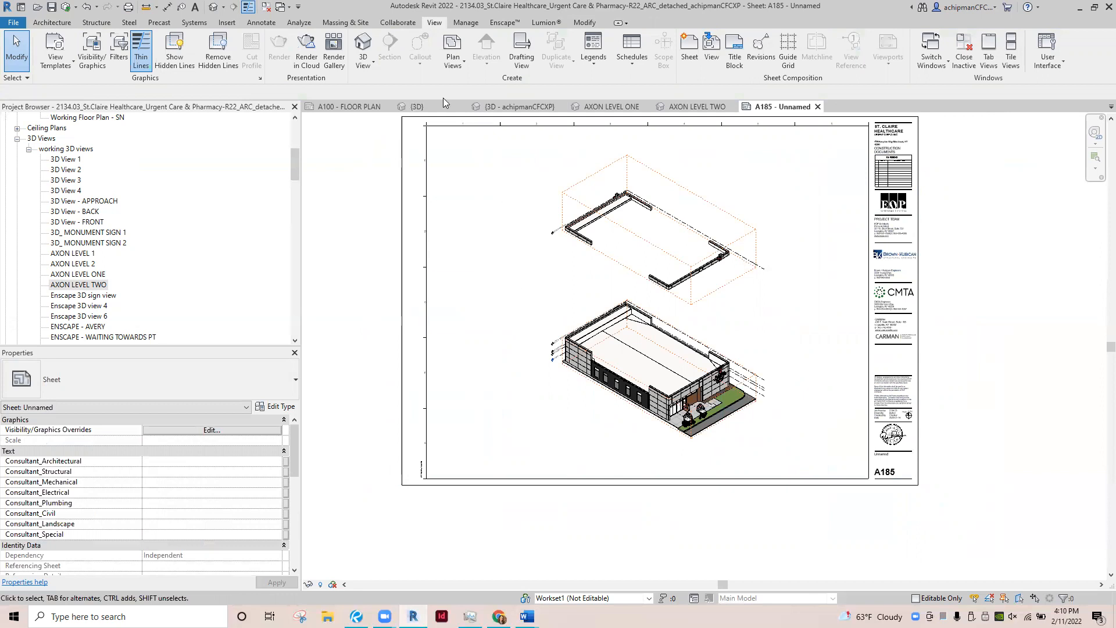
- Start a Thin Lines - Dashed detail line from the Annotate tools over the building model
click(260, 22)
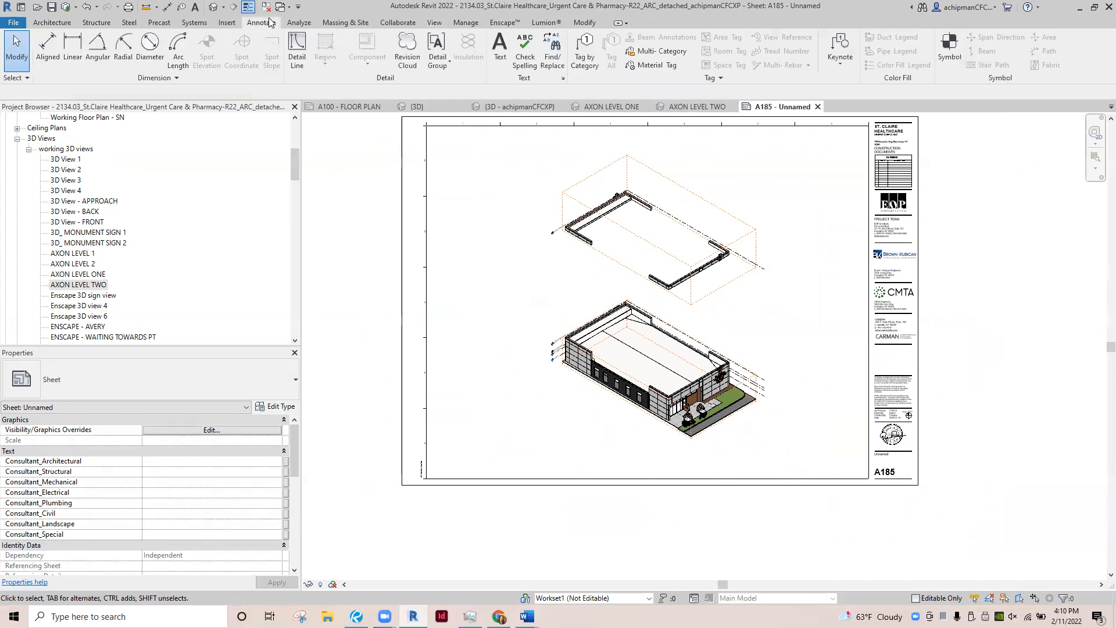
click(296, 46)
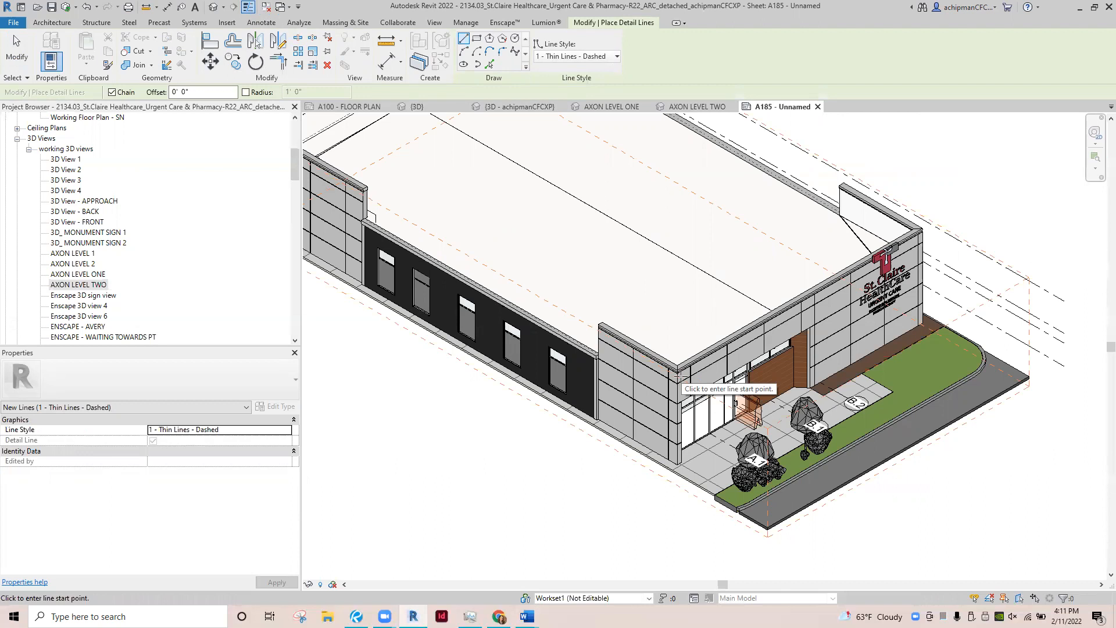
mouse_move(733, 402)
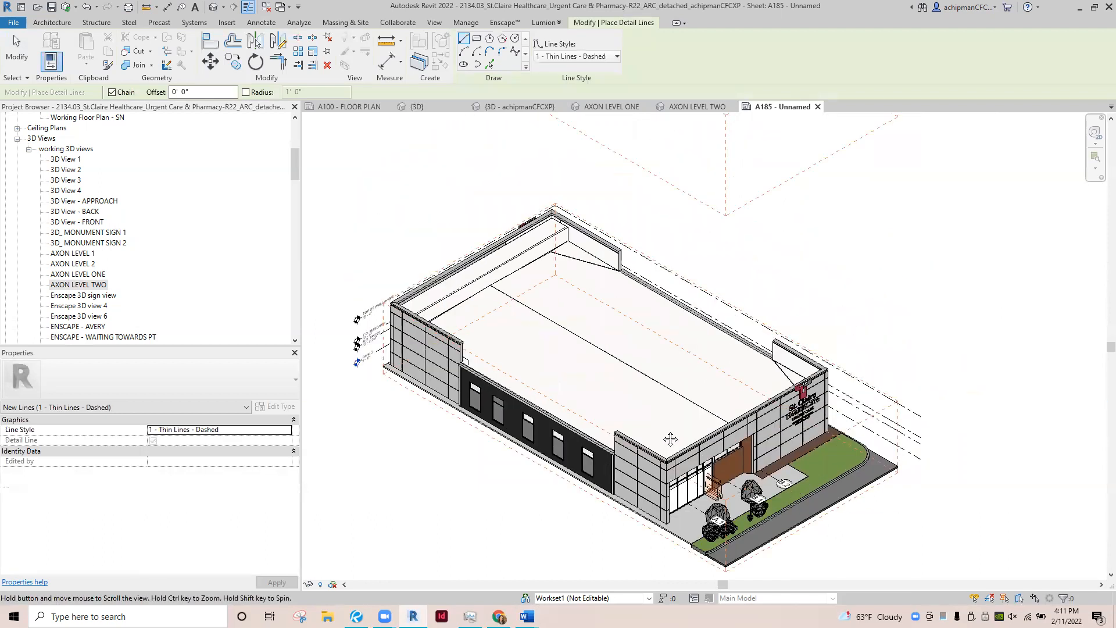
drag(671, 440, 676, 403)
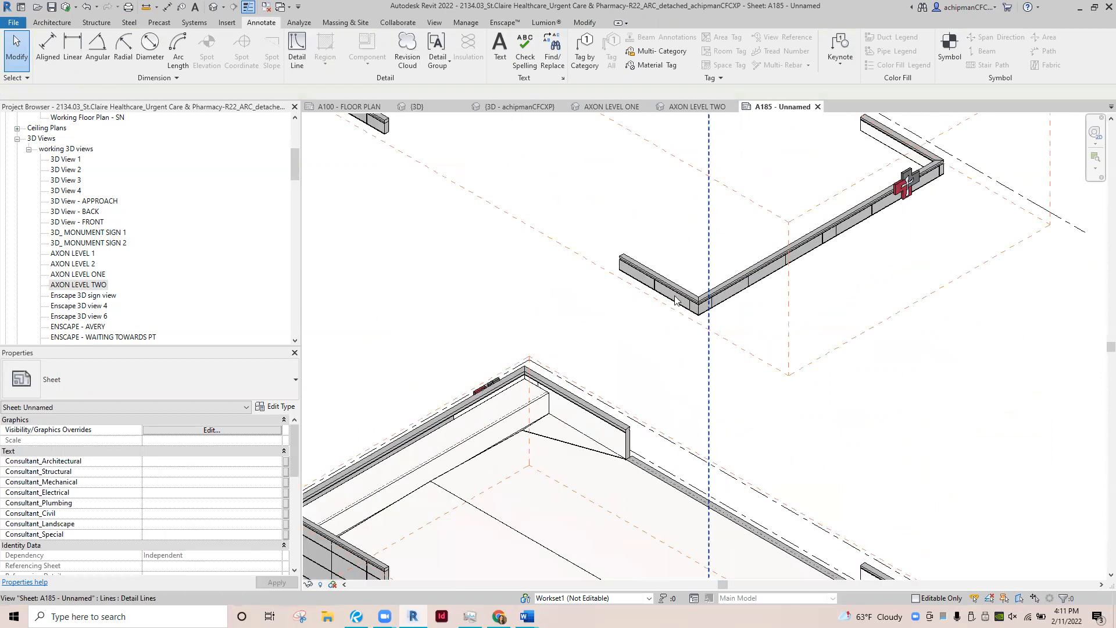
- Select a viewport once the full A185 sheet is back in view
click(677, 300)
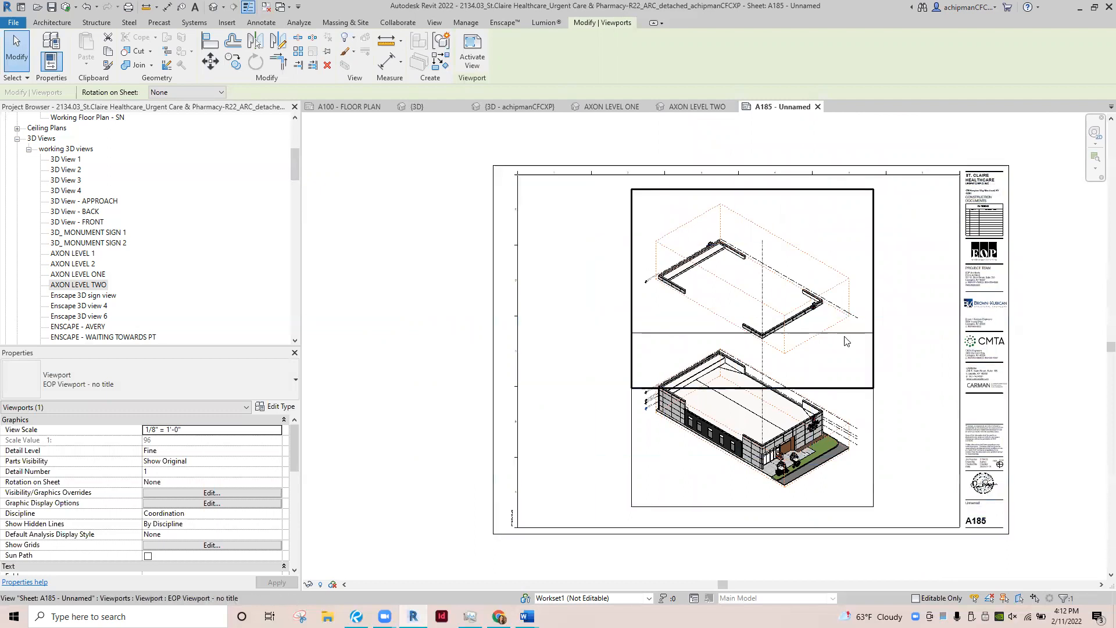
mouse_move(755, 356)
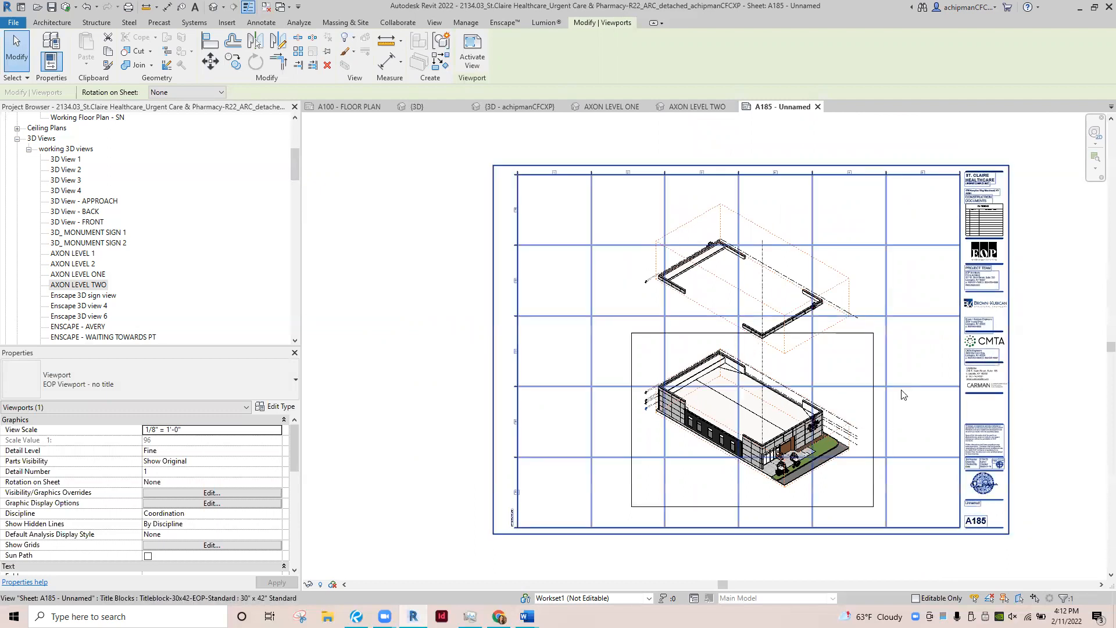
mouse_move(902, 393)
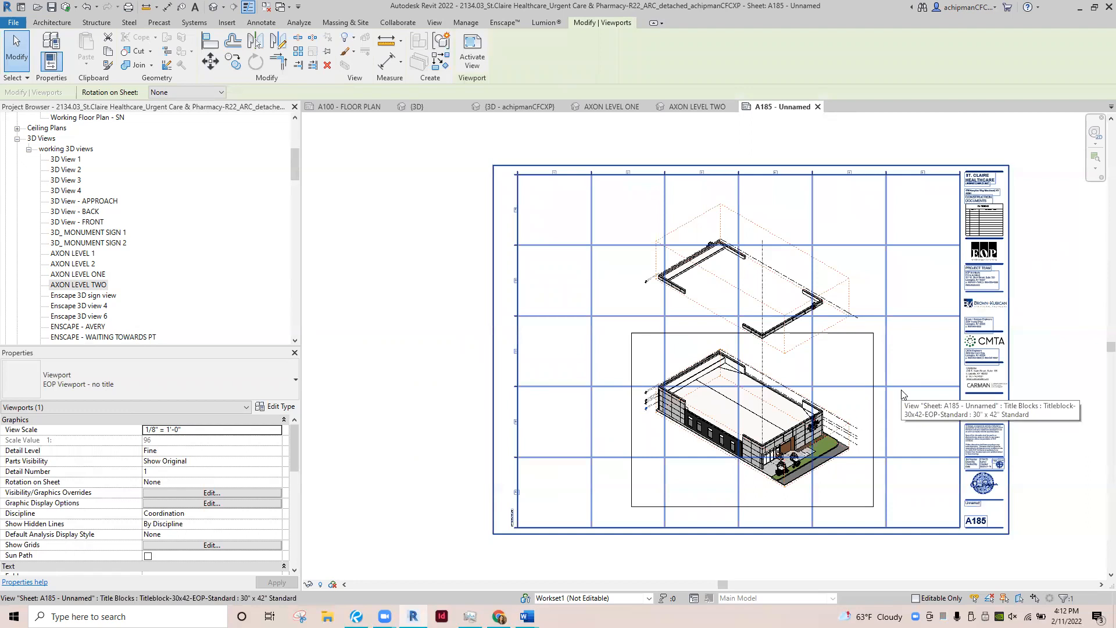
mouse_move(904, 396)
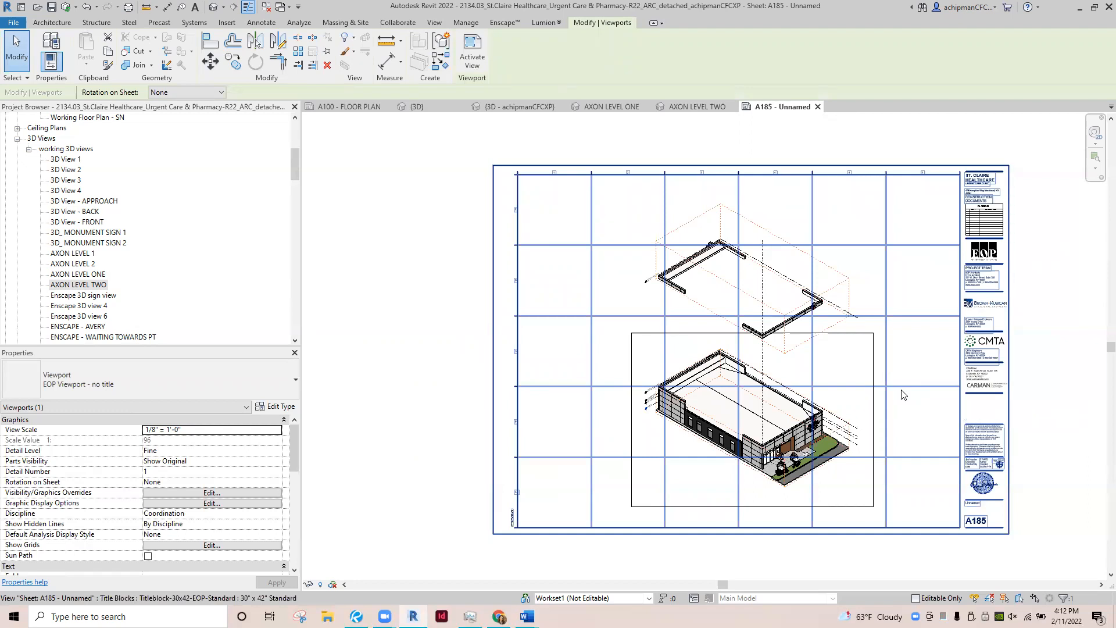
mouse_move(774, 286)
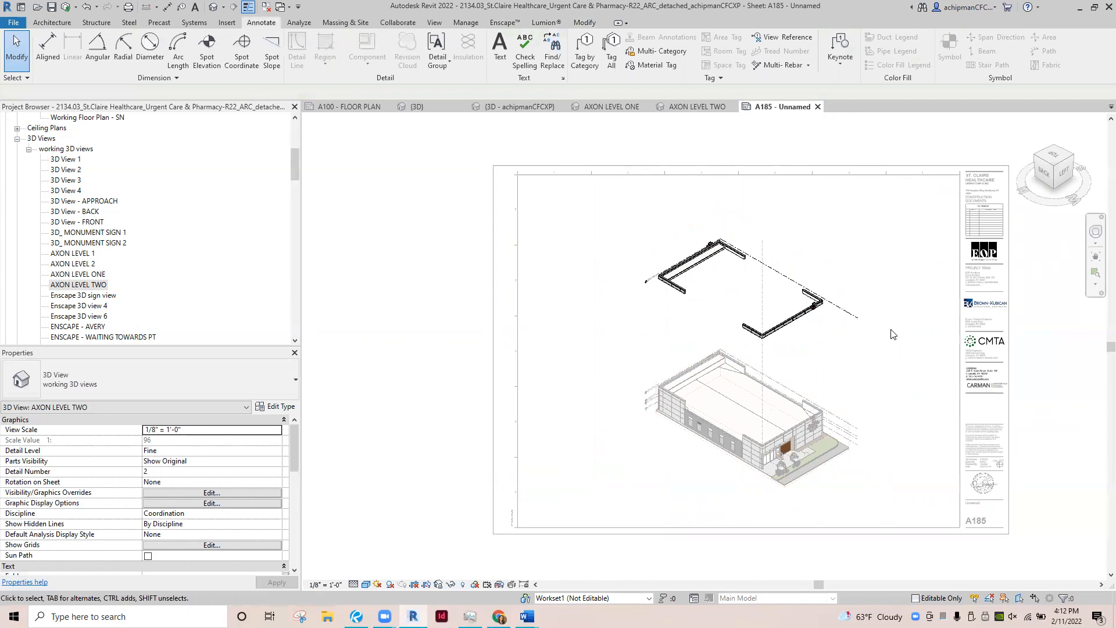
mouse_move(883, 322)
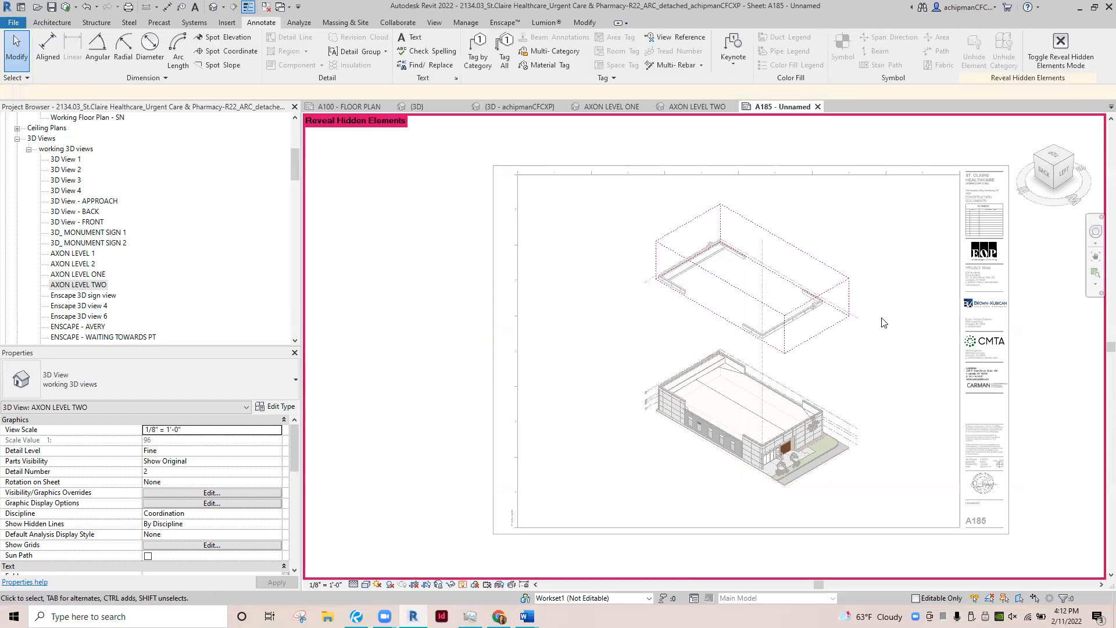
mouse_move(834, 276)
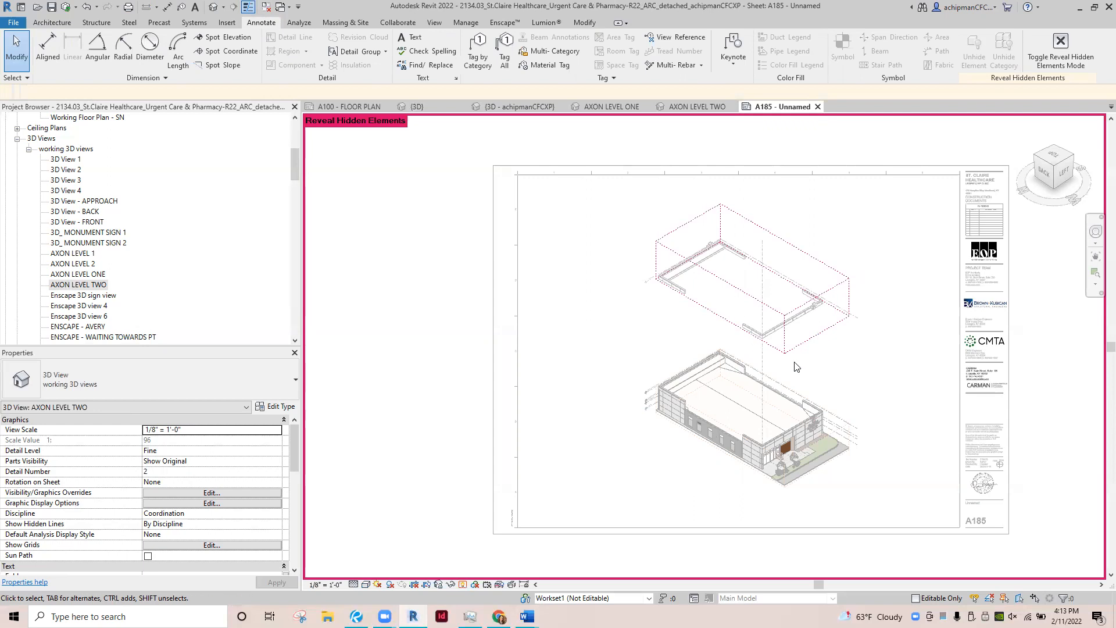
mouse_move(841, 351)
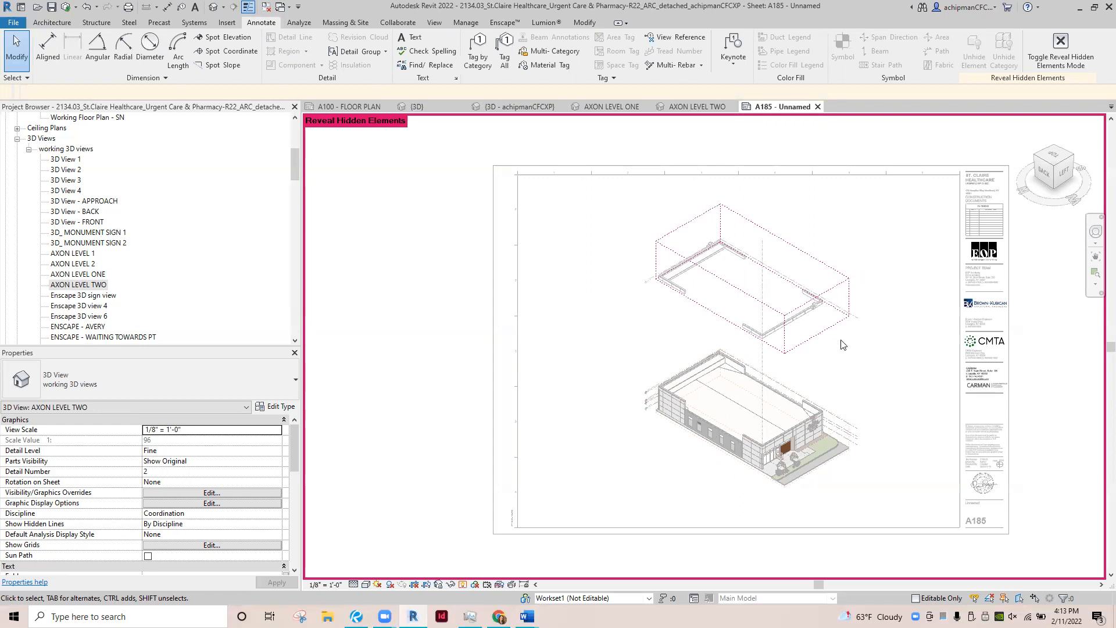
mouse_move(830, 272)
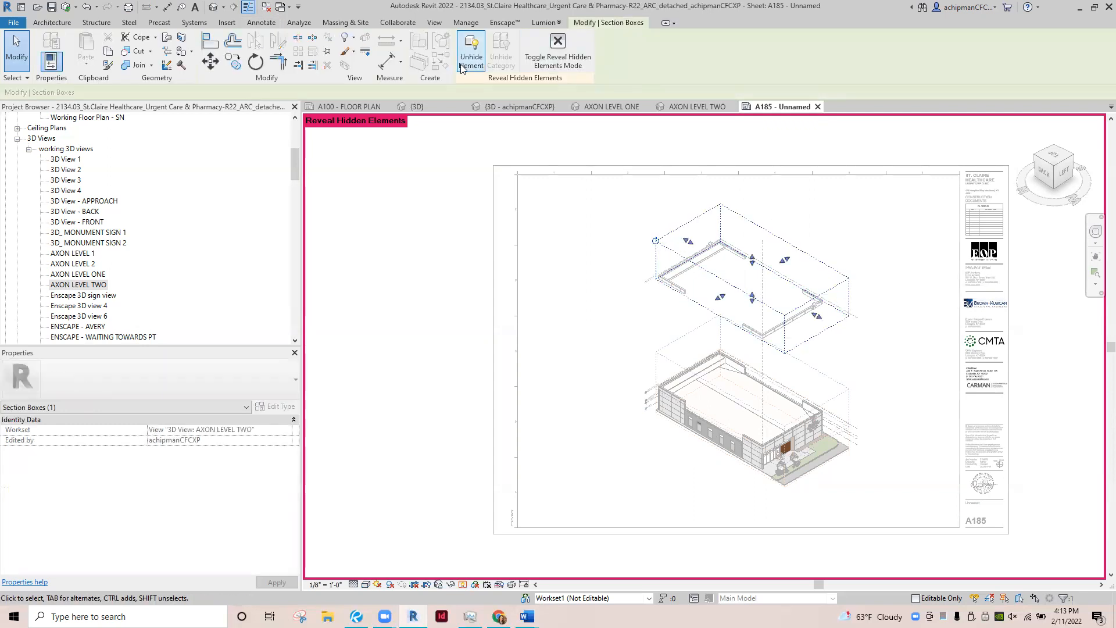
mouse_move(470, 55)
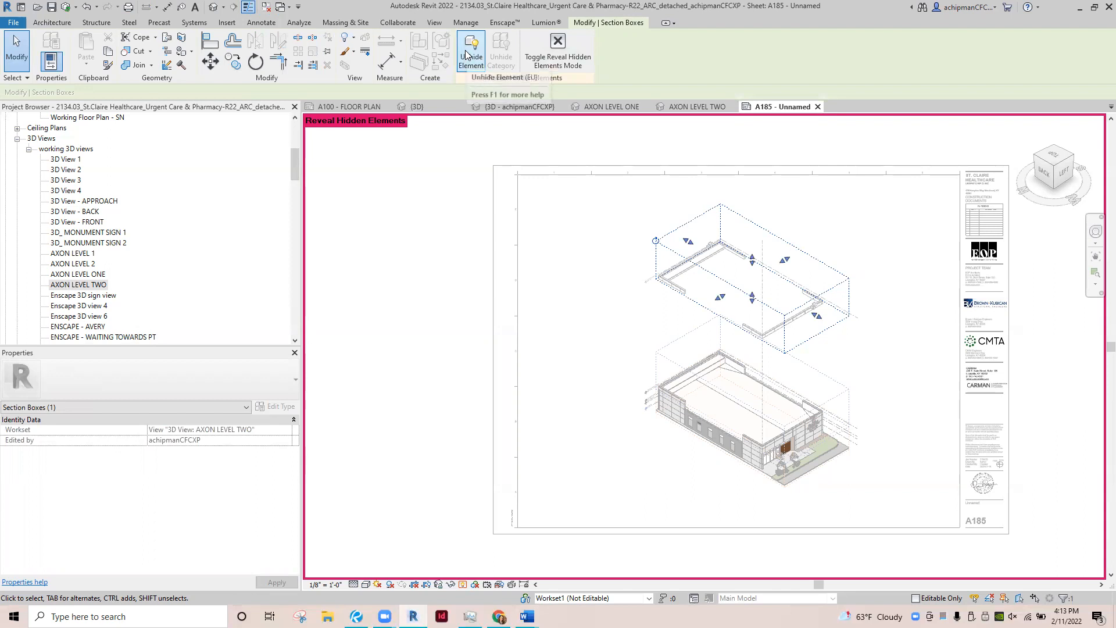
- Unhide the selected AXON LEVEL TWO section box with Unhide Element
click(469, 49)
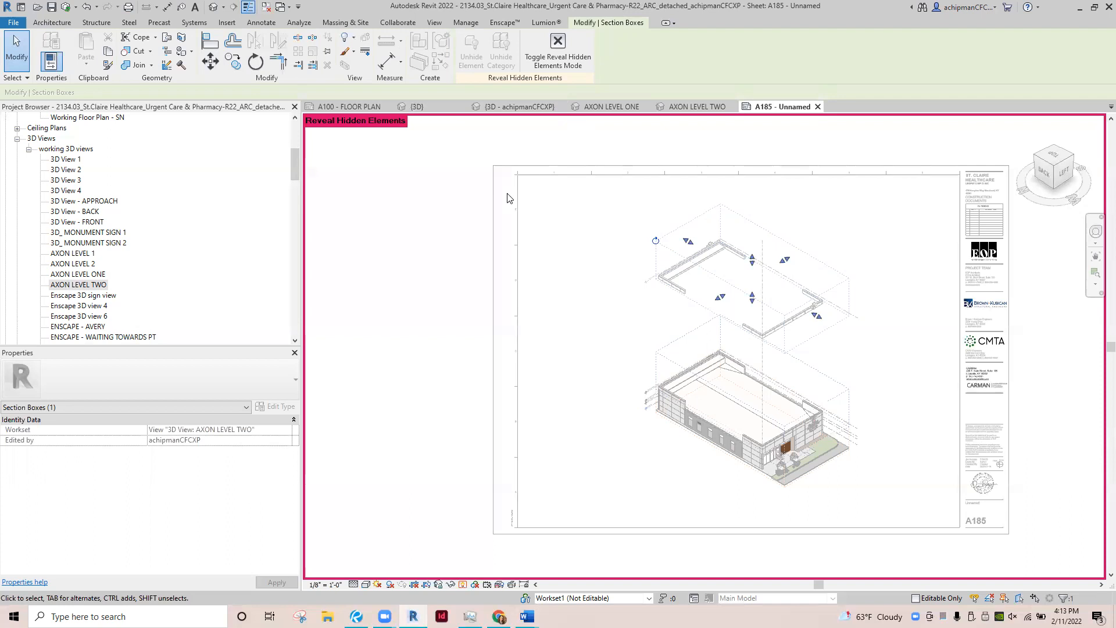
mouse_move(398, 127)
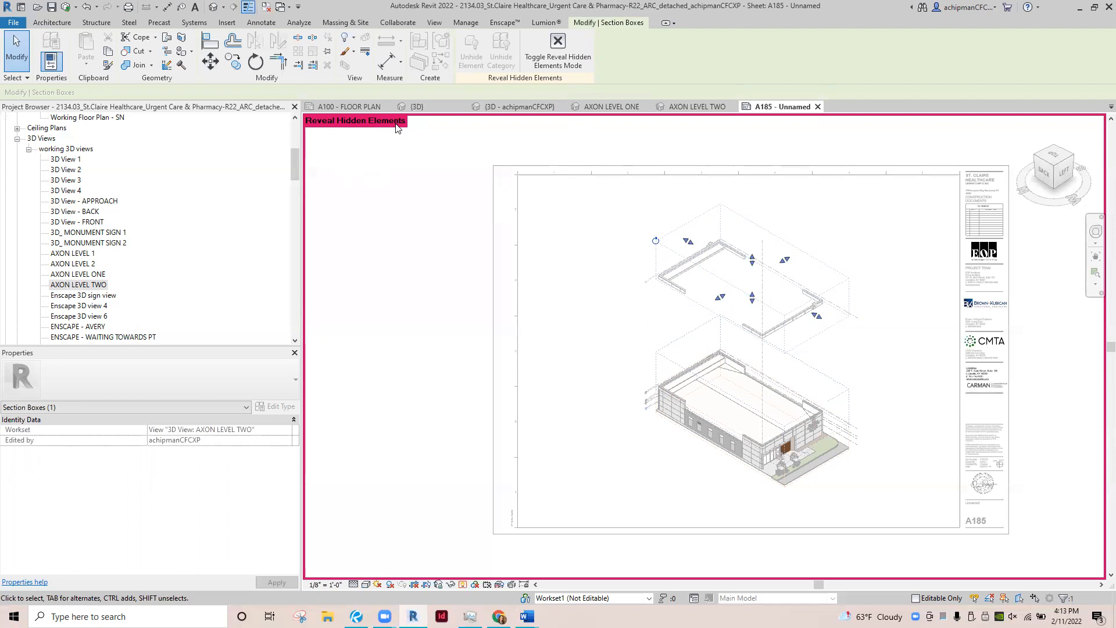
mouse_move(558, 44)
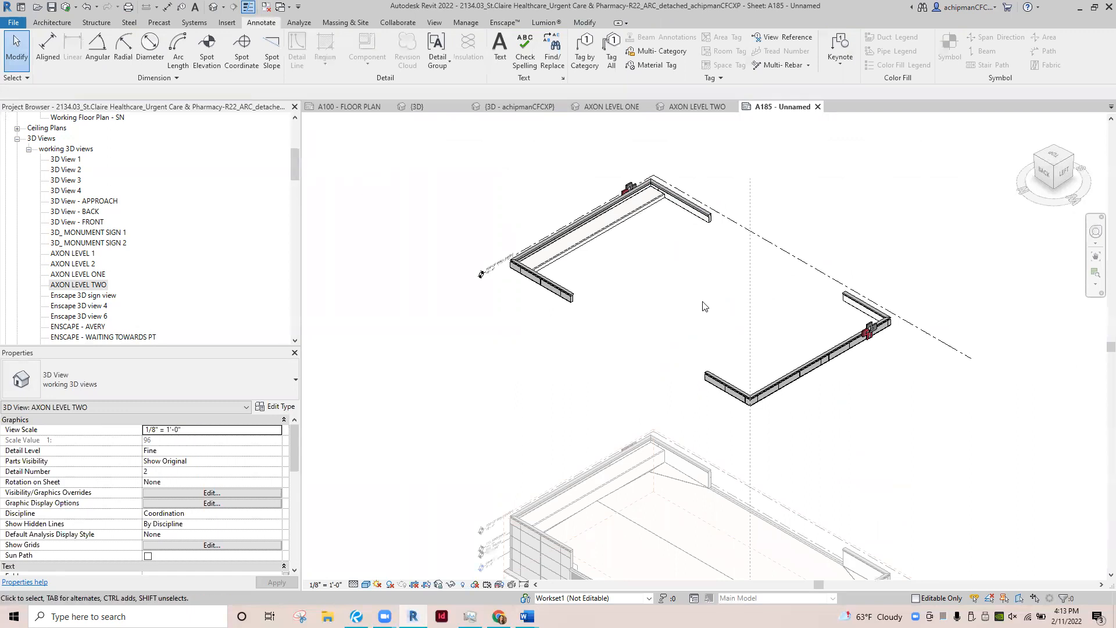
- Set the Site Elements workset to Hide in AXON LEVEL TWO's Visibility/Graphic Overrides
click(212, 493)
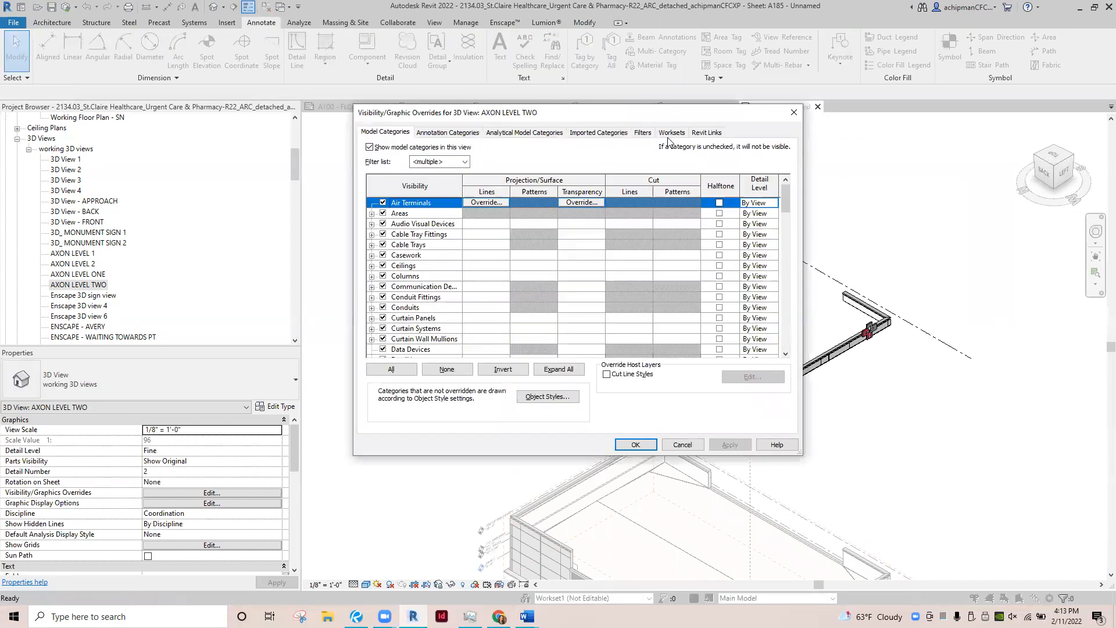
mouse_move(419, 119)
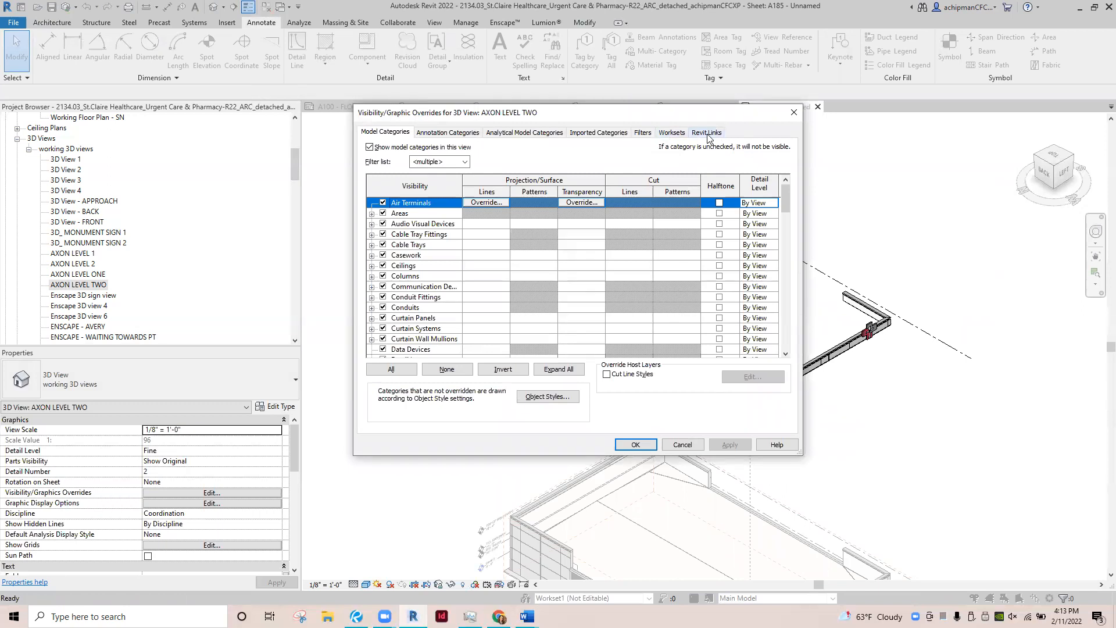
click(672, 131)
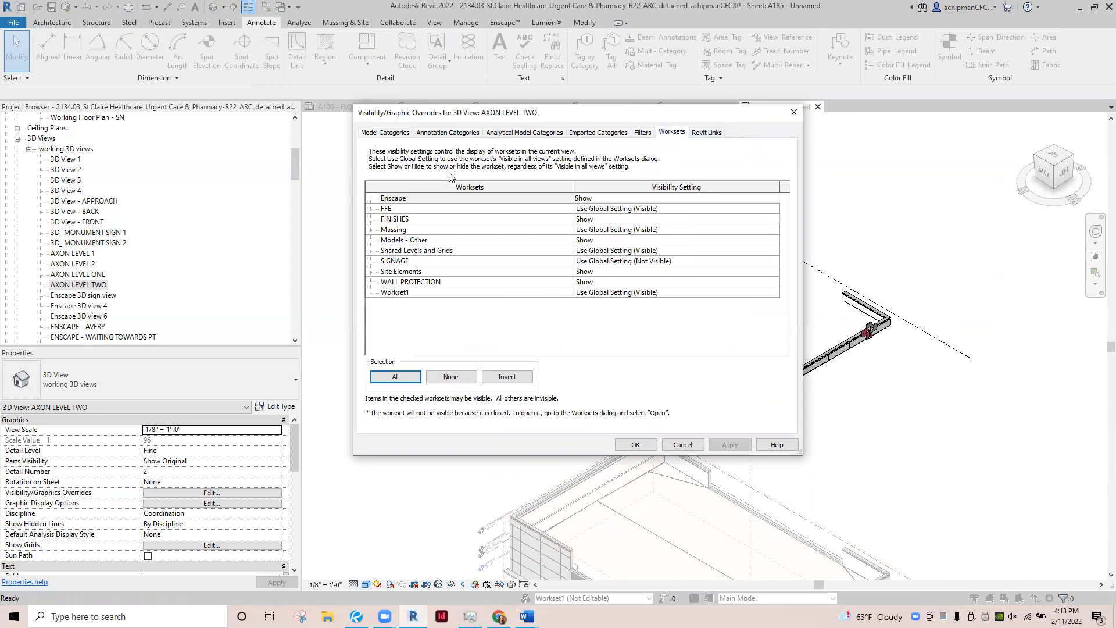
mouse_move(585, 255)
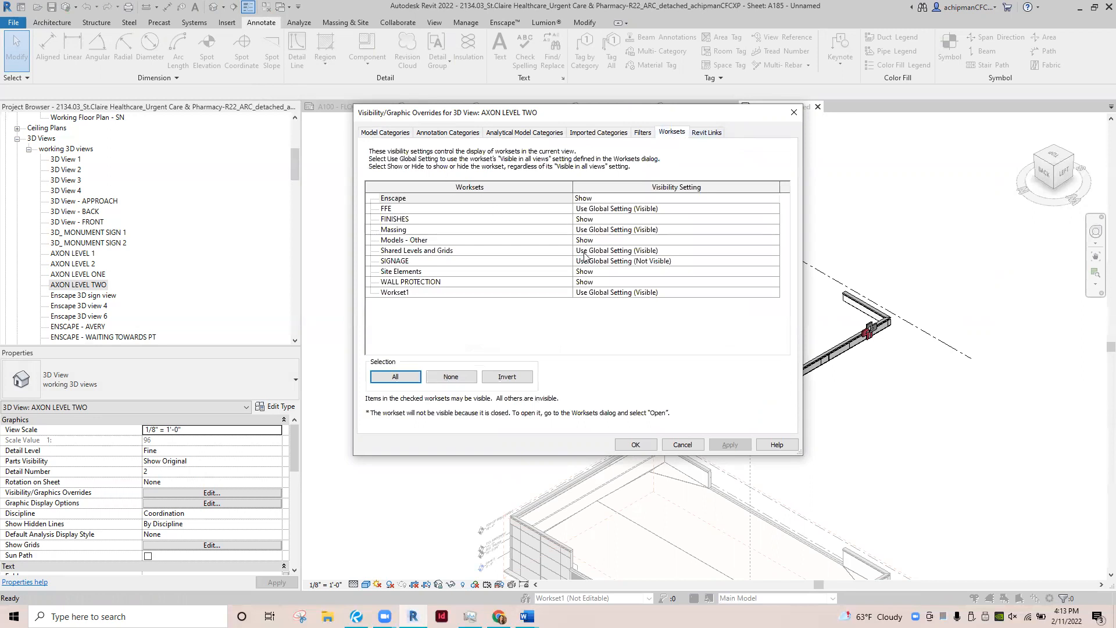
mouse_move(616, 274)
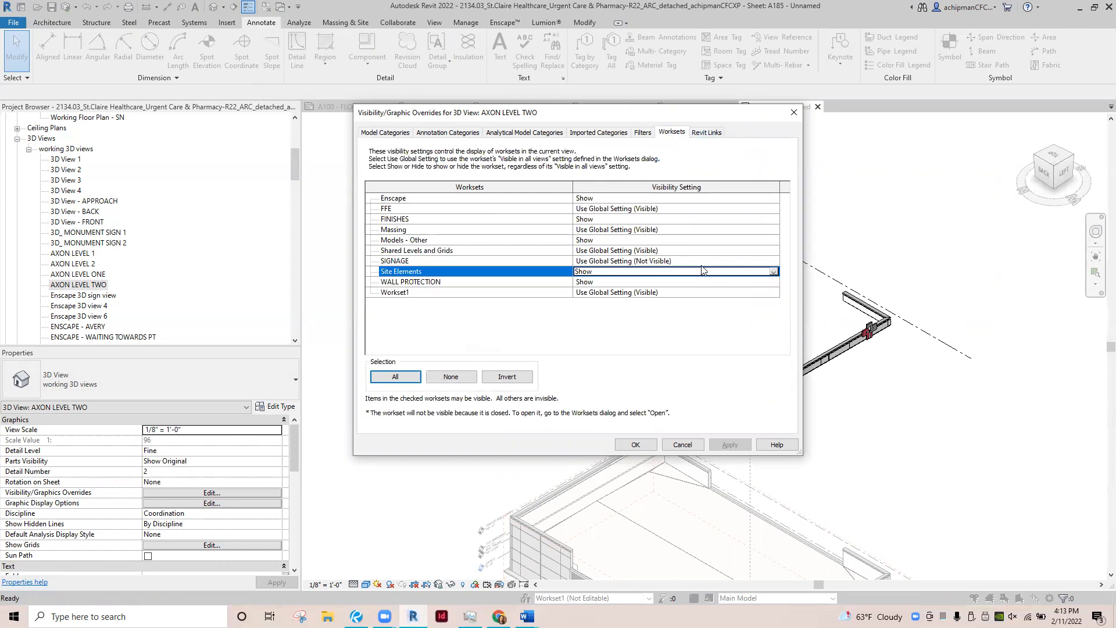
click(773, 271)
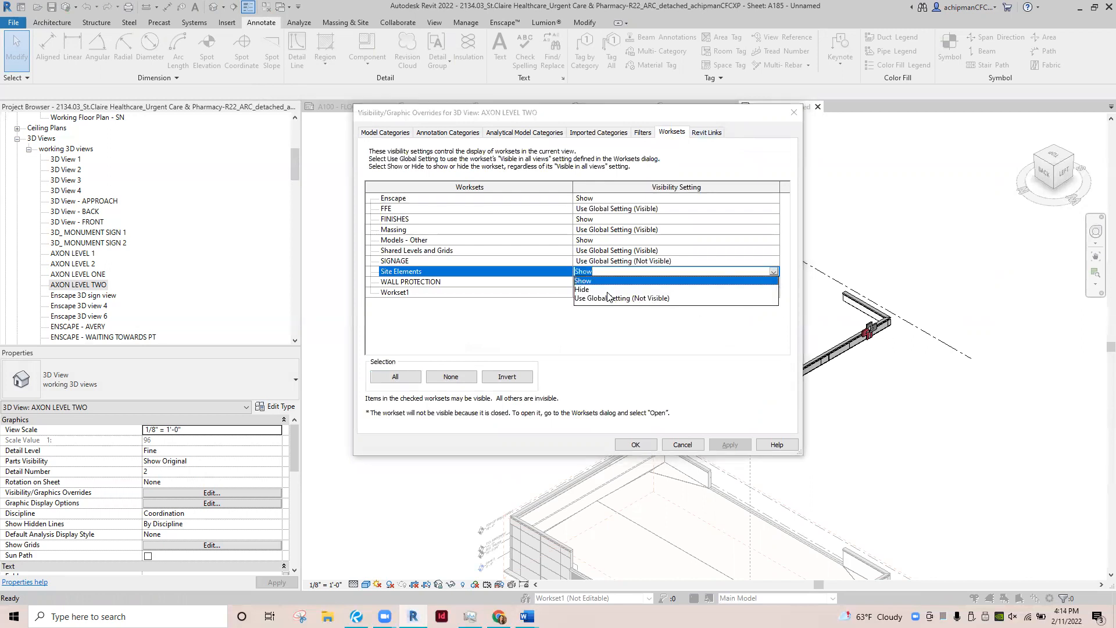
click(581, 290)
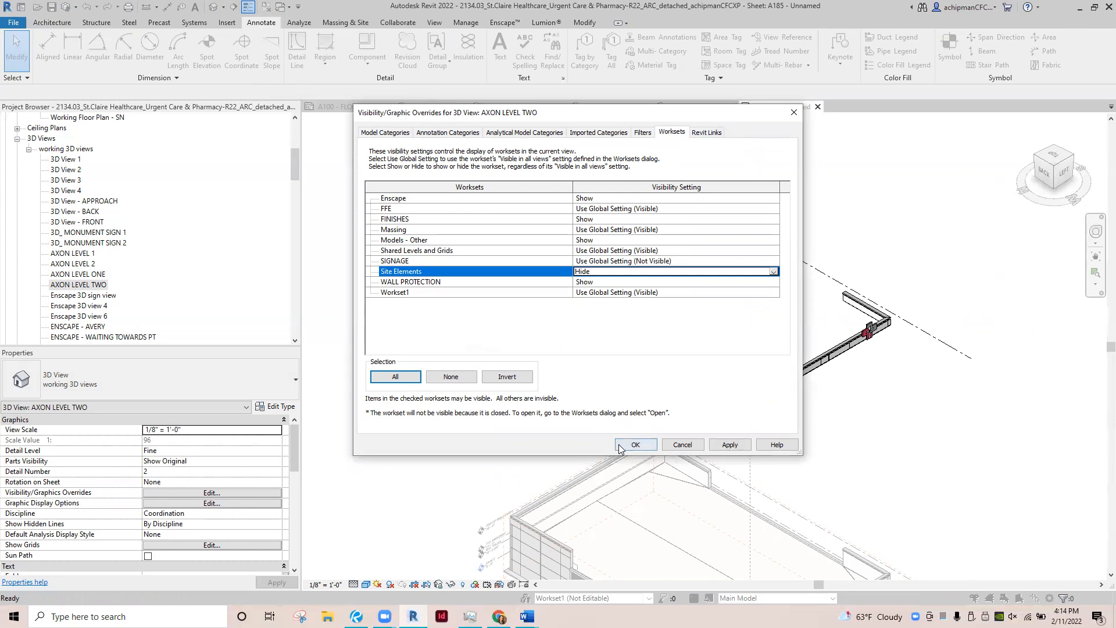
click(635, 444)
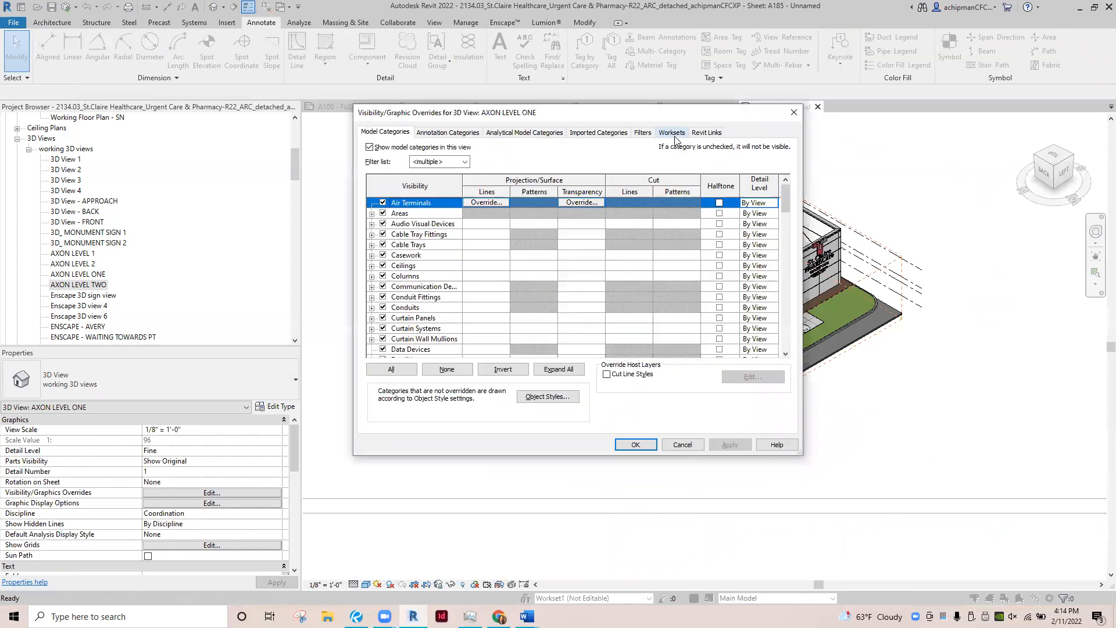
- Hide the Site Elements workset the same way for the AXON LEVEL ONE view
click(672, 131)
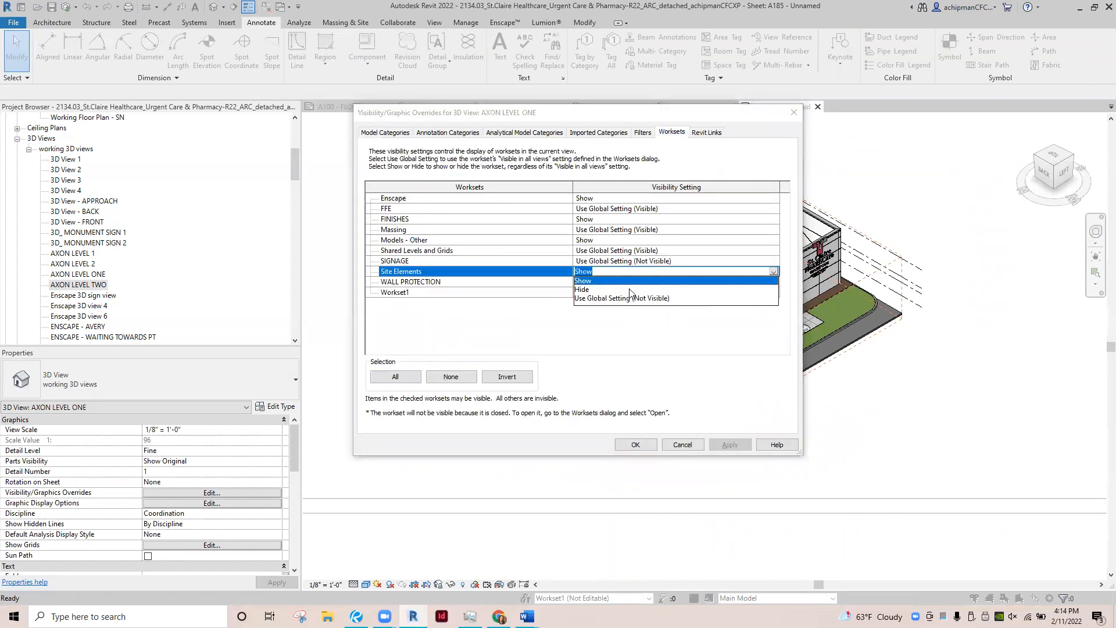
click(634, 444)
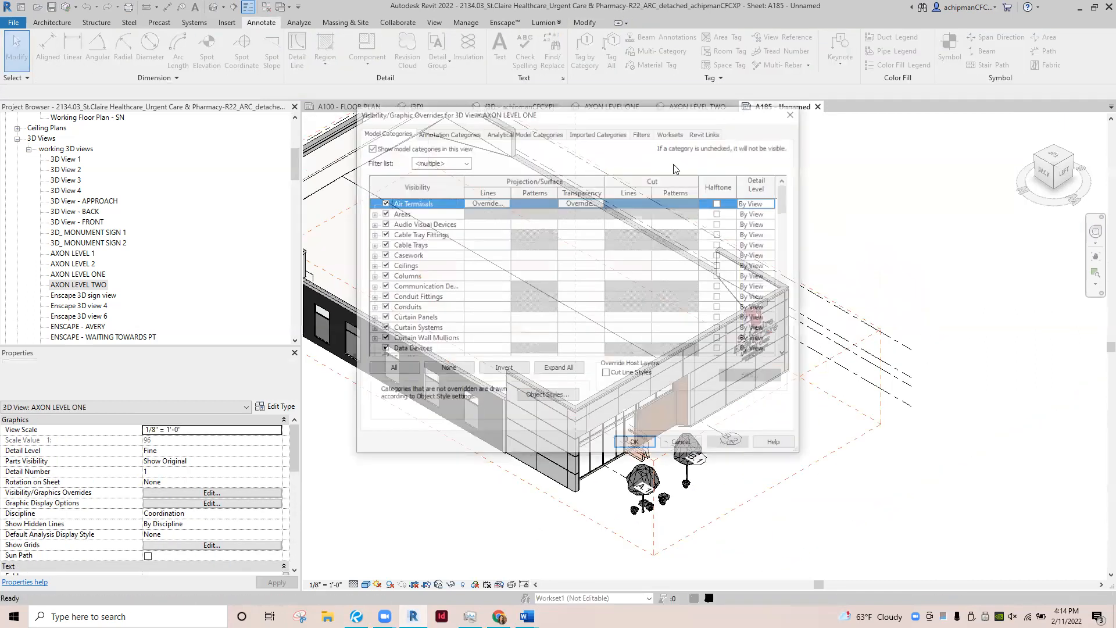
click(669, 135)
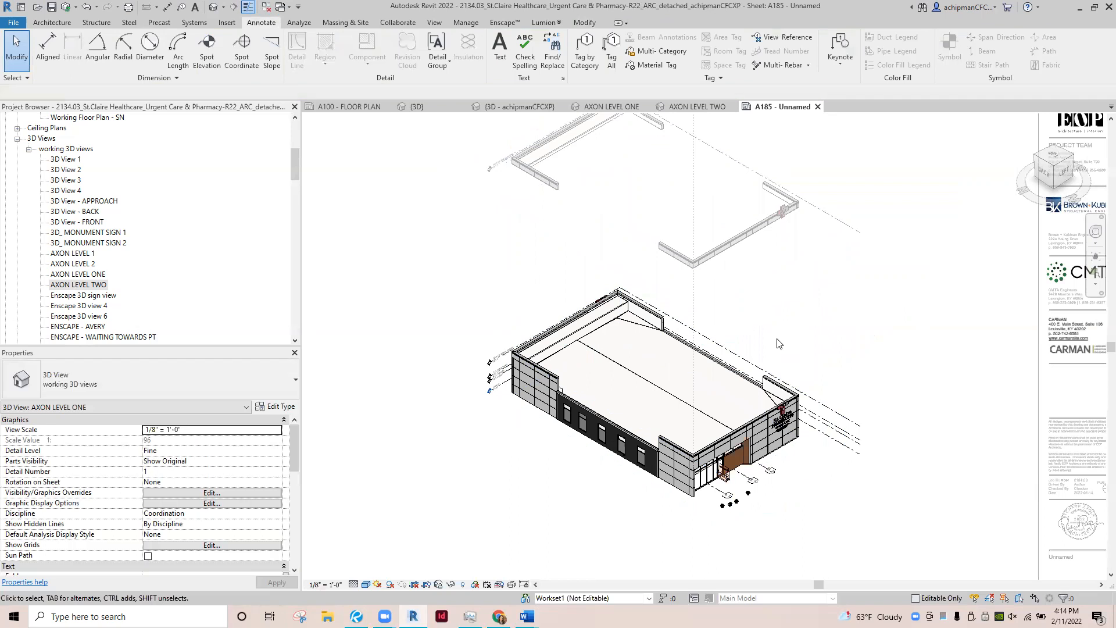
- Select a ceiling in the lower building and hide the whole Ceilings category in this view
click(653, 381)
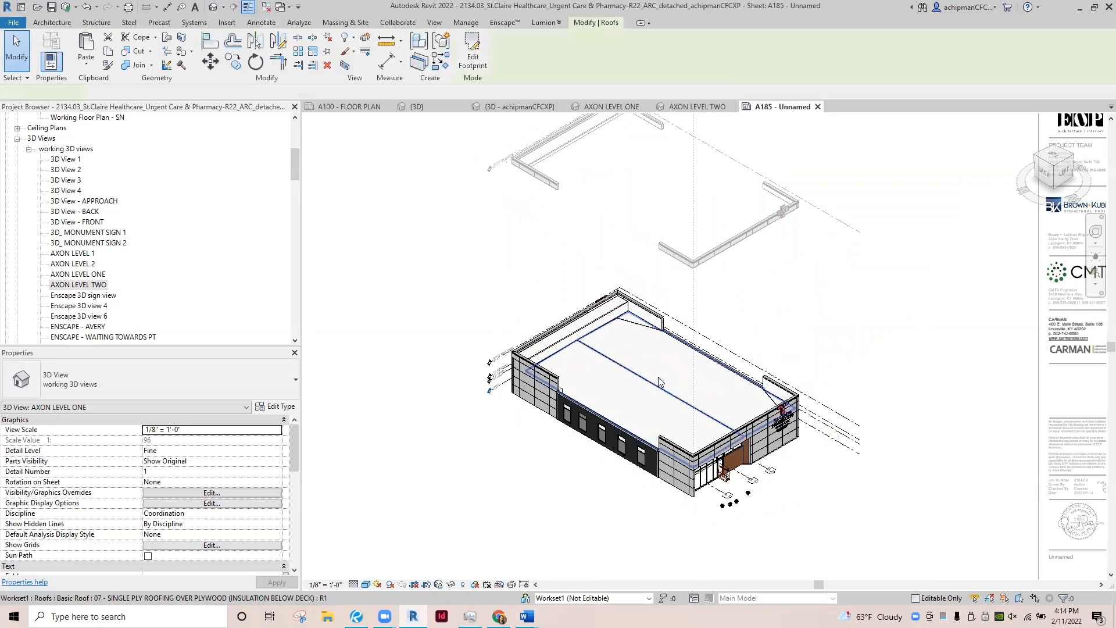
click(656, 380)
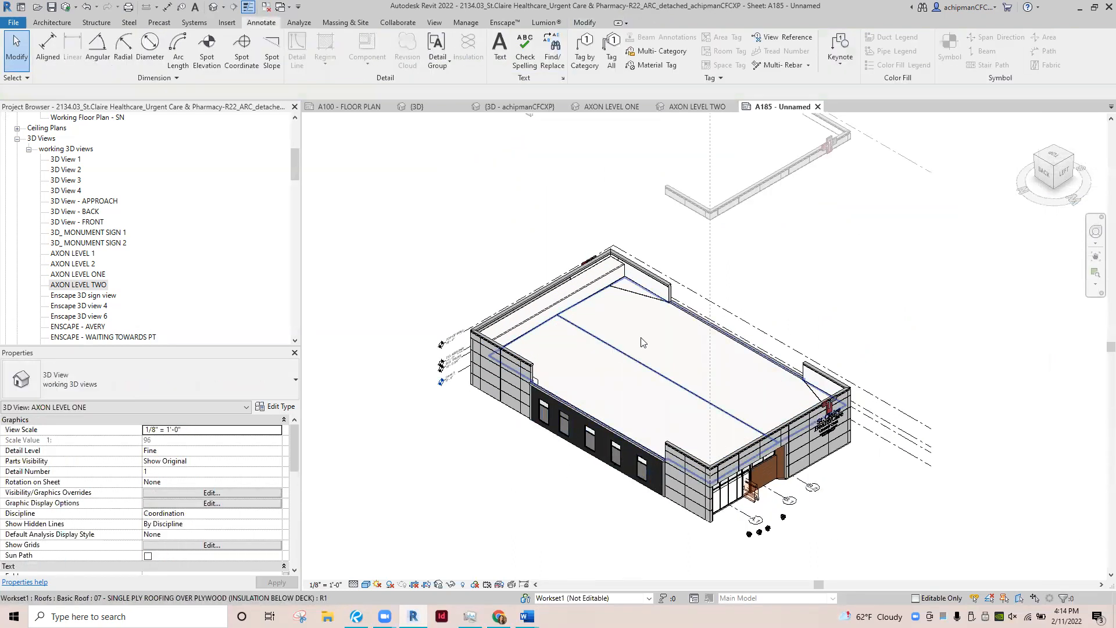
click(642, 342)
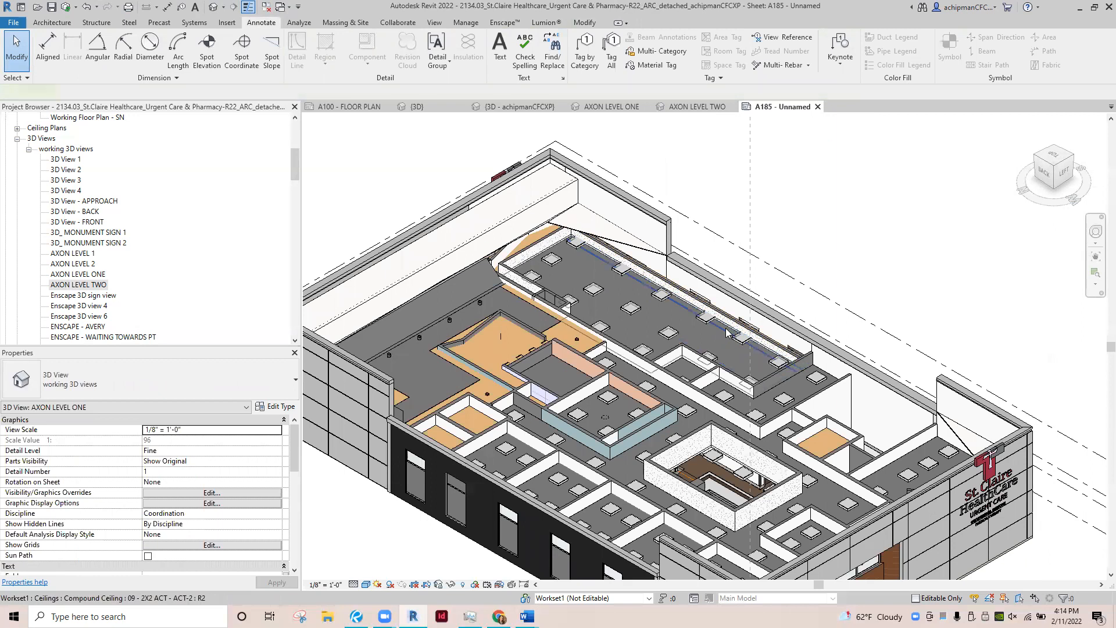
click(725, 333)
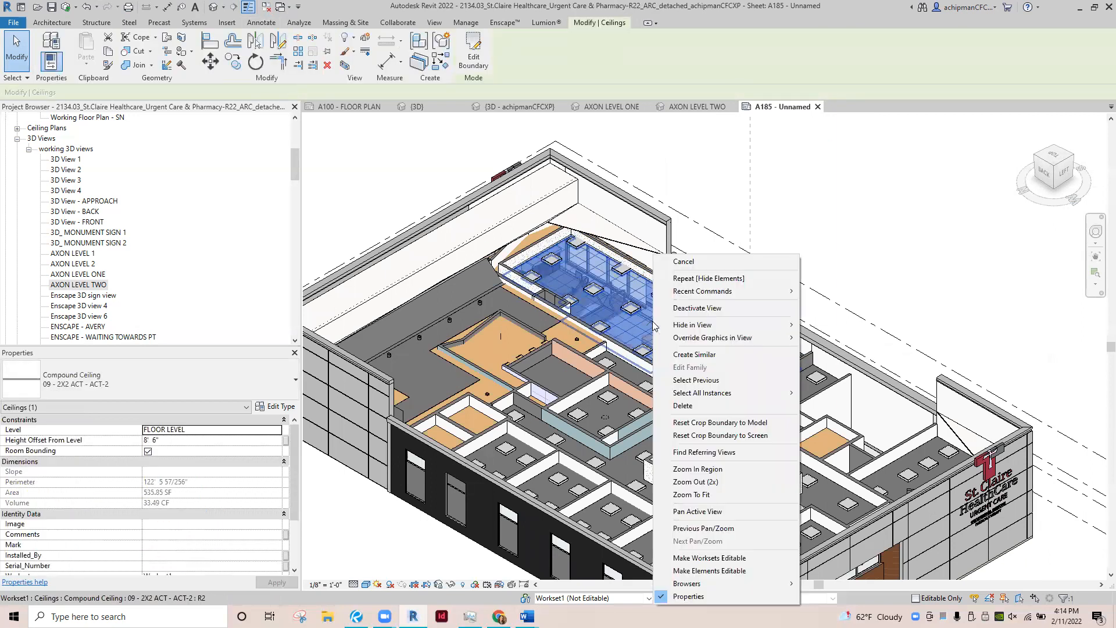
mouse_move(739, 324)
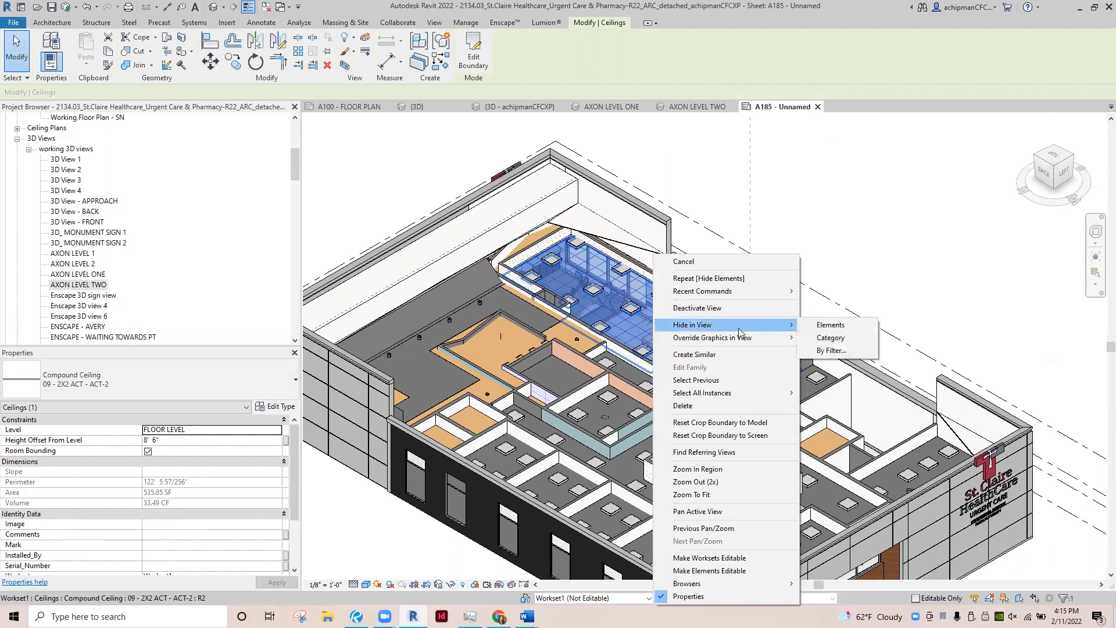
mouse_move(830, 337)
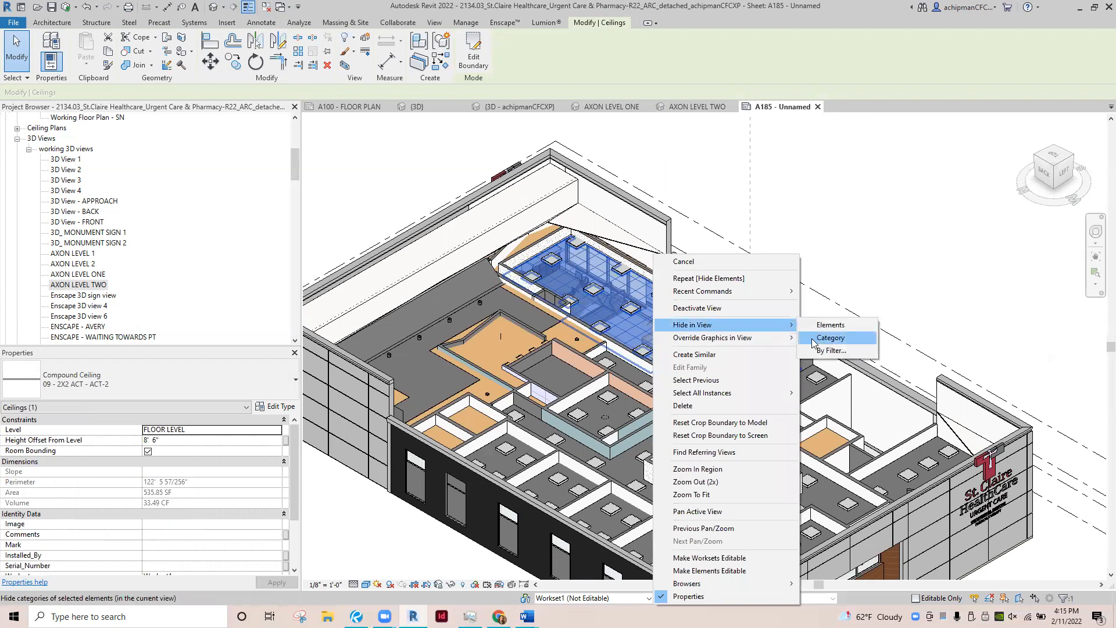
click(830, 337)
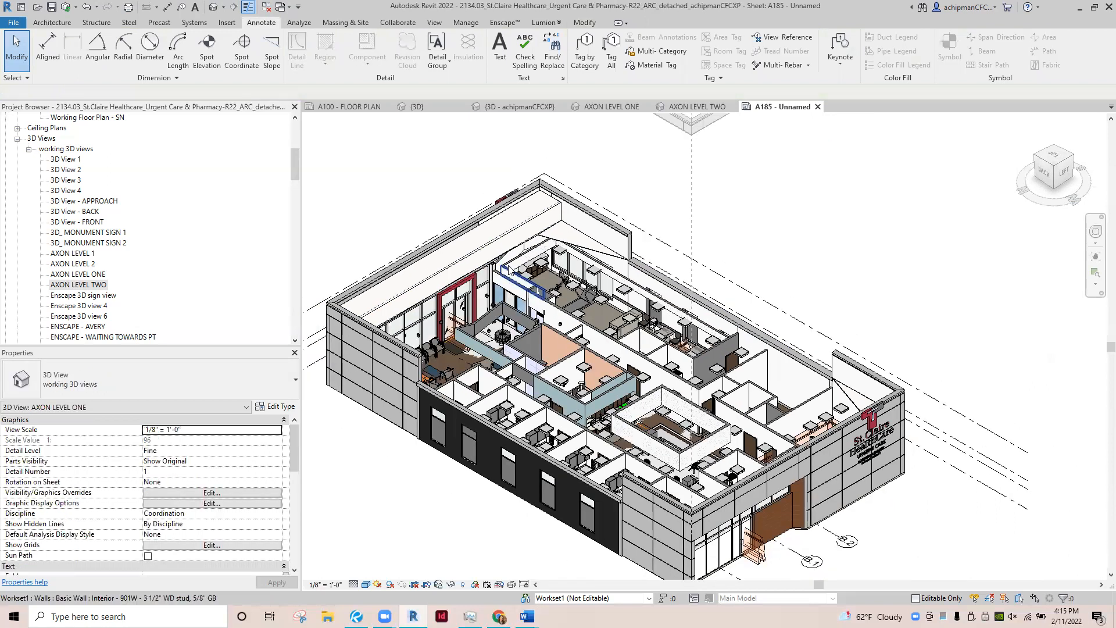
mouse_move(502, 277)
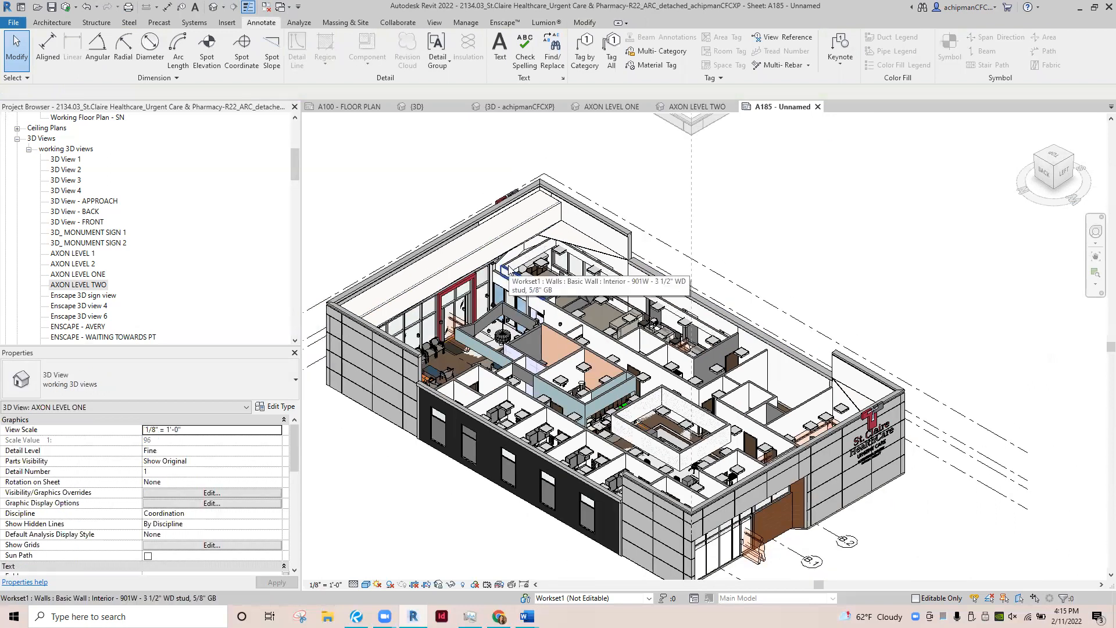
mouse_move(737, 295)
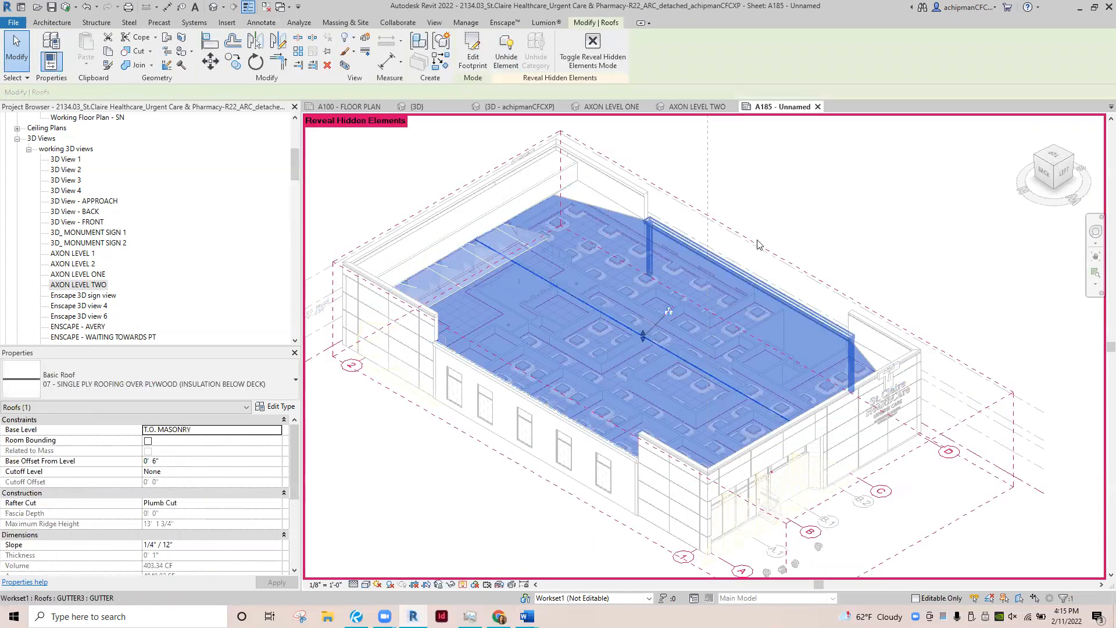
- With Reveal Hidden Elements on, unhide the Ceilings category, then leave reveal mode
click(505, 49)
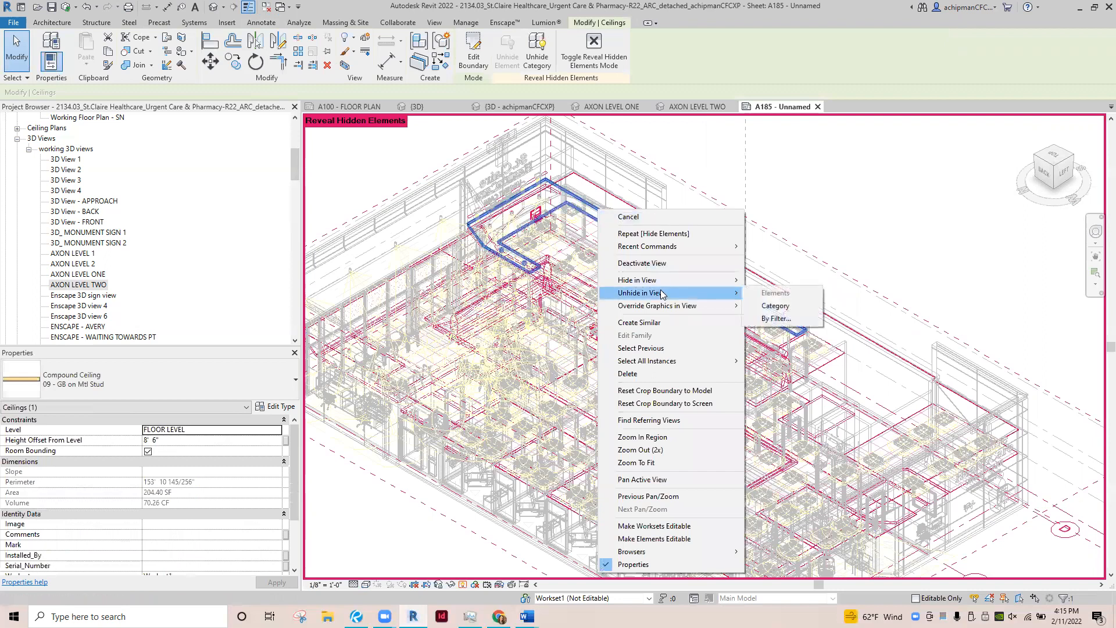
mouse_move(775, 304)
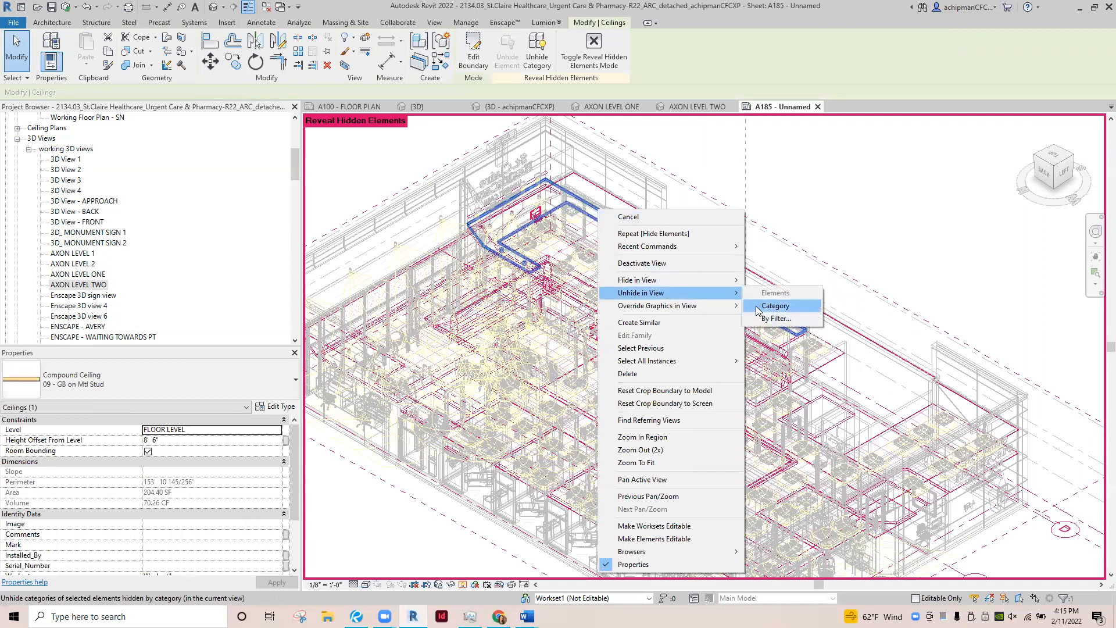
click(774, 305)
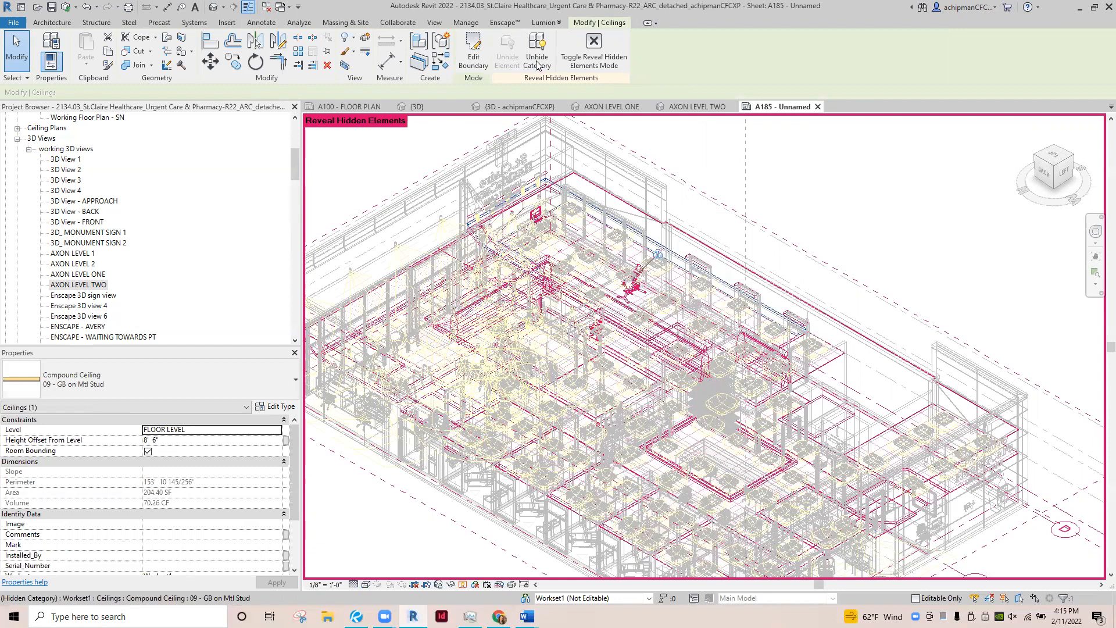
click(592, 51)
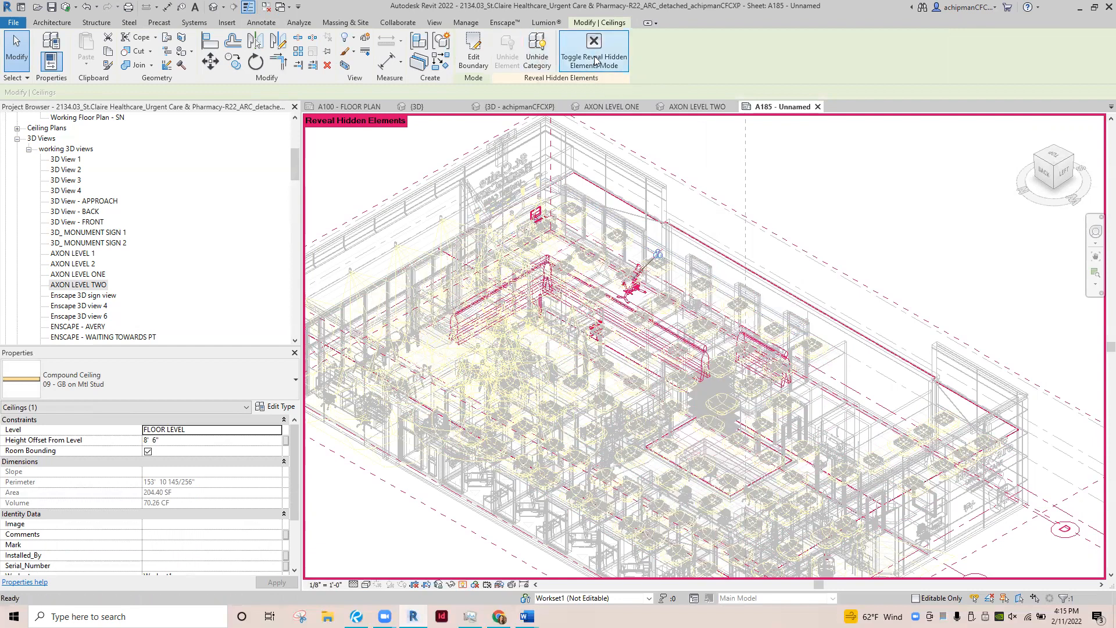
click(593, 42)
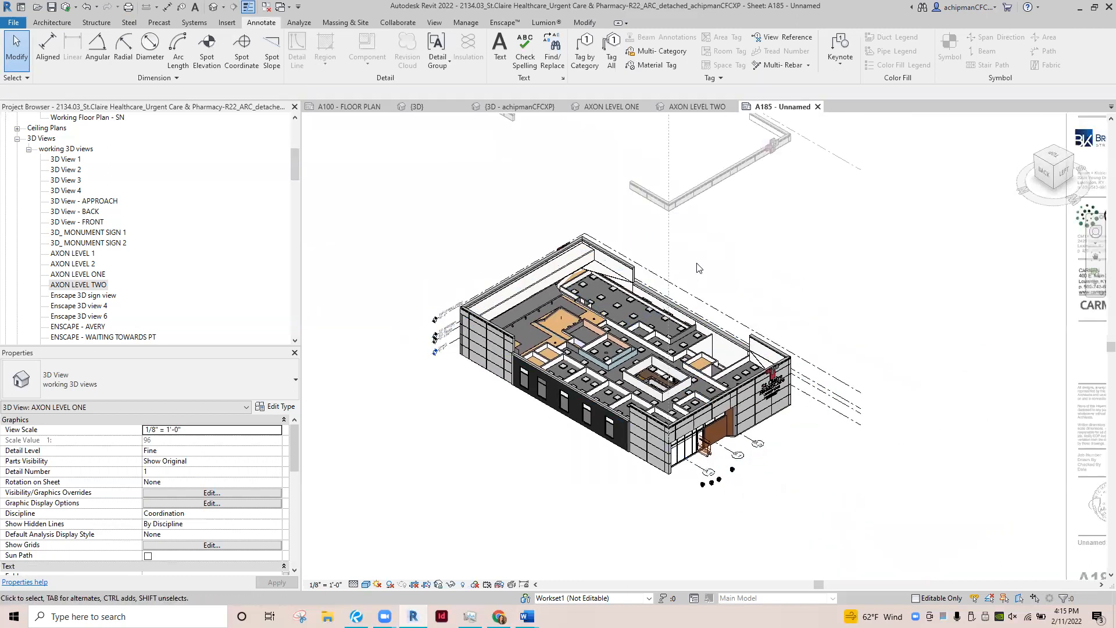
mouse_move(638, 252)
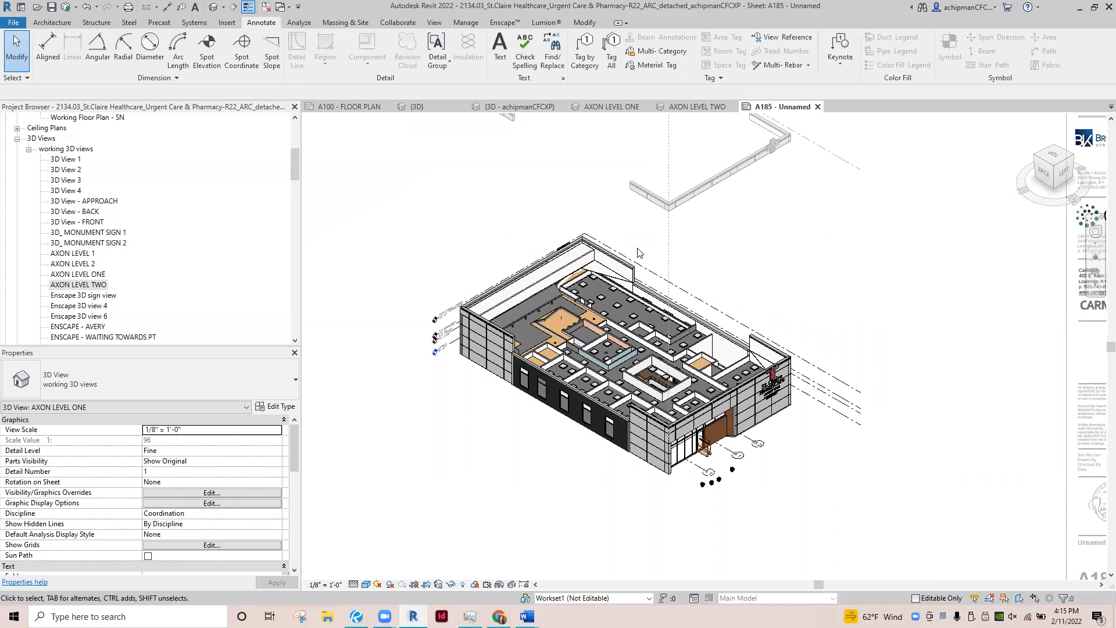
- Uncheck Ceilings under Model Categories in AXON LEVEL ONE's Visibility/Graphics Overrides and apply
right_click(640, 254)
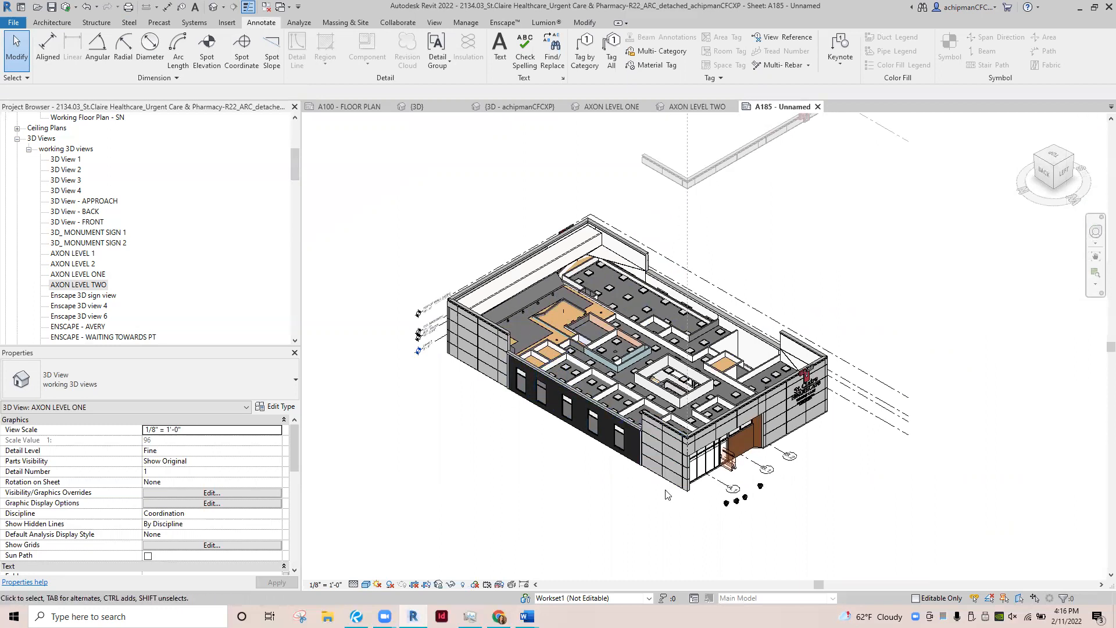
mouse_move(549, 485)
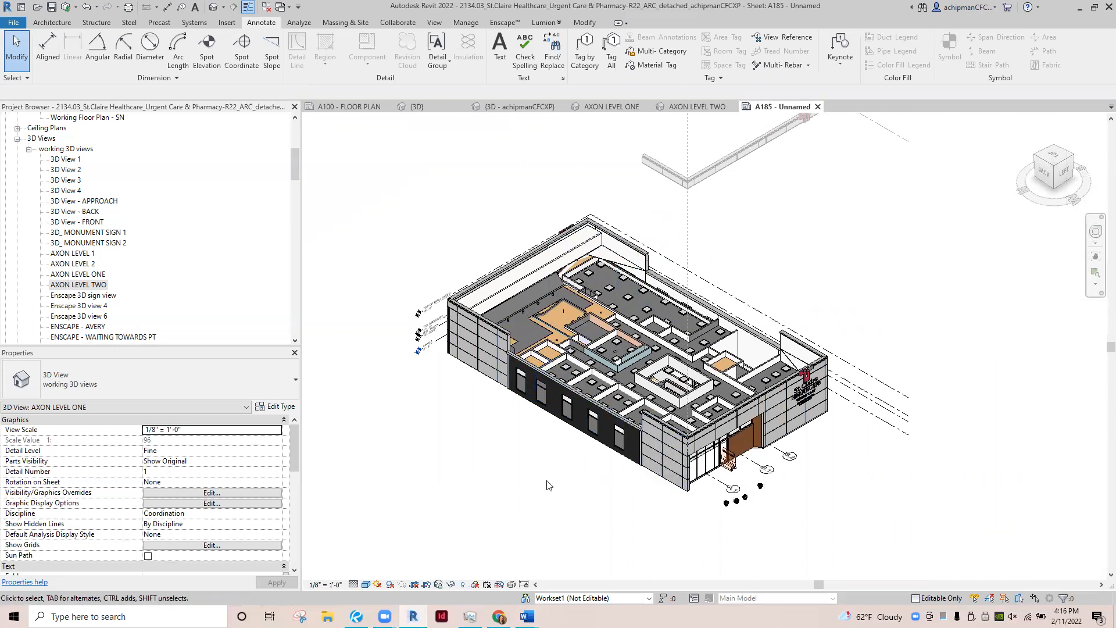
mouse_move(546, 481)
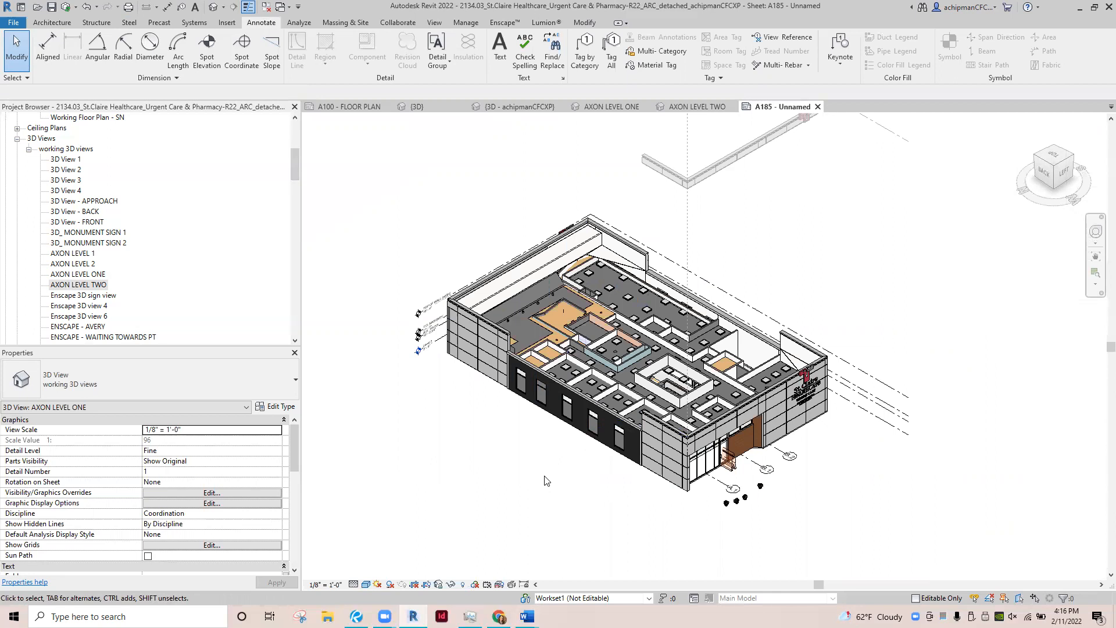
click(210, 493)
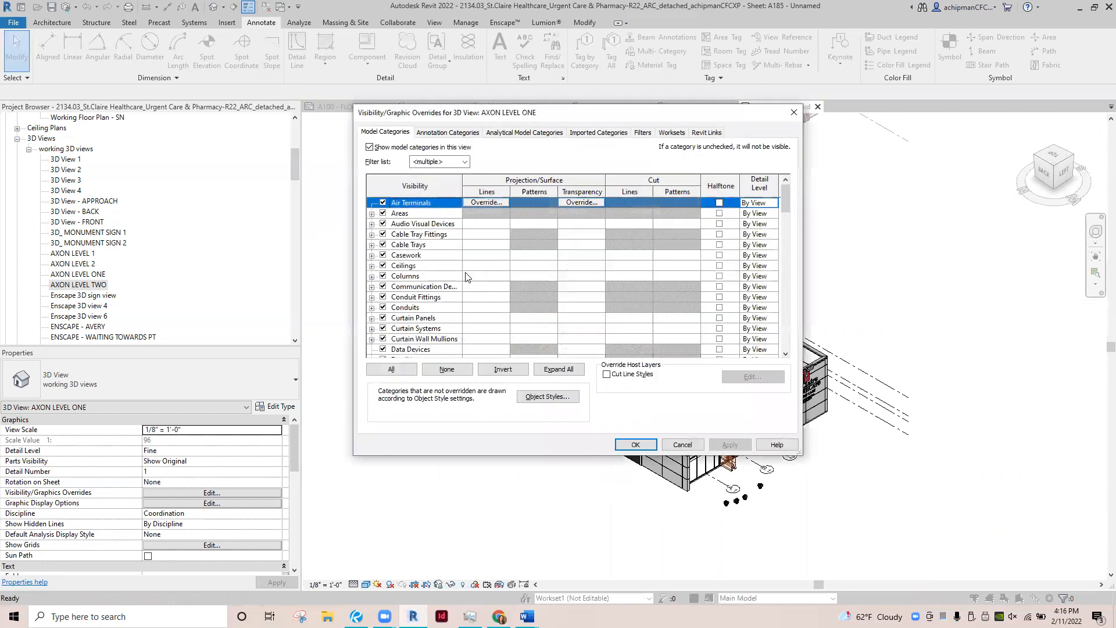
mouse_move(428, 255)
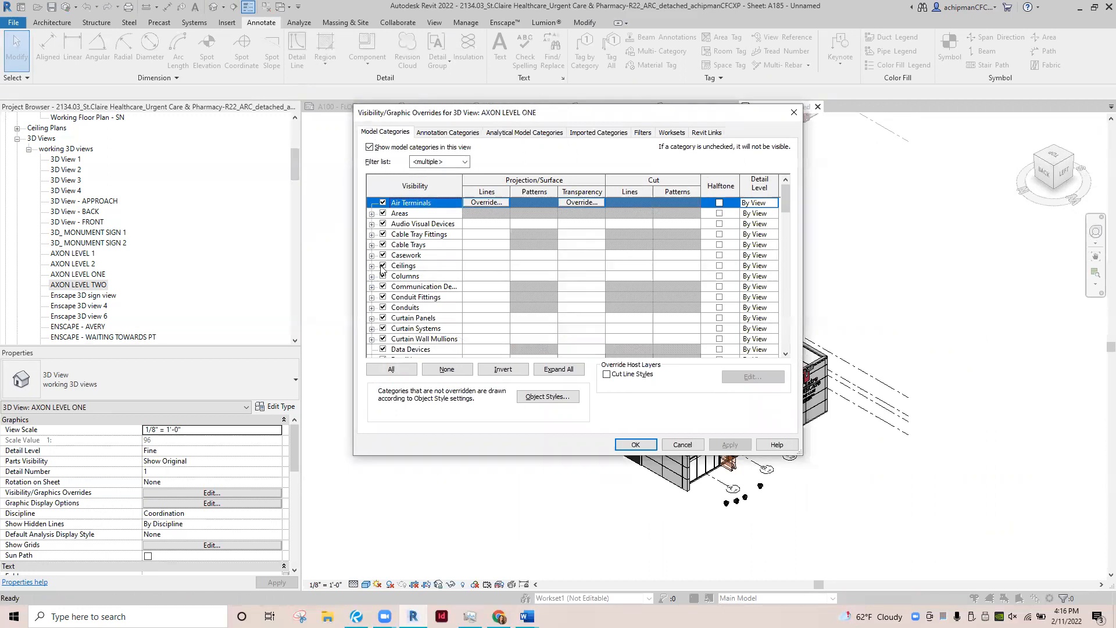
click(384, 265)
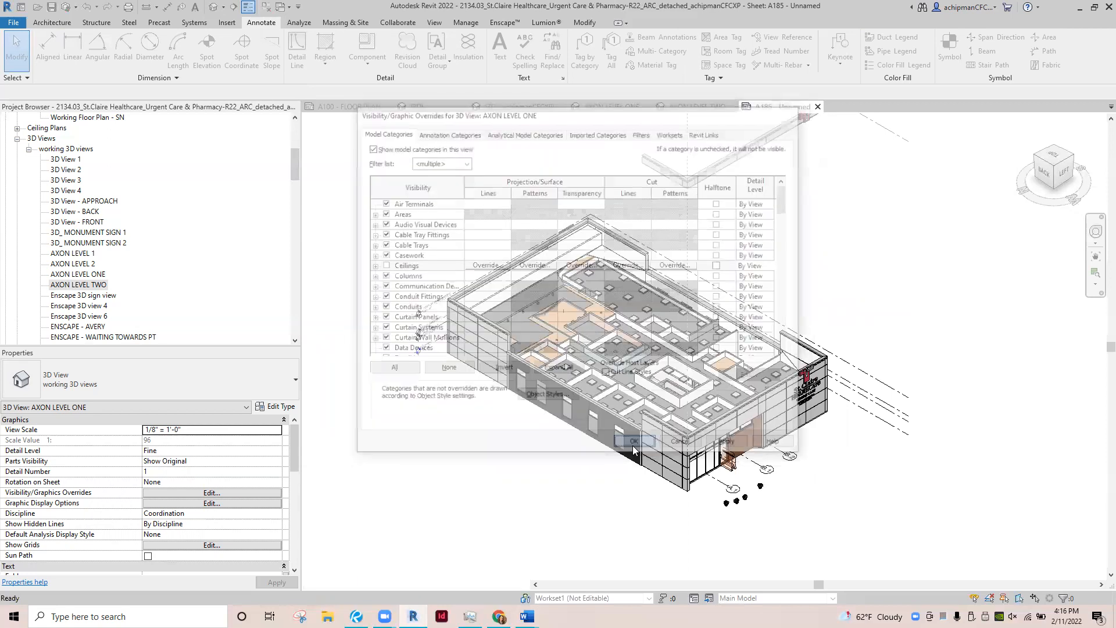
click(634, 441)
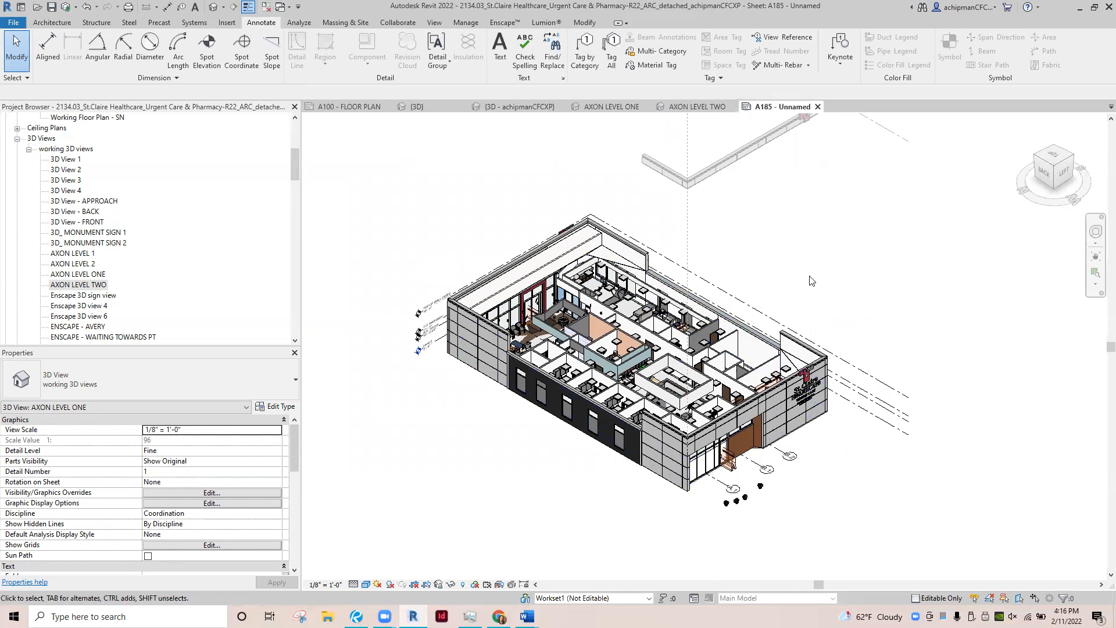
mouse_move(674, 272)
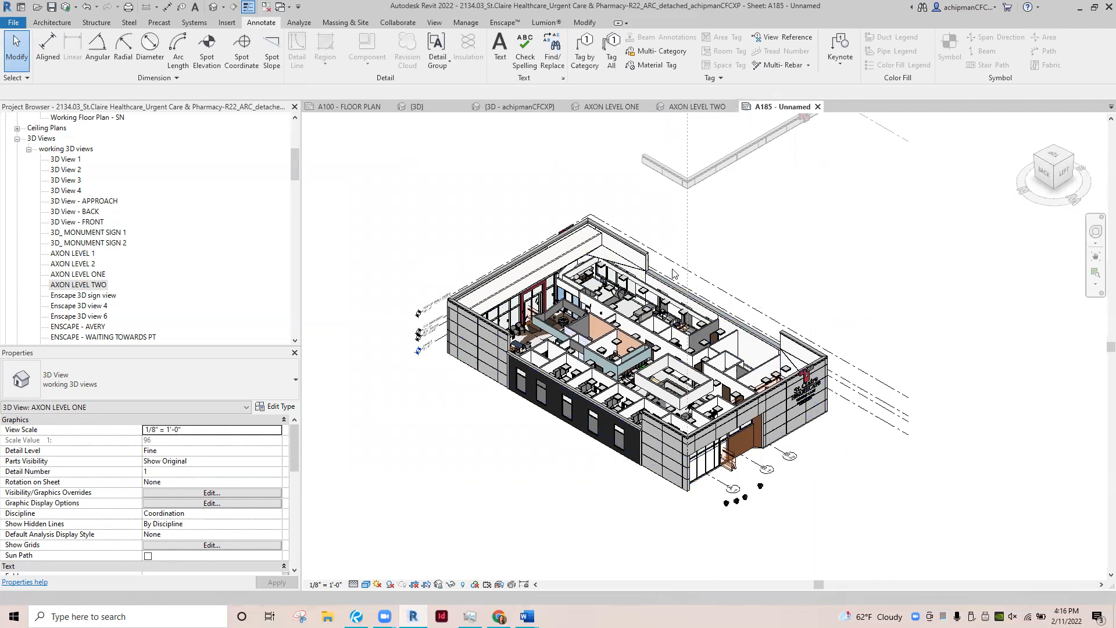
click(211, 493)
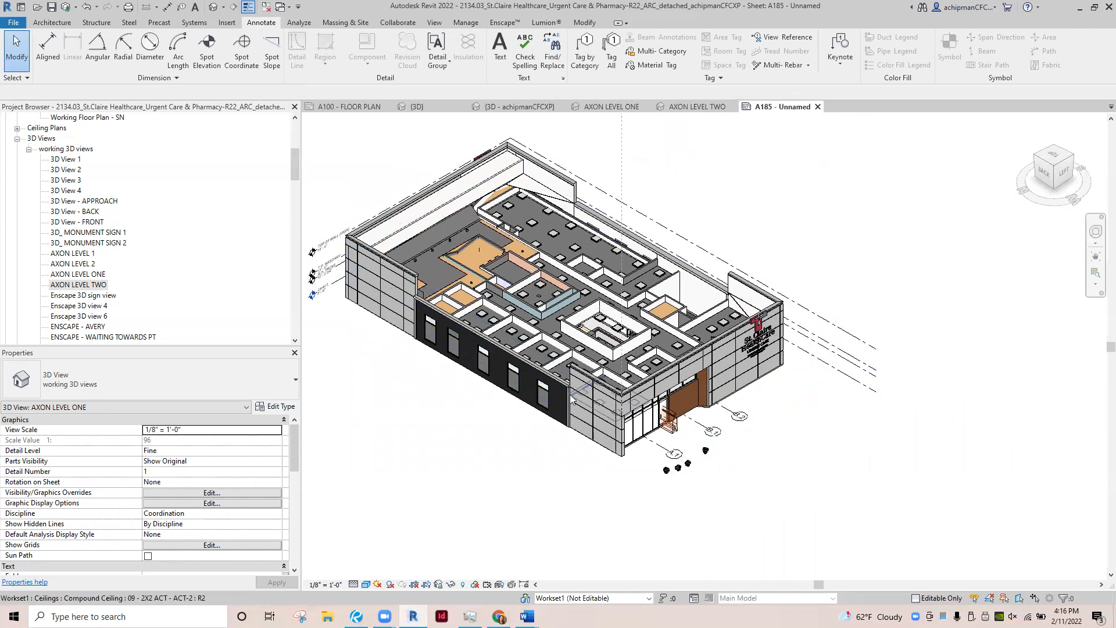
mouse_move(658, 449)
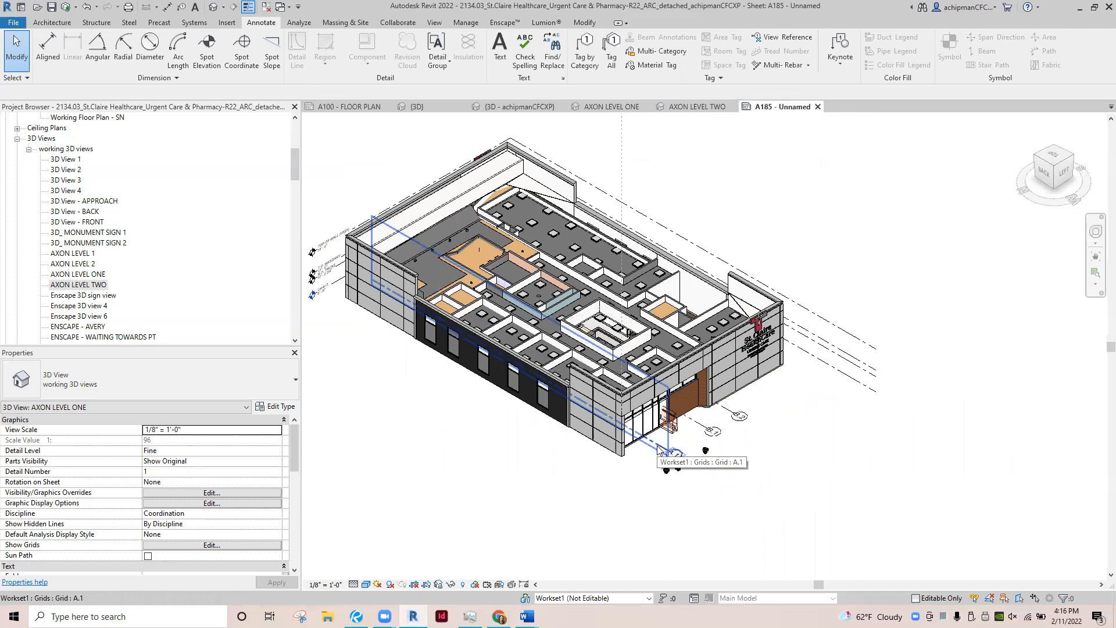
- Select grid line A.1 in the view after undoing the ceiling visibility change
click(663, 449)
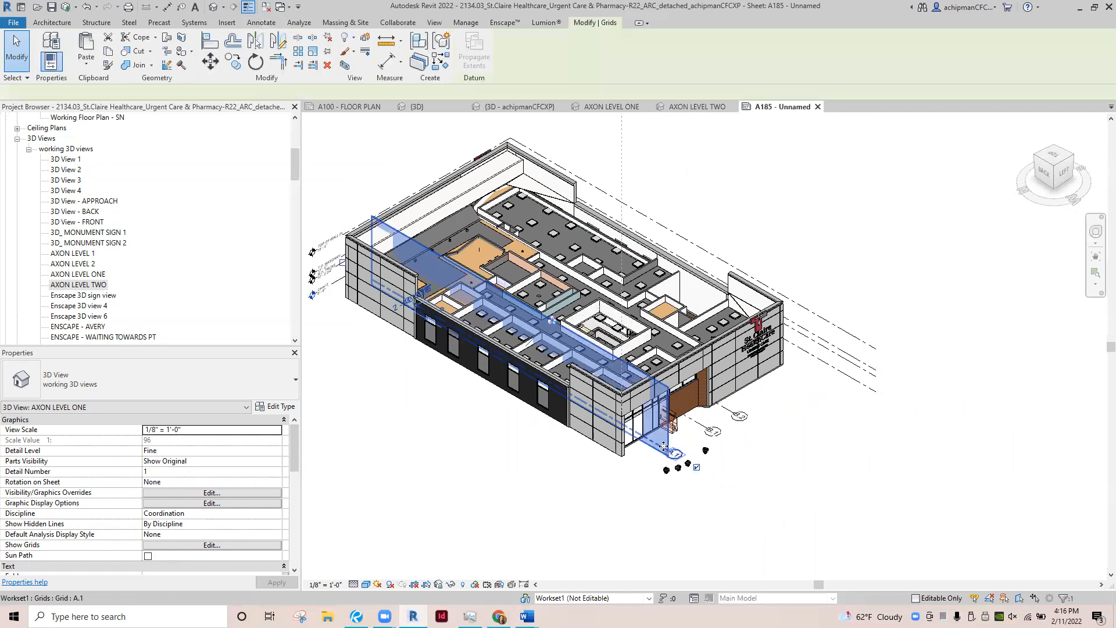
click(260, 23)
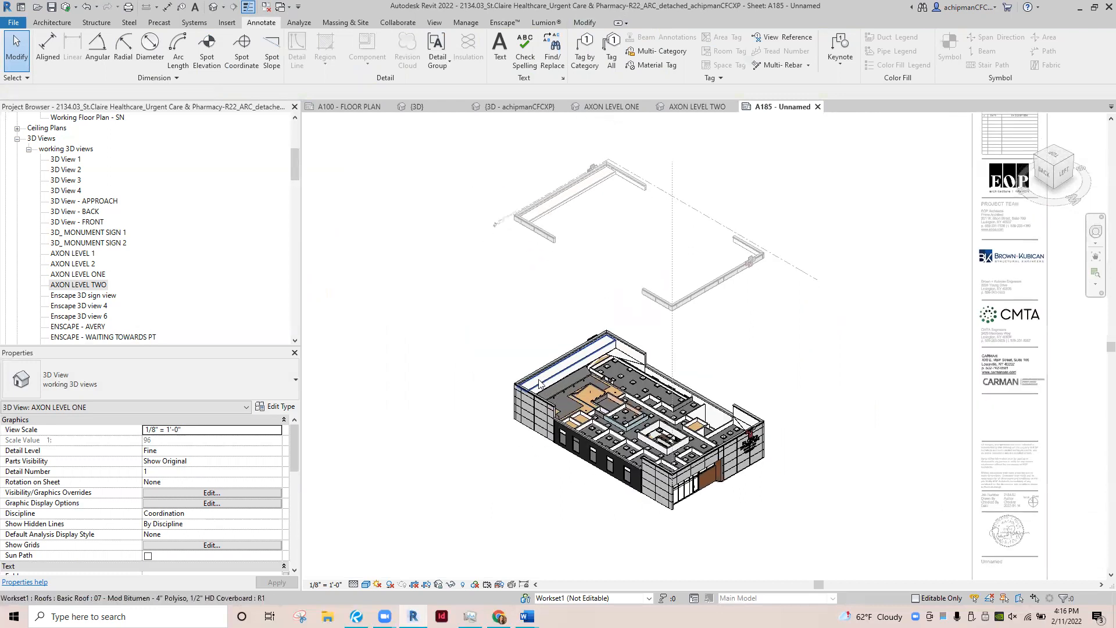
mouse_move(539, 384)
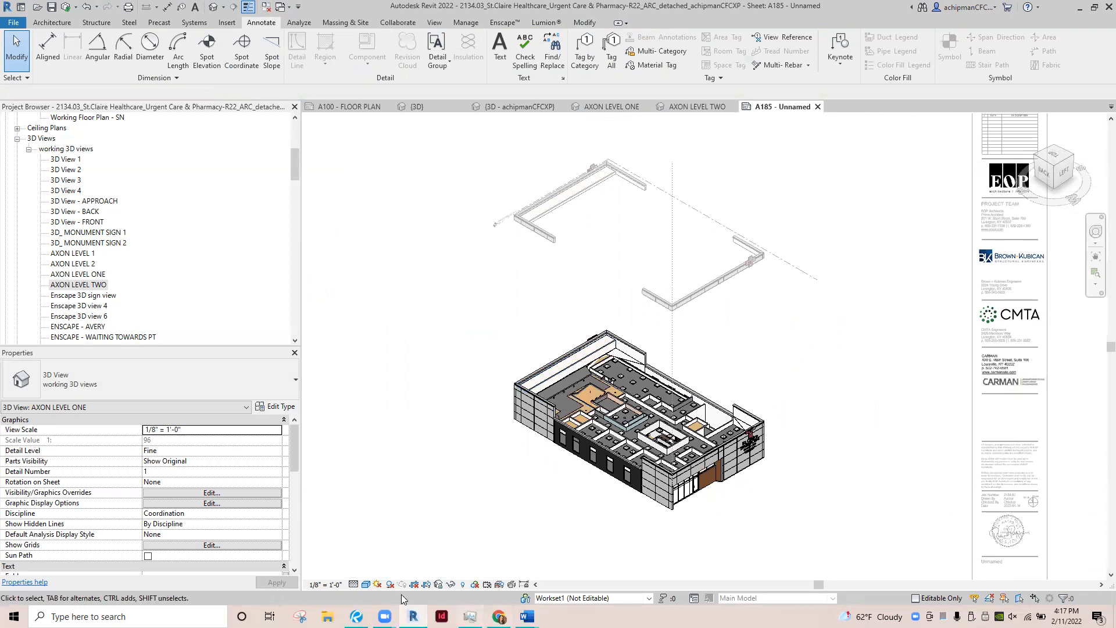
mouse_move(365, 585)
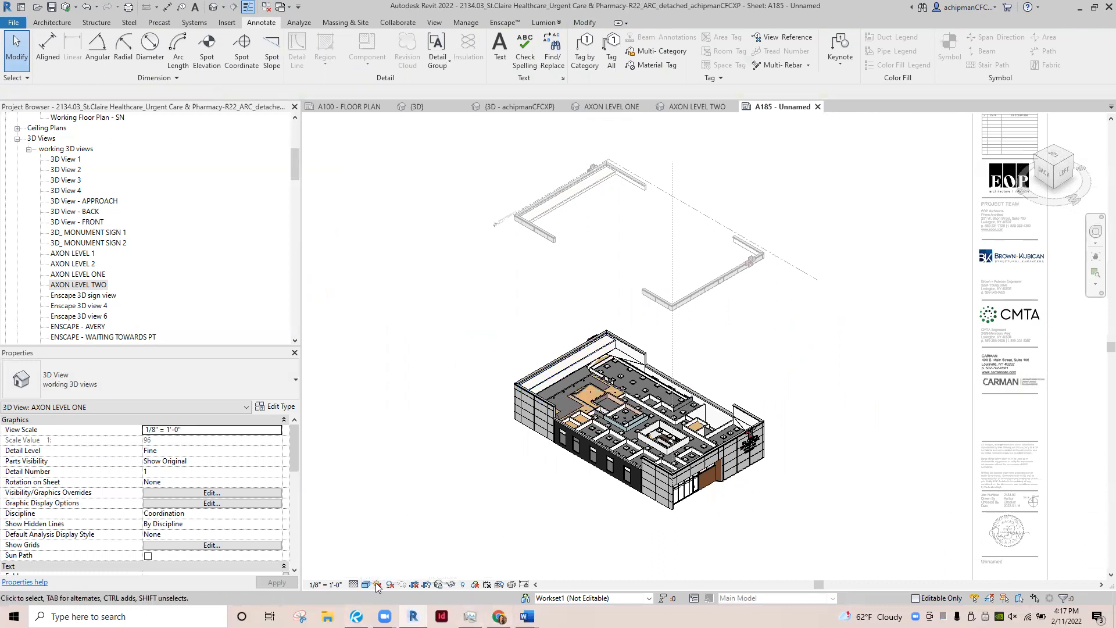
- Try the Wireframe style on AXON LEVEL ONE, then switch the view to Consistent Colors
click(377, 584)
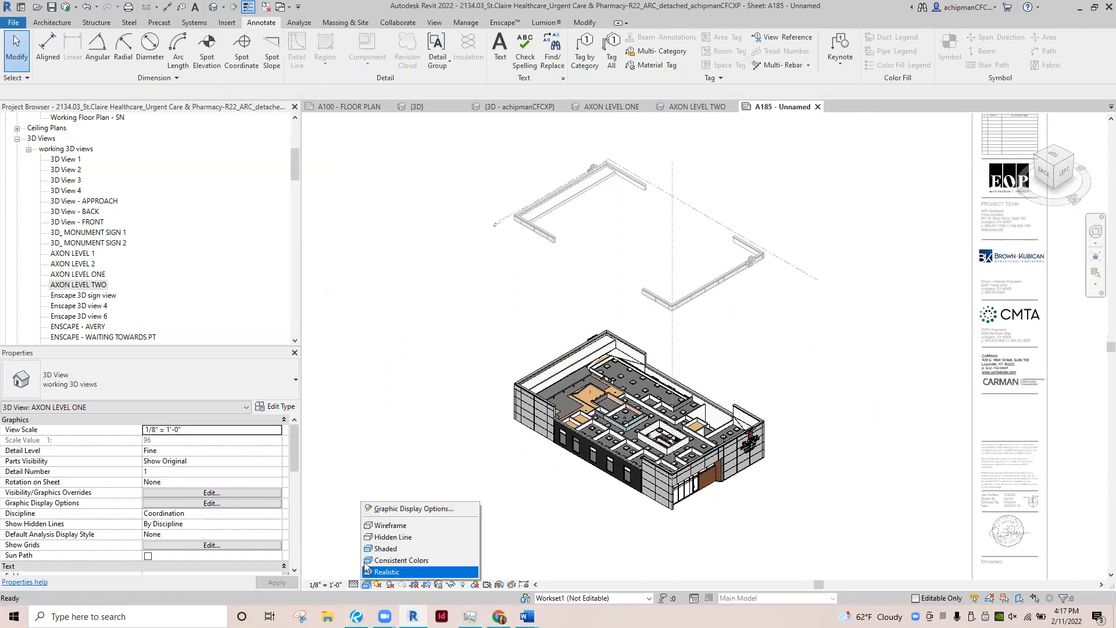
click(388, 524)
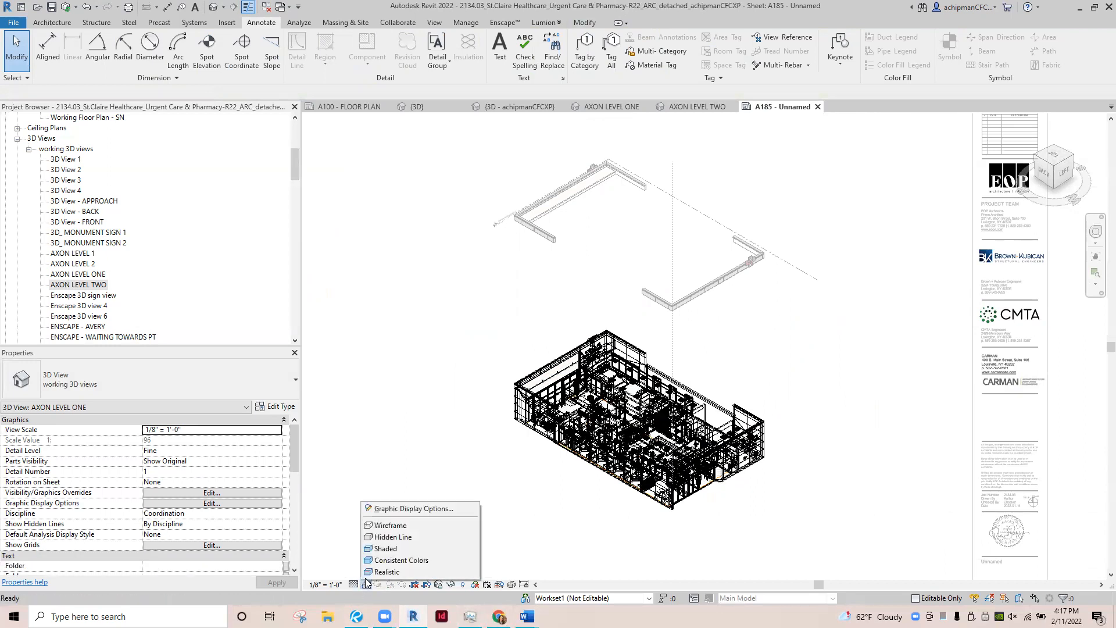
click(385, 548)
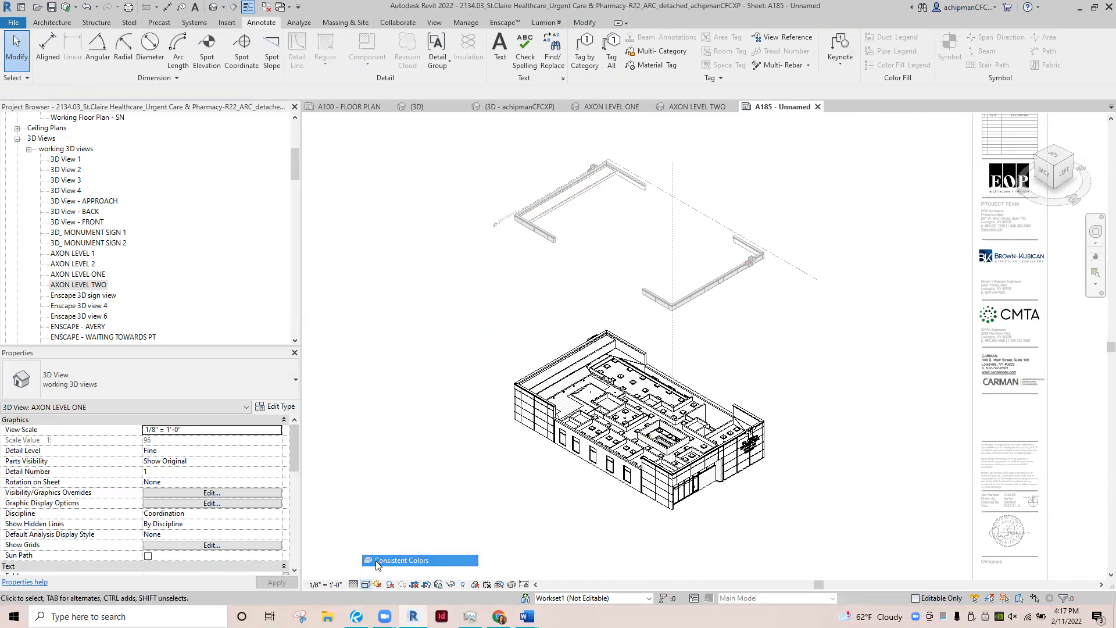
click(365, 584)
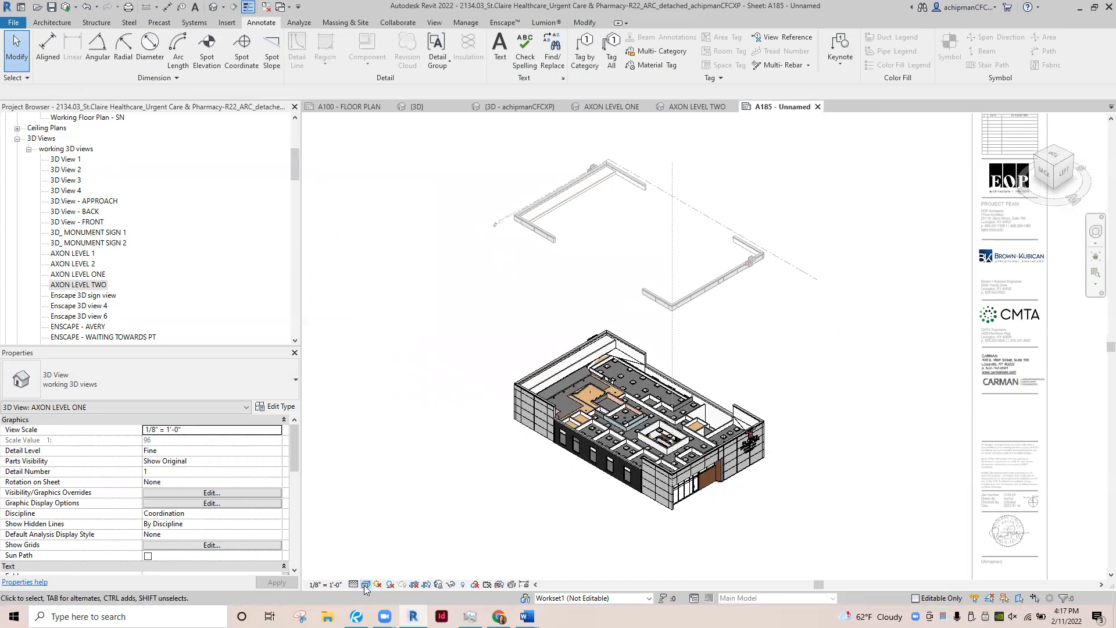
click(365, 583)
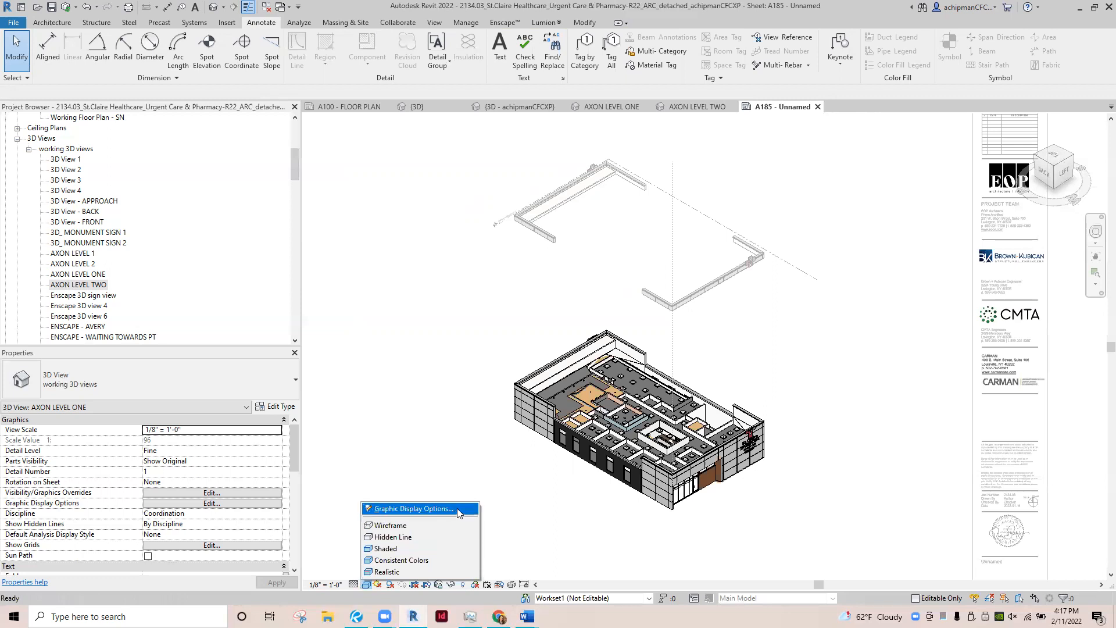
- In Graphic Display Options, enable smooth anti-aliased lines for the Consistent Colors model and apply
click(414, 509)
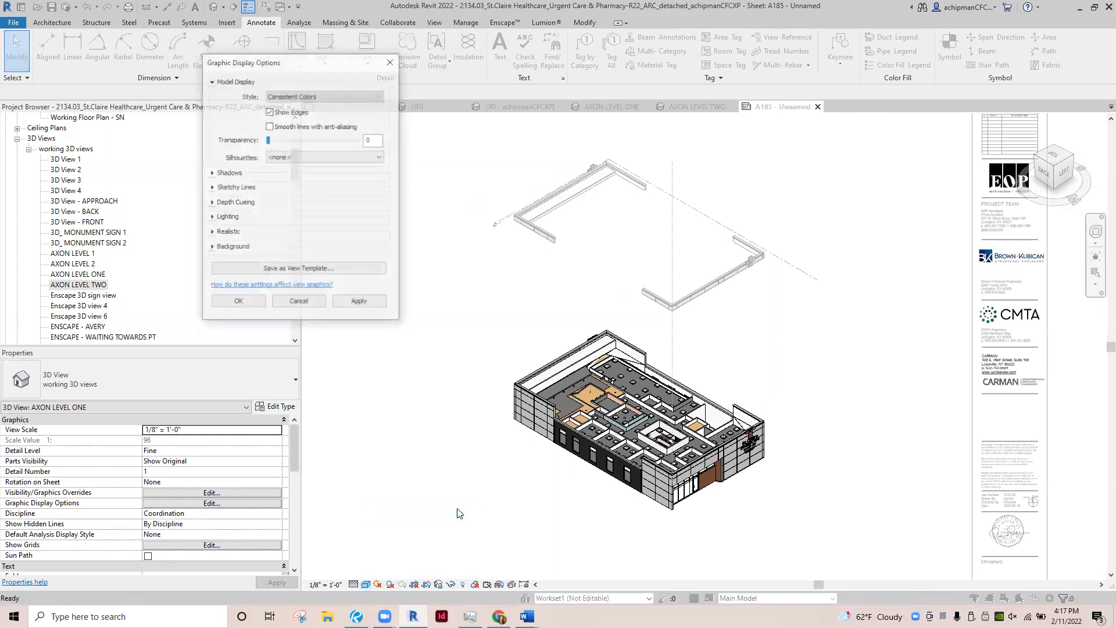
click(270, 113)
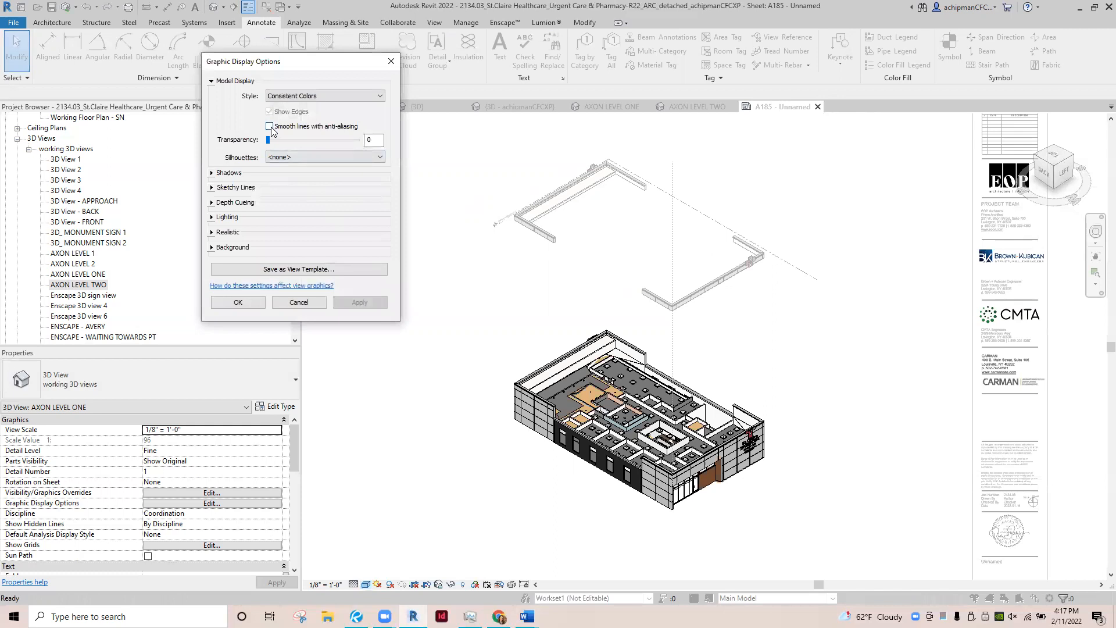
click(269, 126)
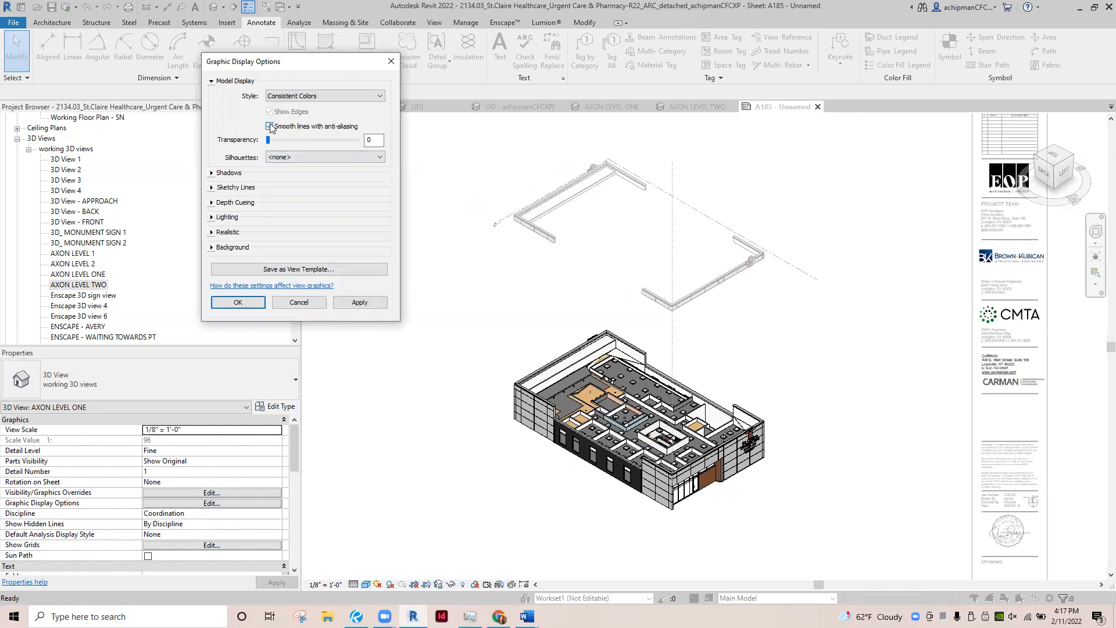
click(269, 125)
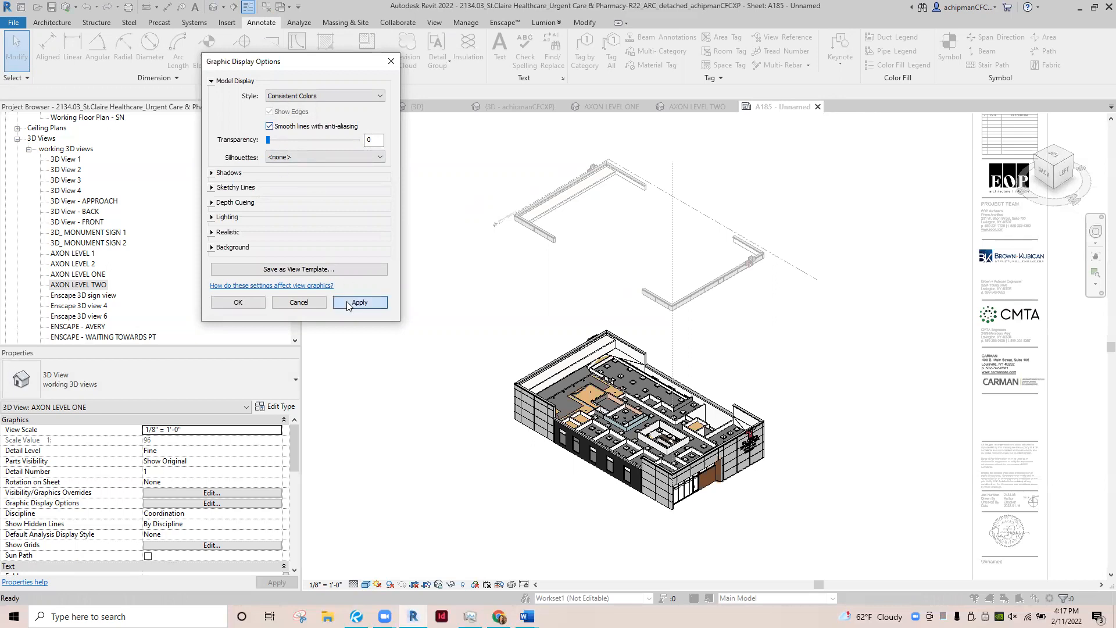
click(359, 302)
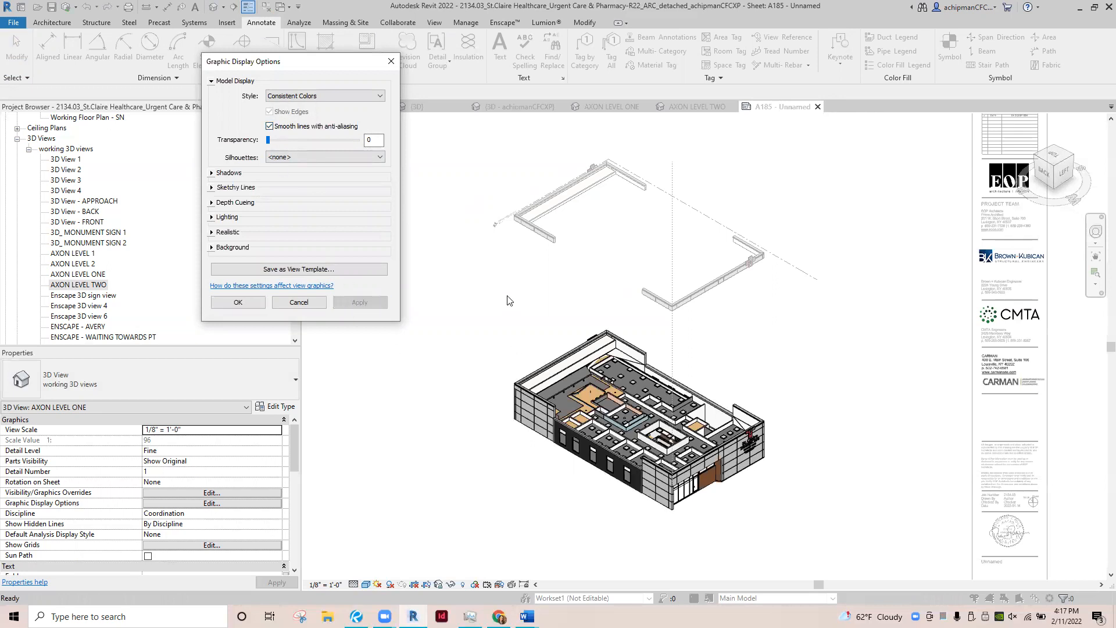
mouse_move(666, 362)
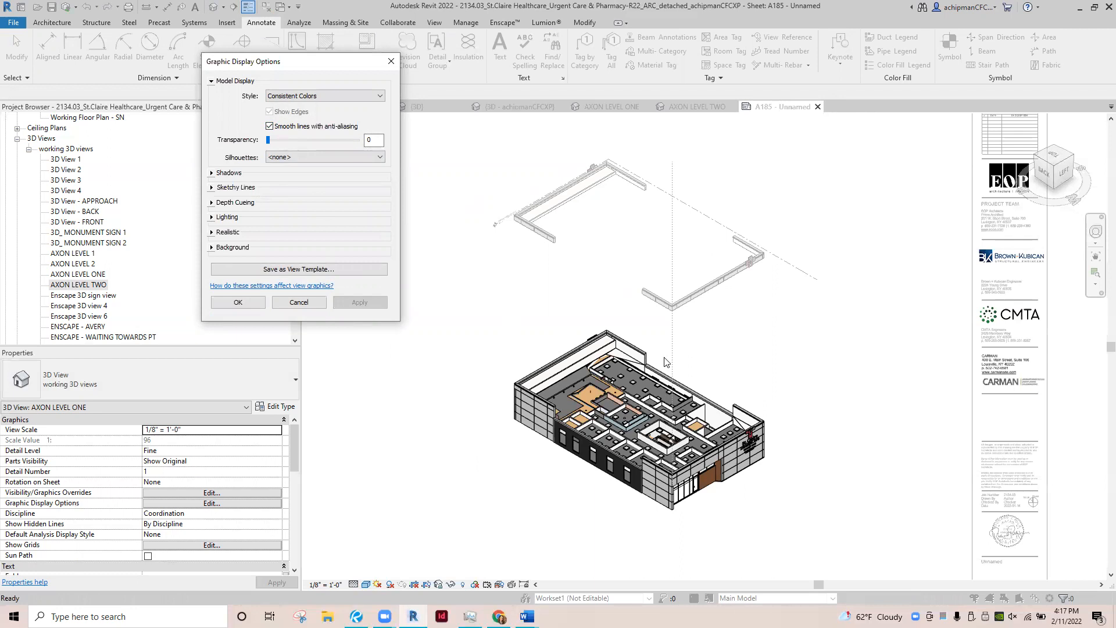
mouse_move(299, 149)
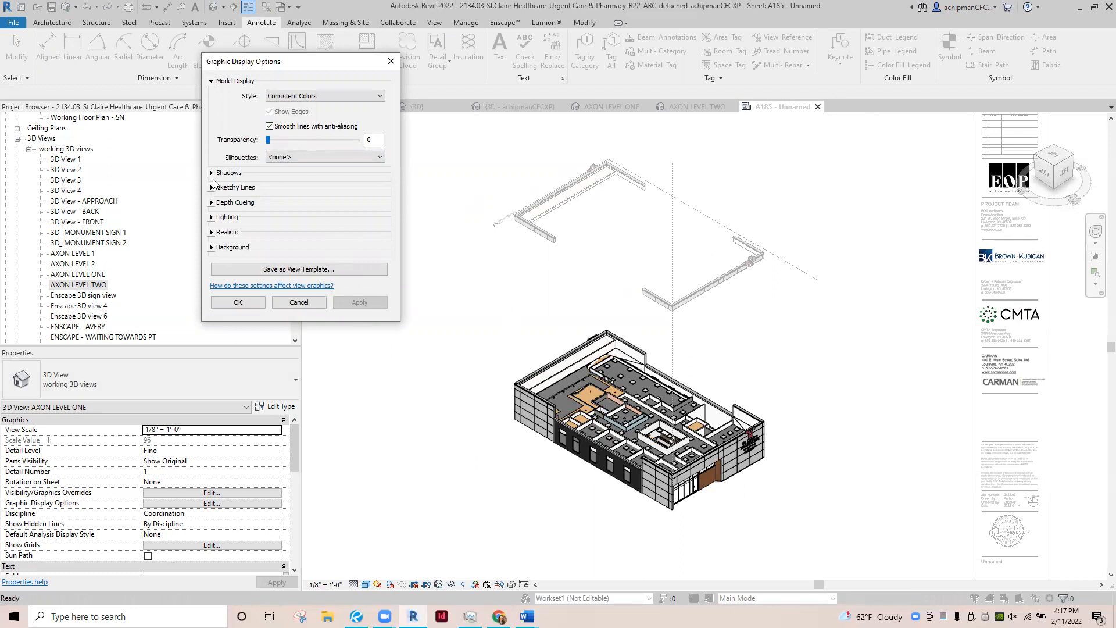
- Enable sketchy lines with jitter 2 and apply it to the view
click(212, 186)
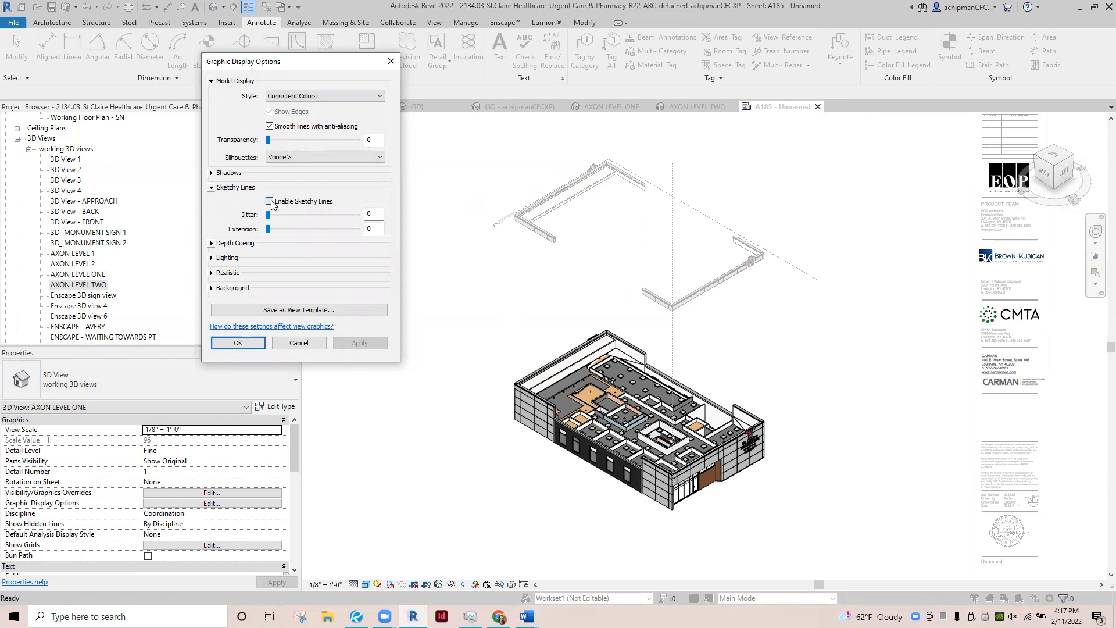
click(269, 201)
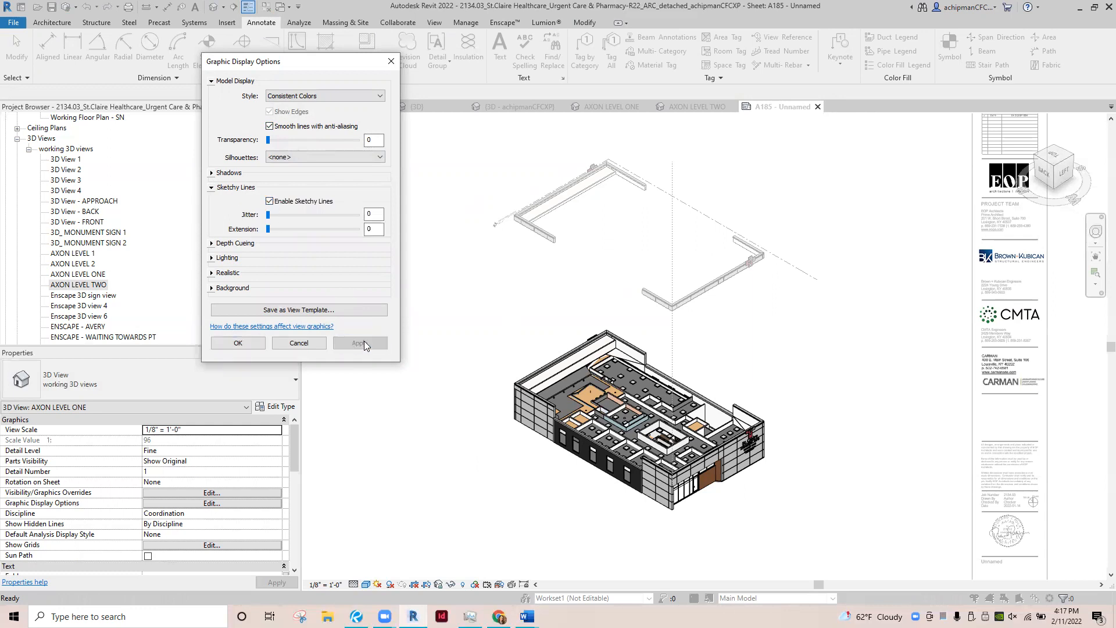
drag(269, 214, 287, 214)
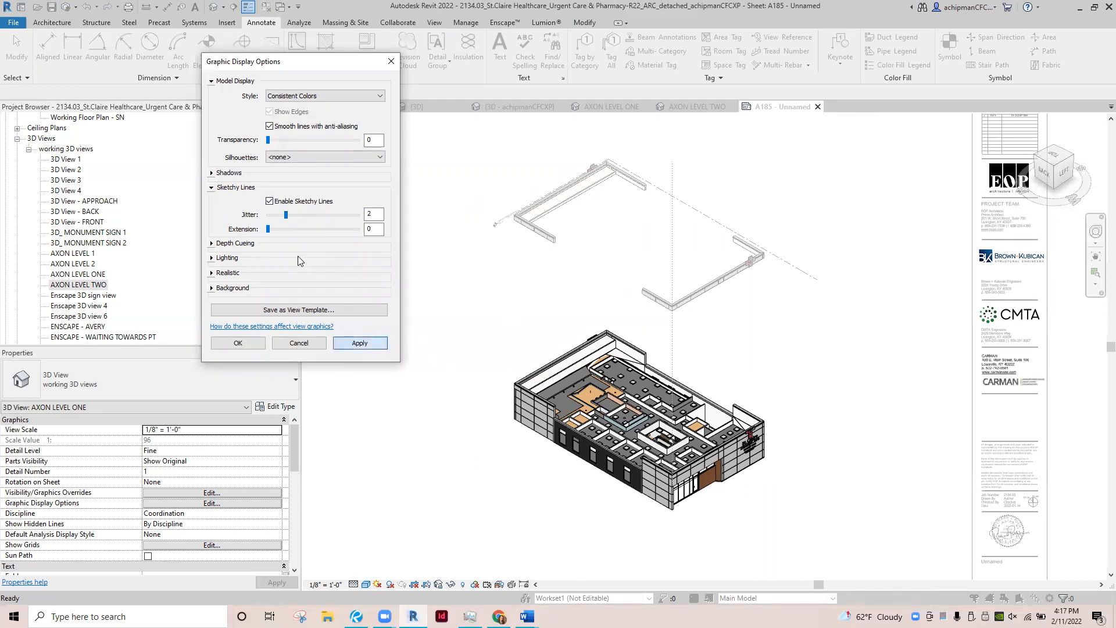
click(360, 342)
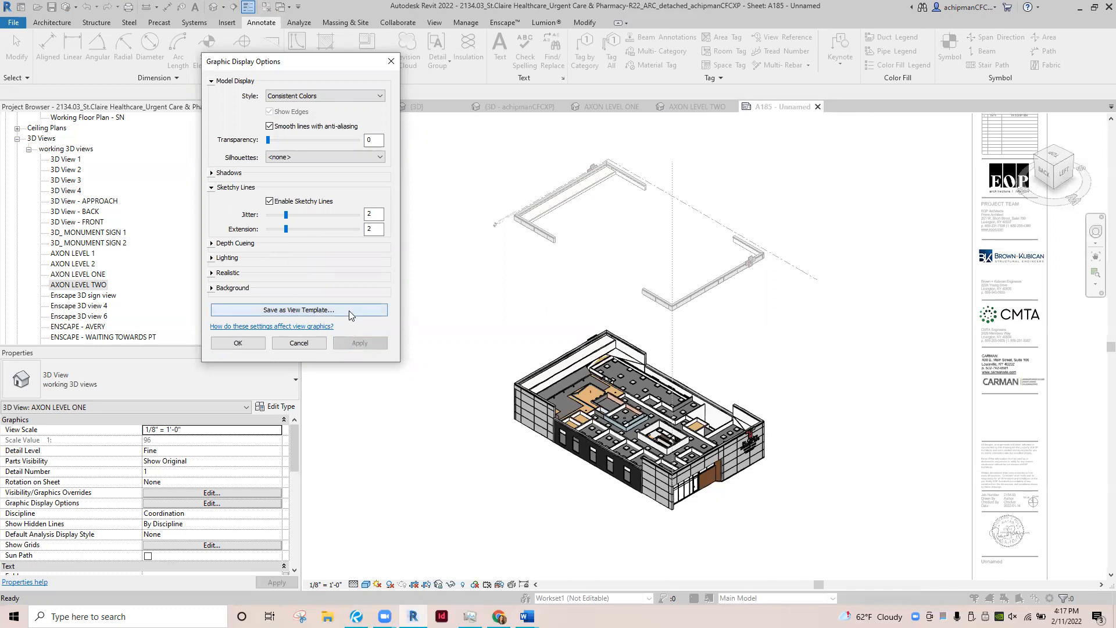
- Raise the sketchy-line extension to 6 and jitter to 5, applying each change
drag(286, 229, 321, 229)
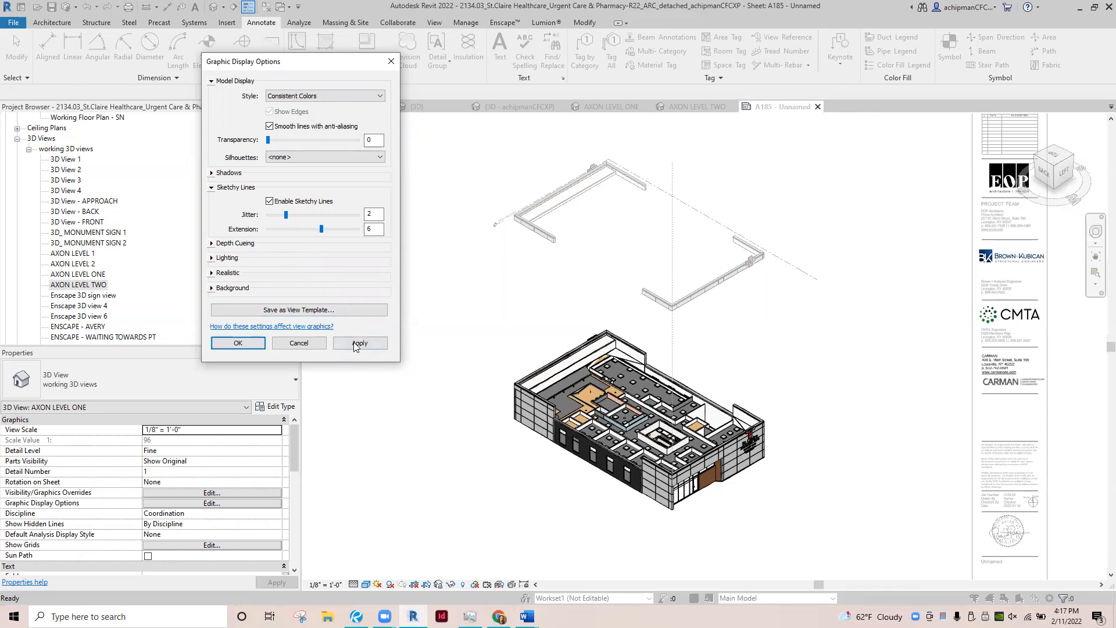
click(360, 343)
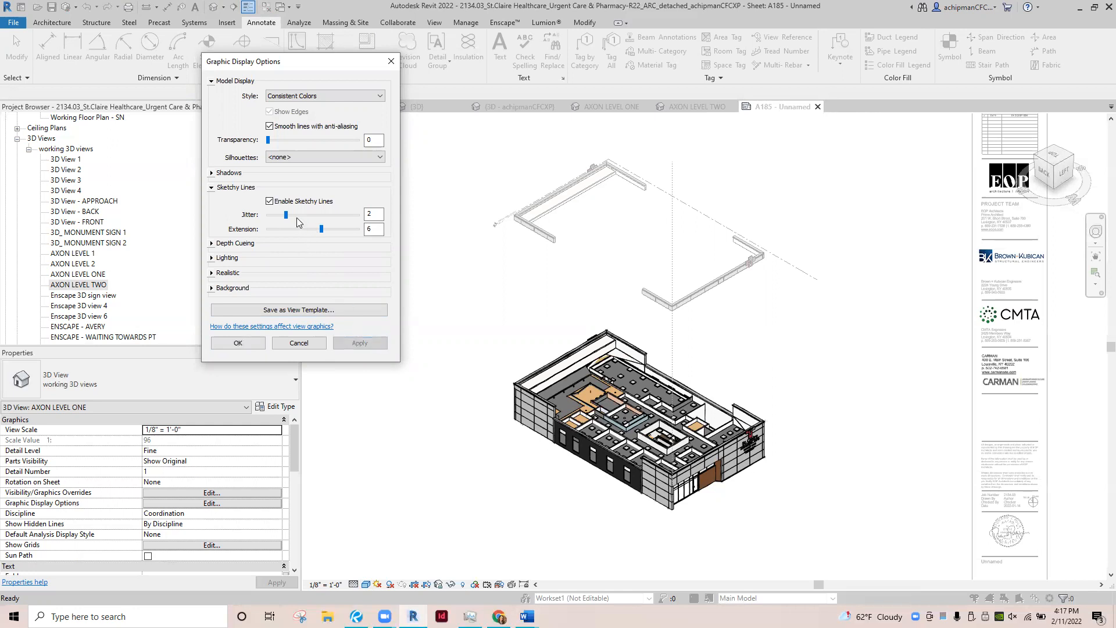
drag(286, 214, 312, 214)
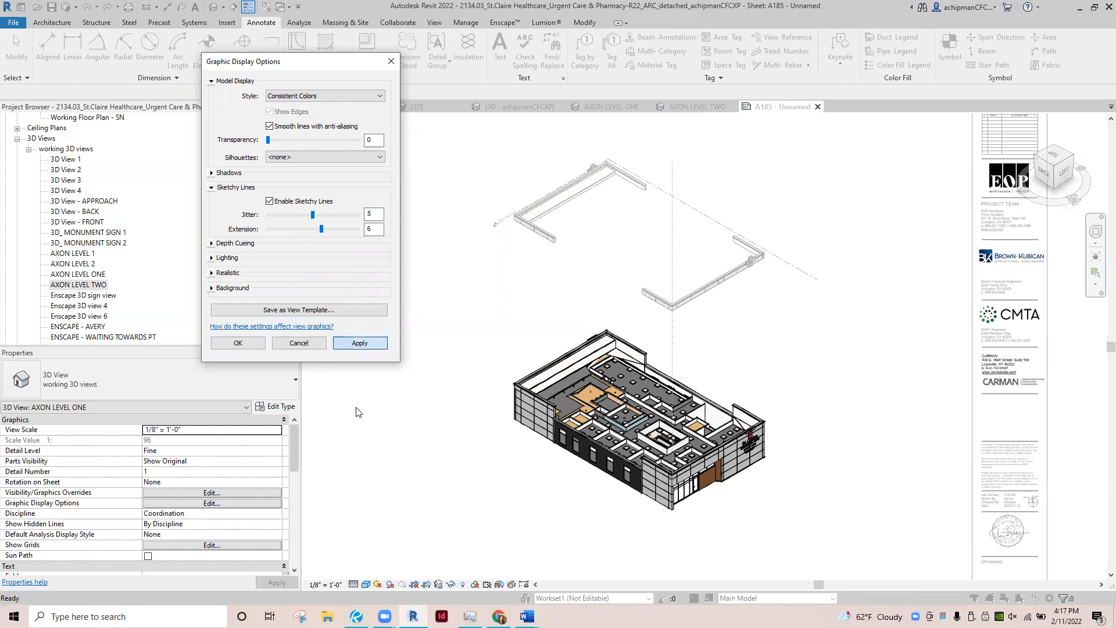
click(360, 341)
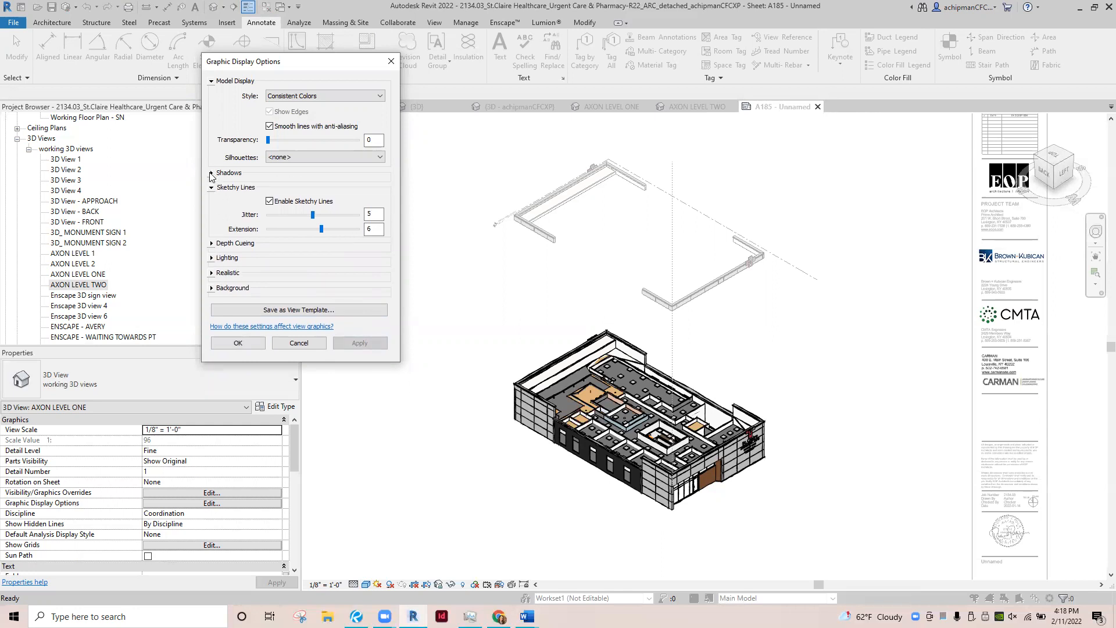
- Preview the model at 40% transparency, return it to 0 and confirm the display settings
drag(267, 140, 311, 139)
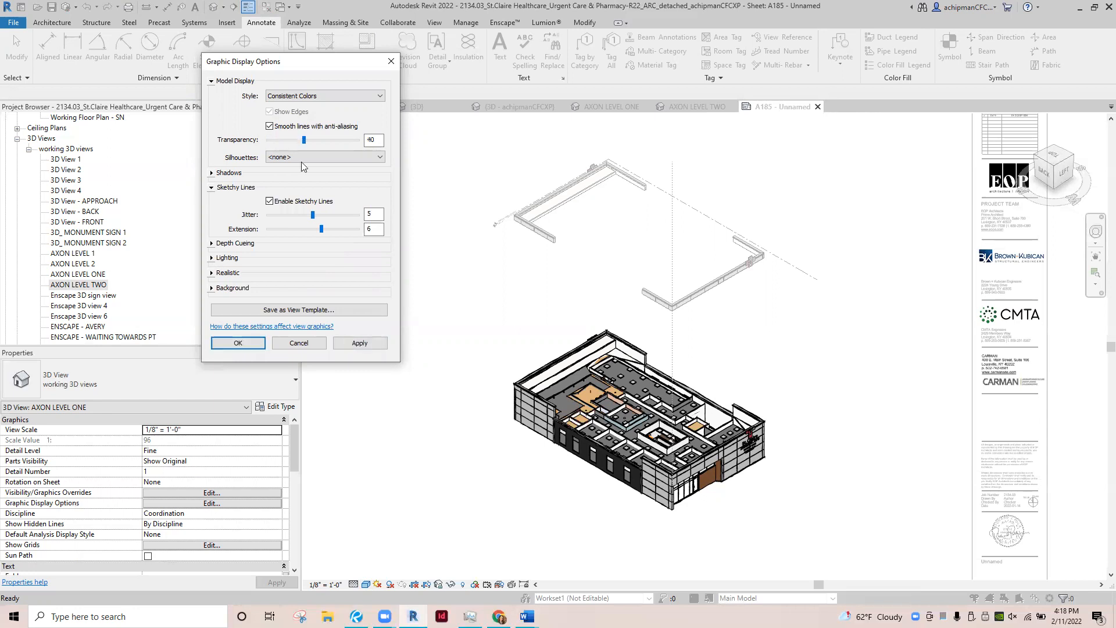
click(359, 341)
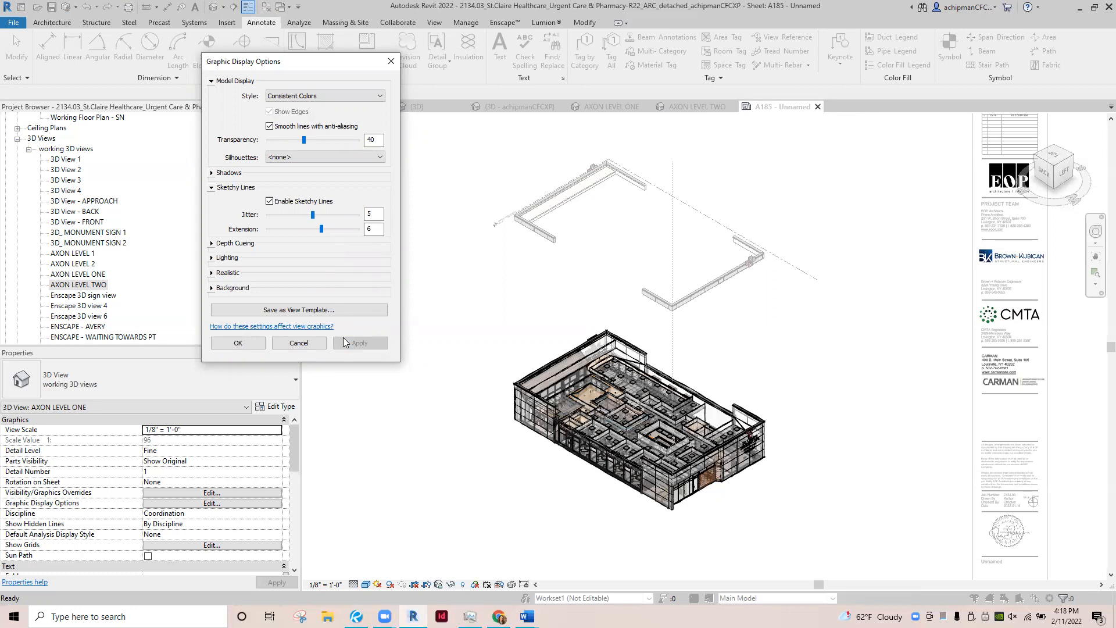
mouse_move(344, 335)
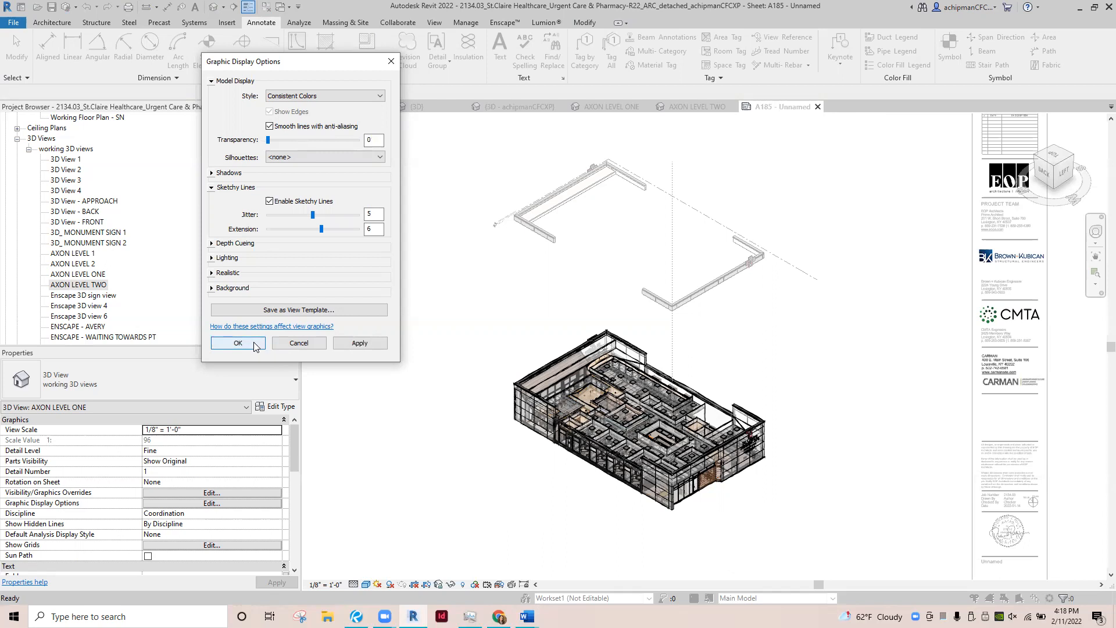
click(237, 342)
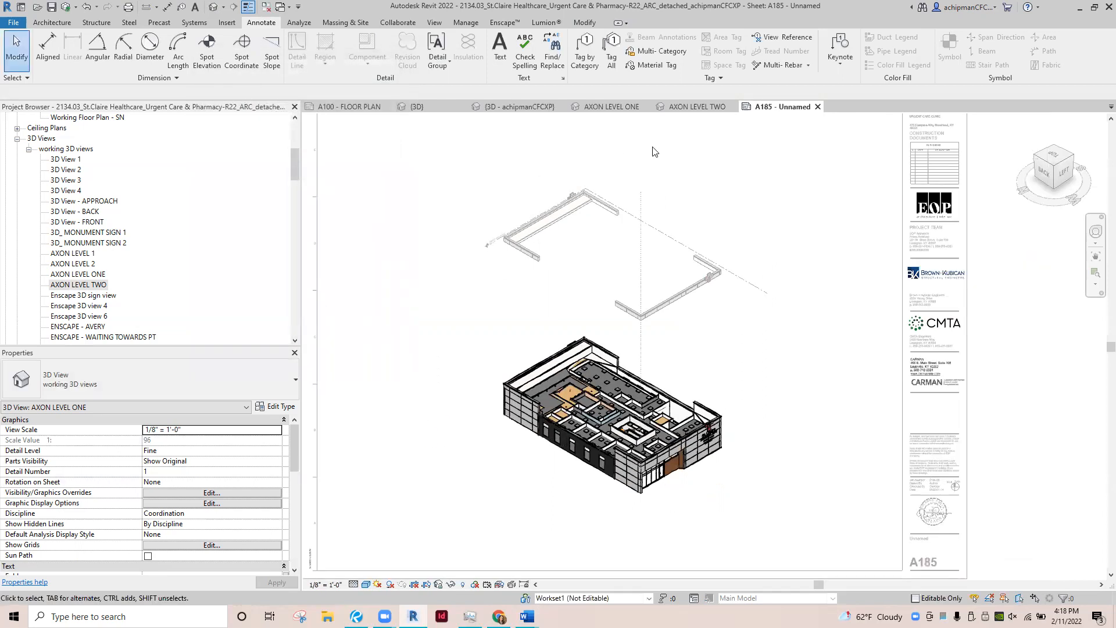
mouse_move(755, 180)
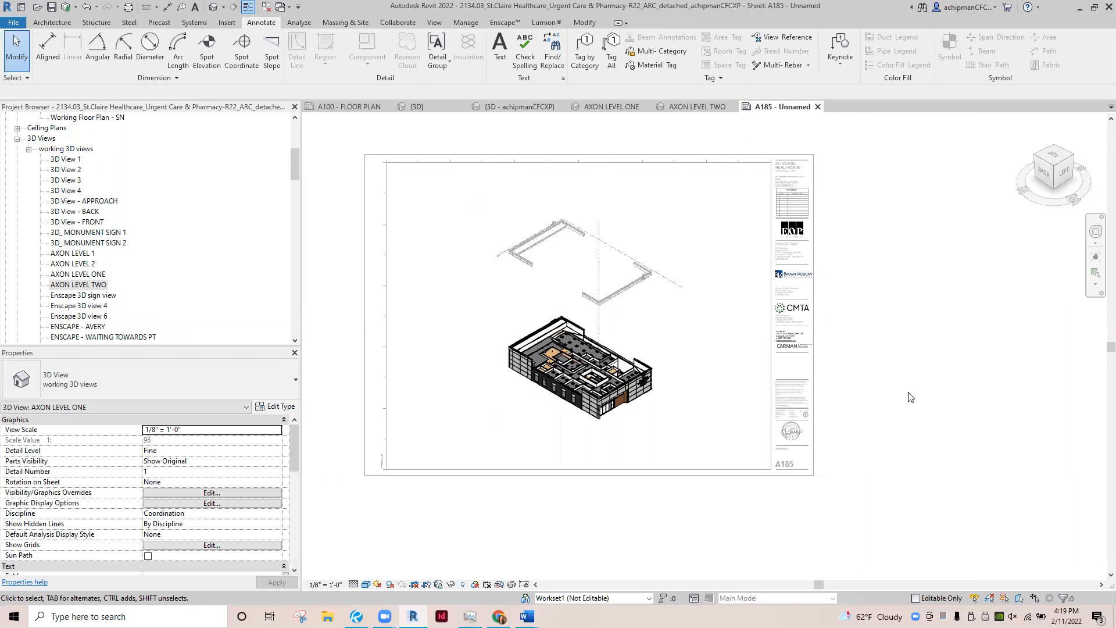
mouse_move(861, 309)
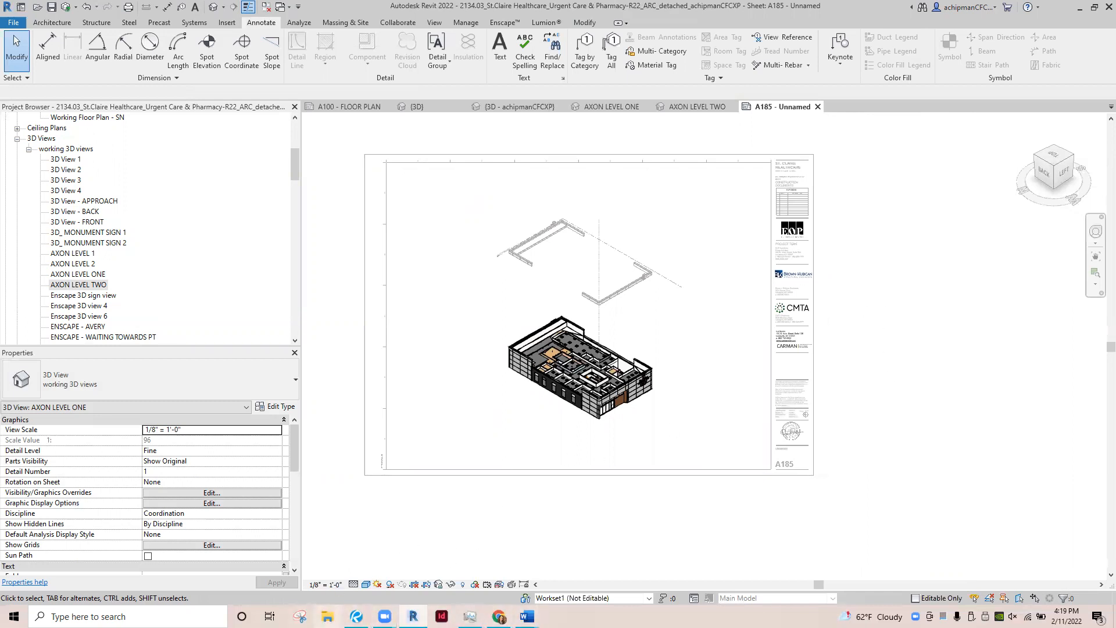
- From File Explorer's recent files, open Dossier Overview (1) in Bluebeam Revu
click(497, 616)
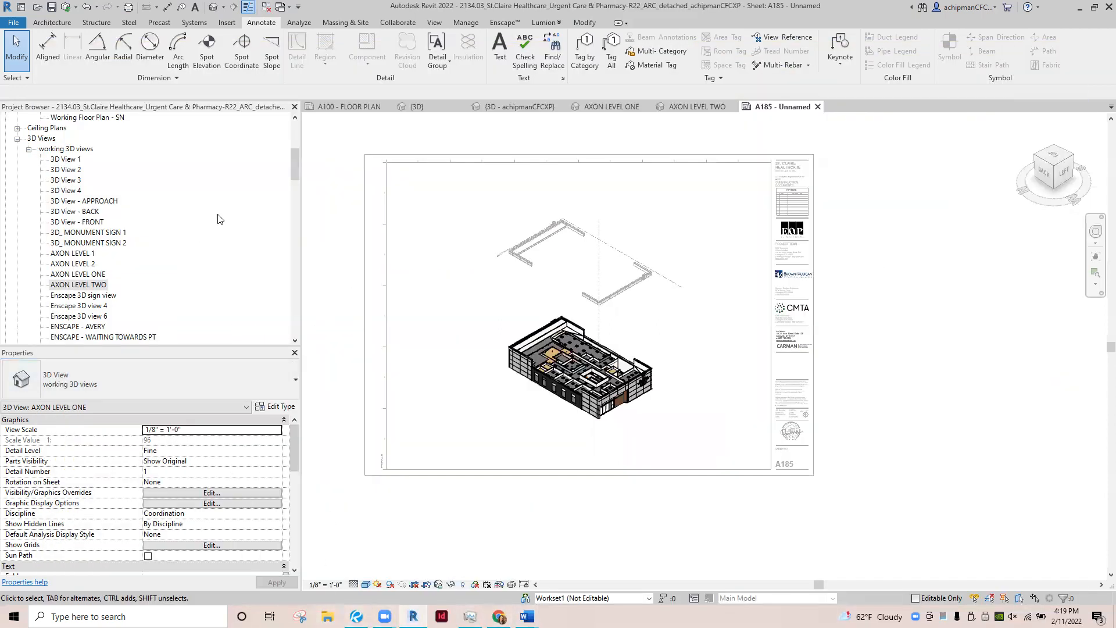
click(325, 616)
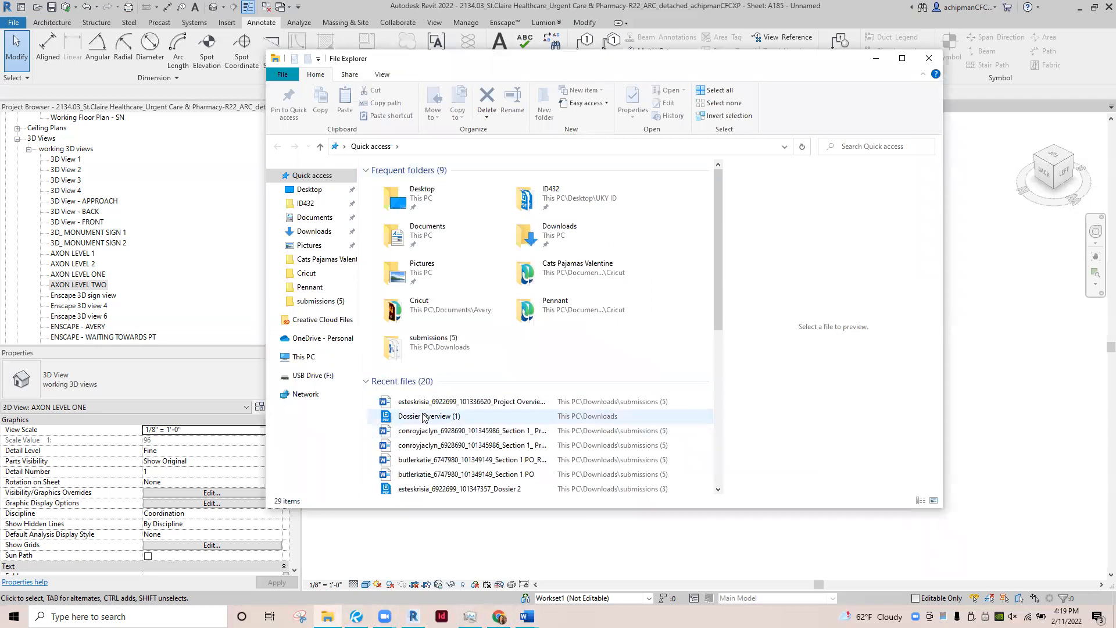
double_click(429, 415)
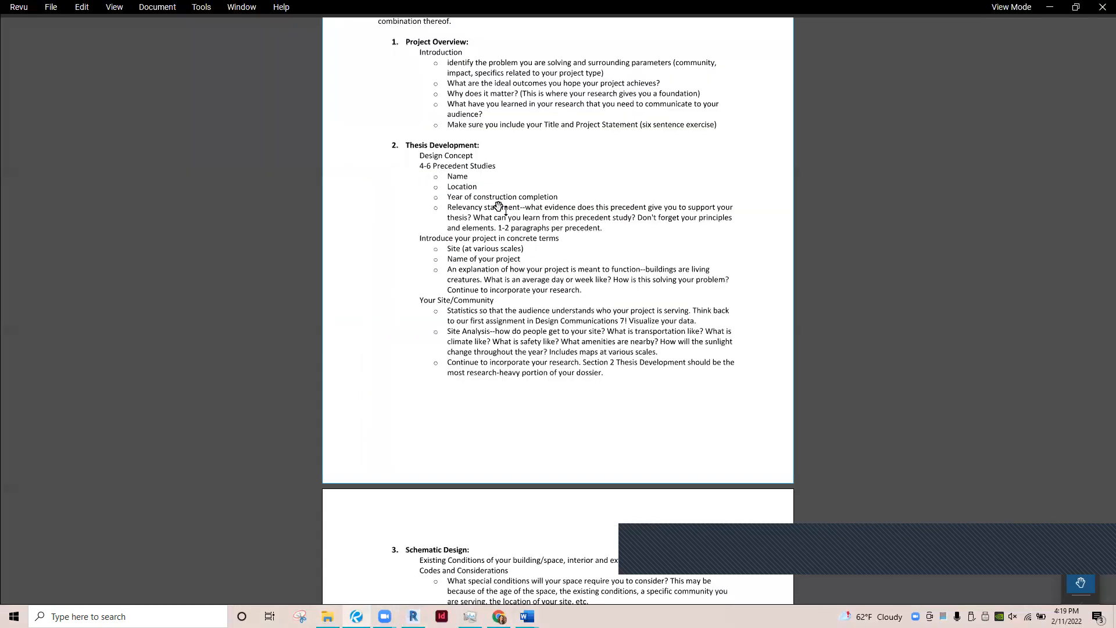
mouse_move(751, 237)
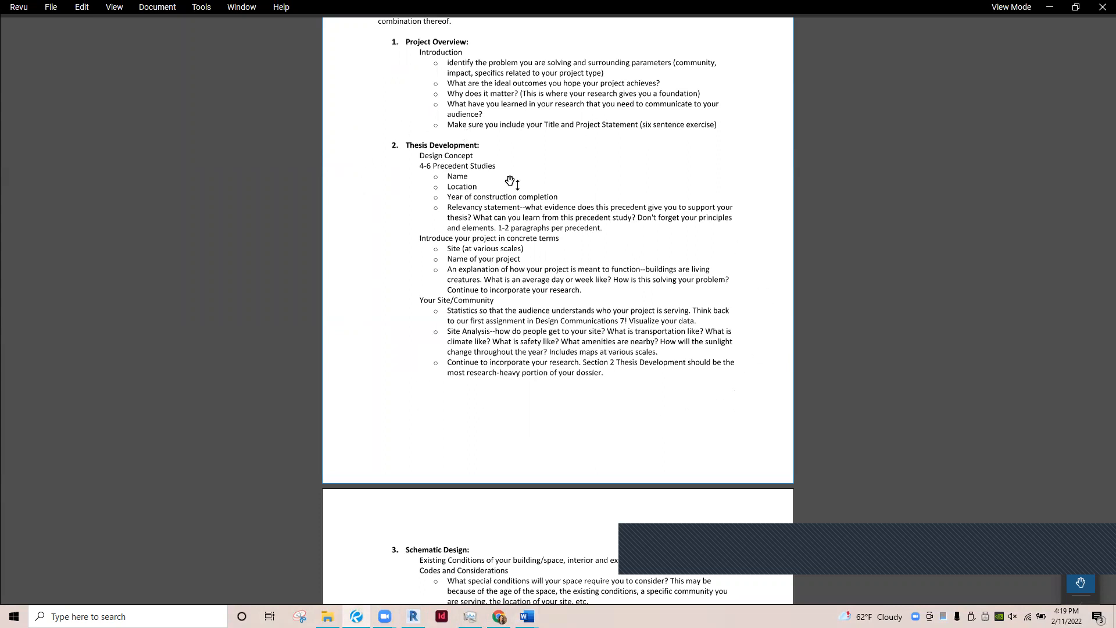
mouse_move(740, 228)
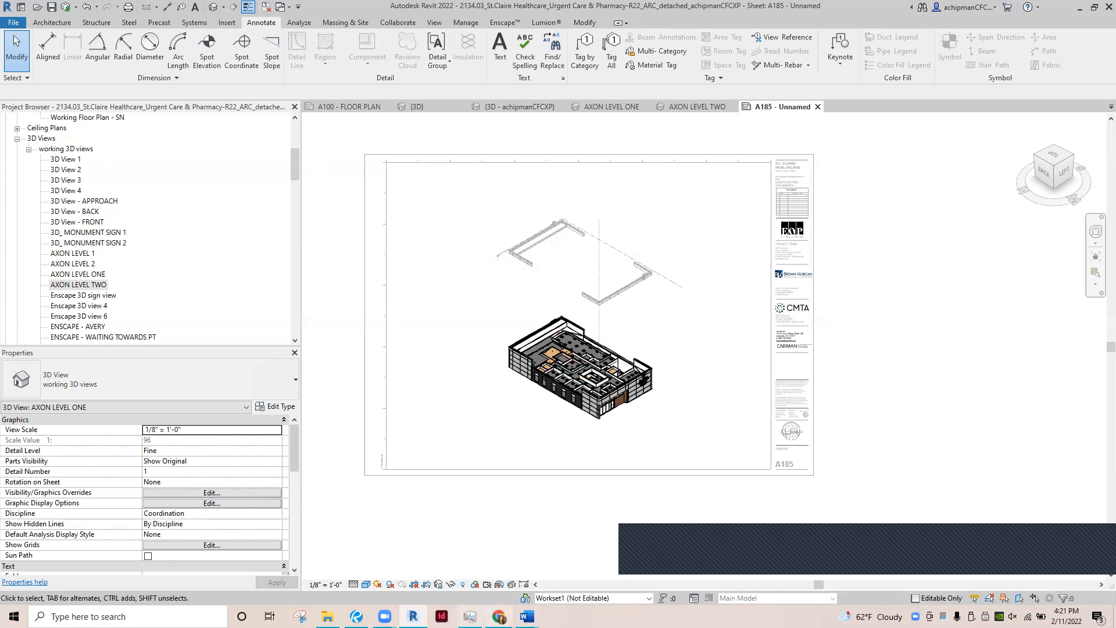
mouse_move(939, 587)
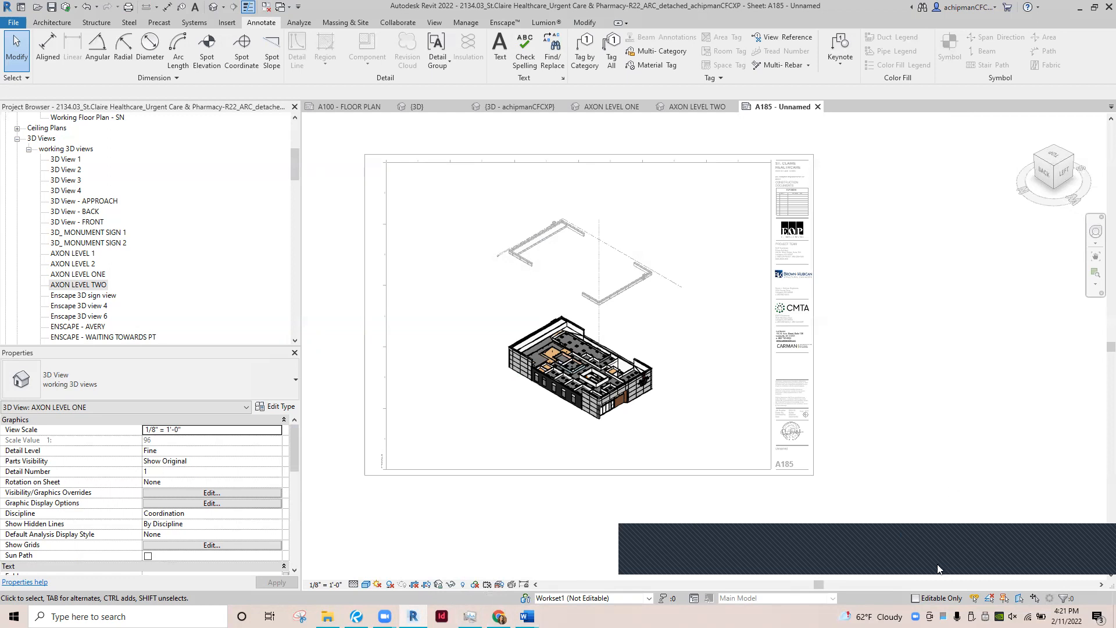
mouse_move(921, 551)
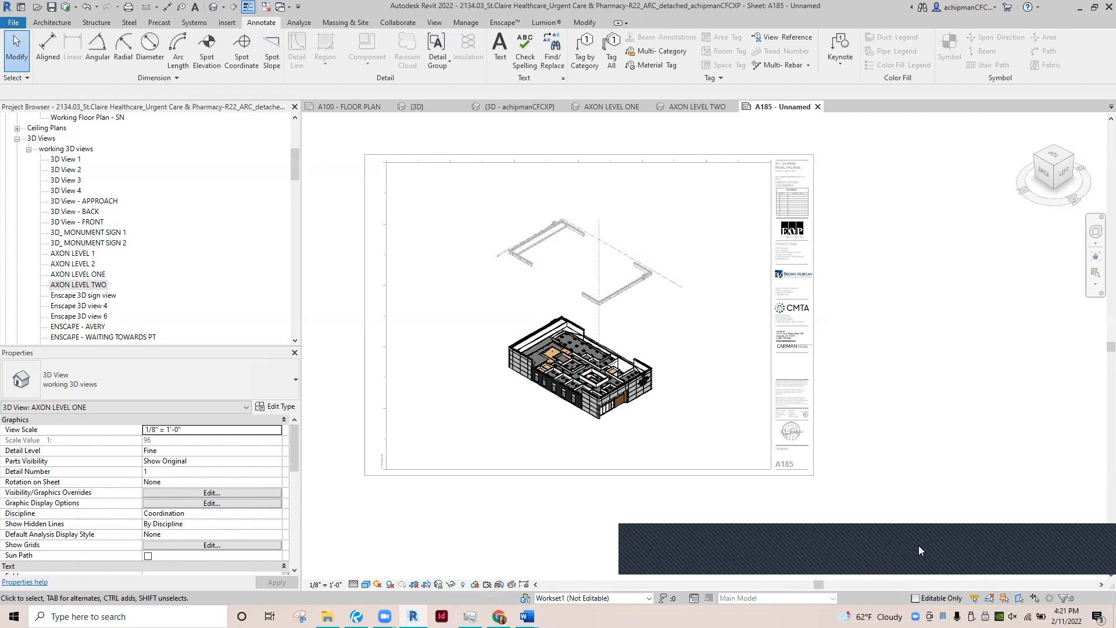
mouse_move(1092, 551)
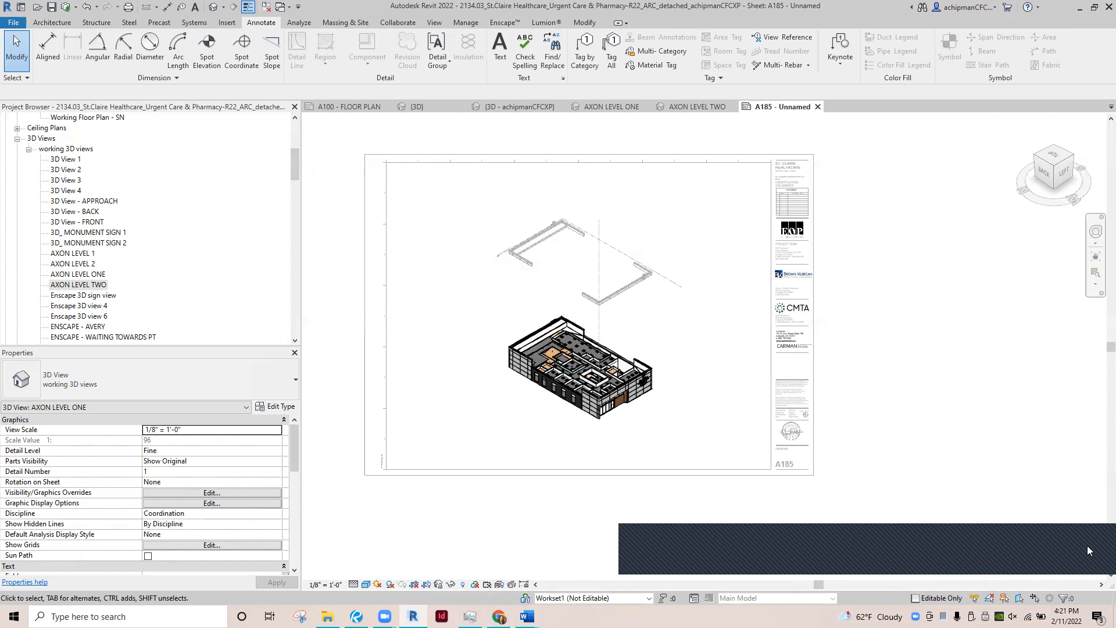